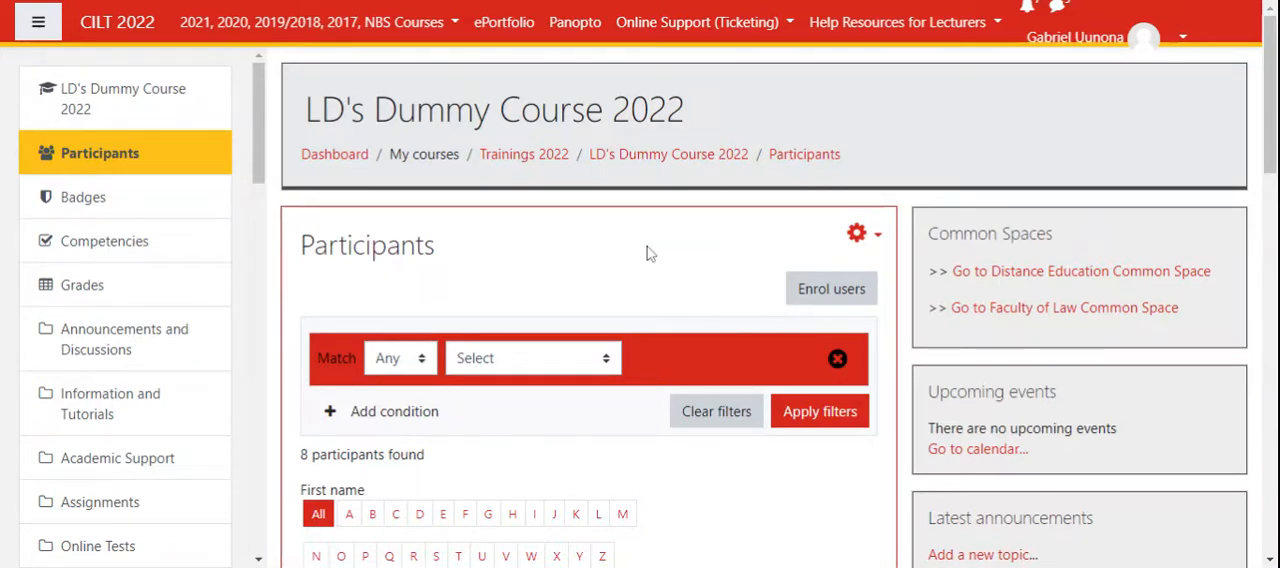
mouse_move(503, 196)
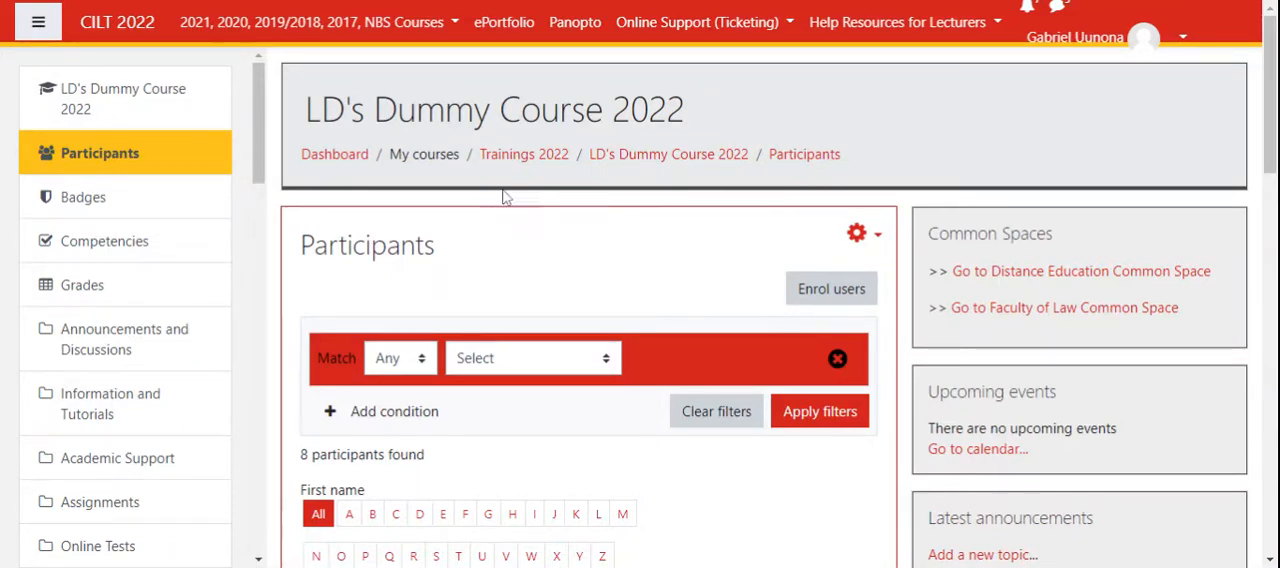
mouse_move(602, 213)
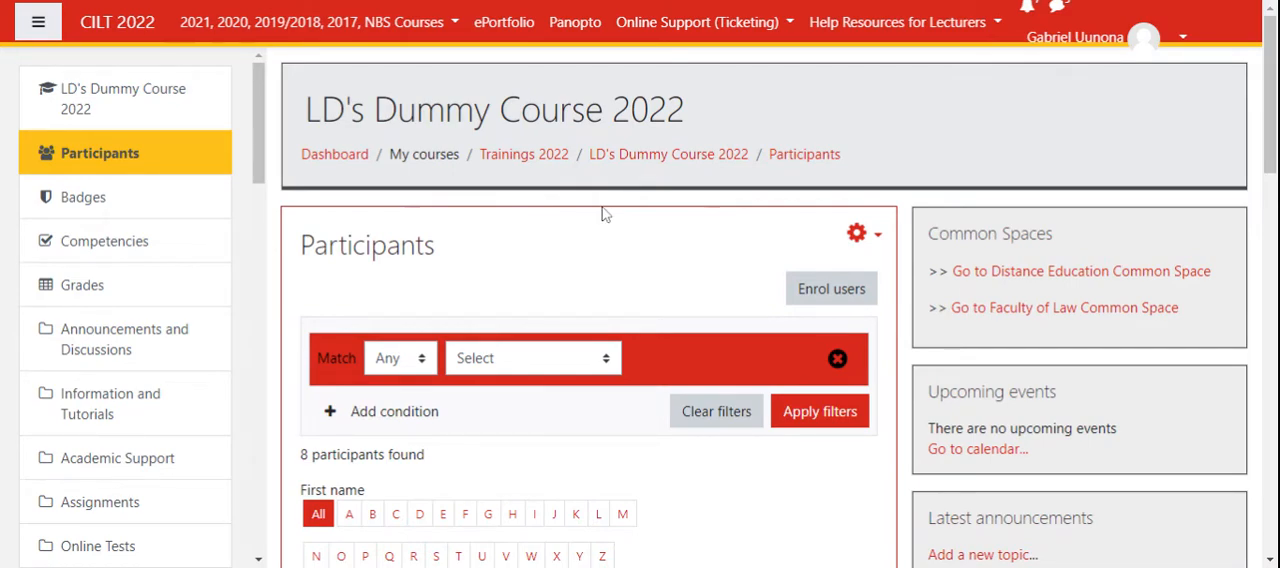
mouse_move(631, 210)
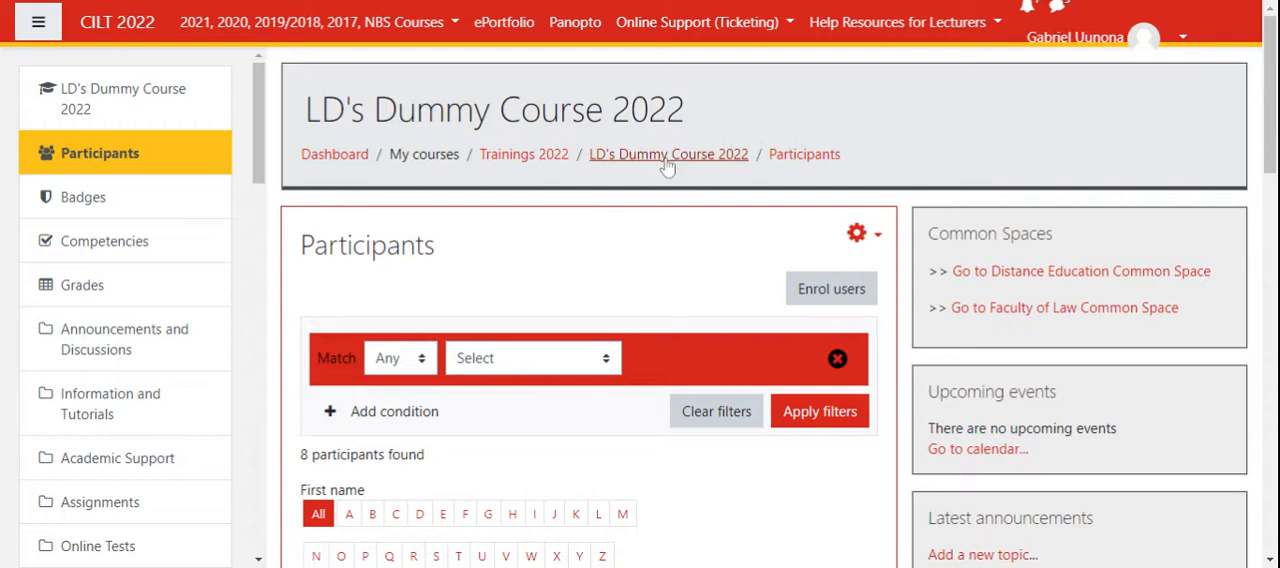
Step: Reach the Users tab of Course administration for LD's Dummy Course 2022 via the gear menu
left_click(667, 154)
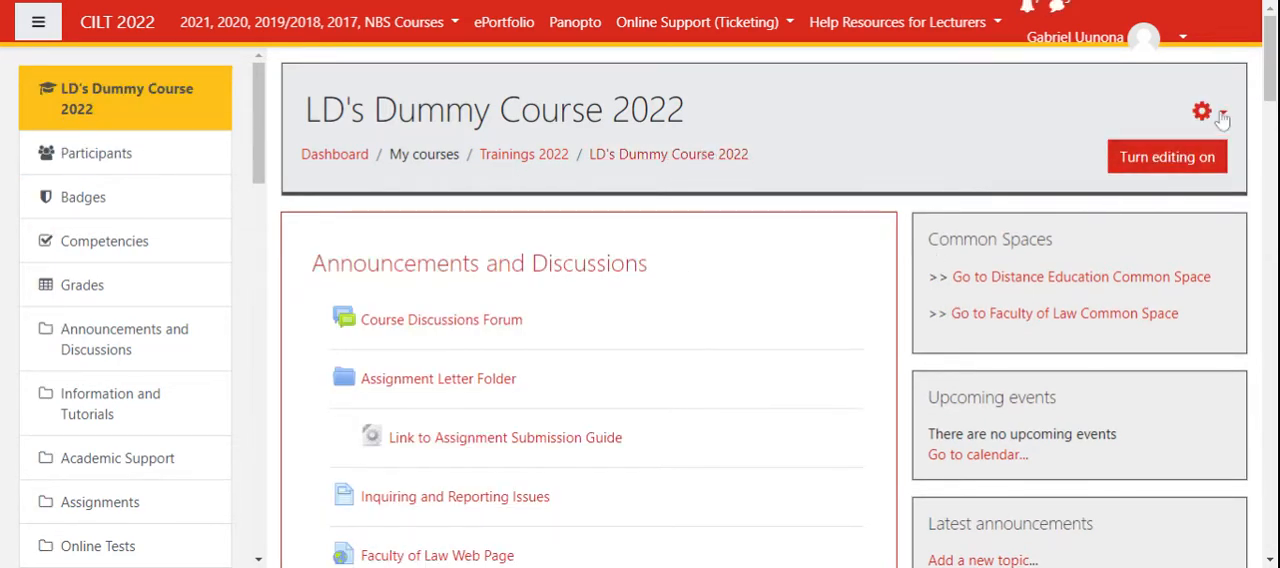
left_click(1202, 110)
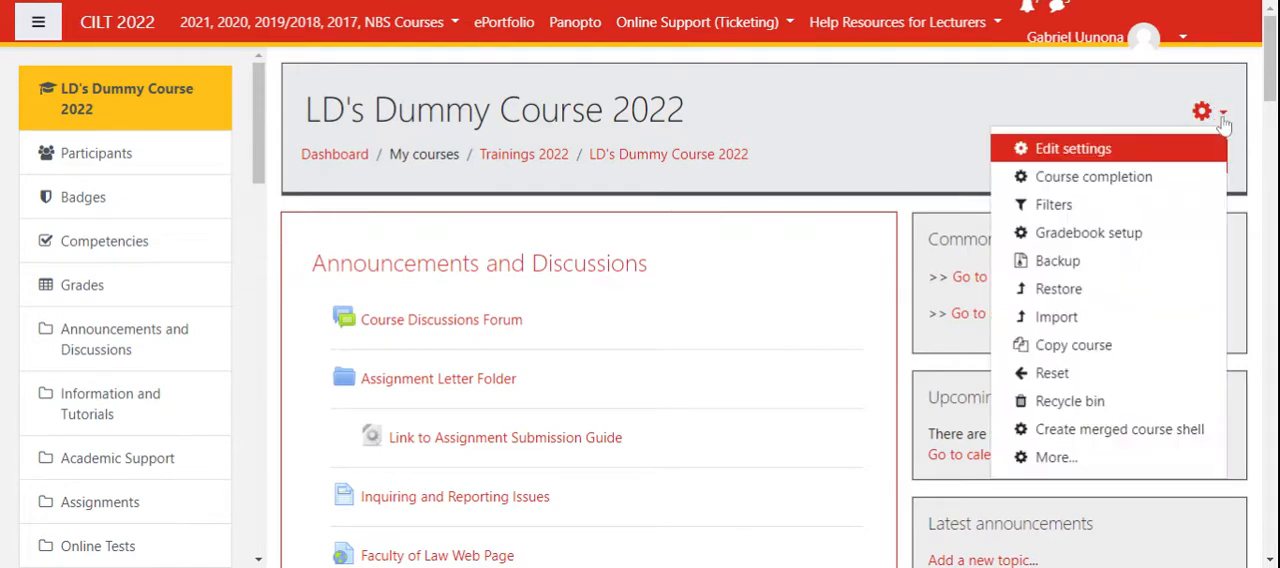
mouse_move(1052, 457)
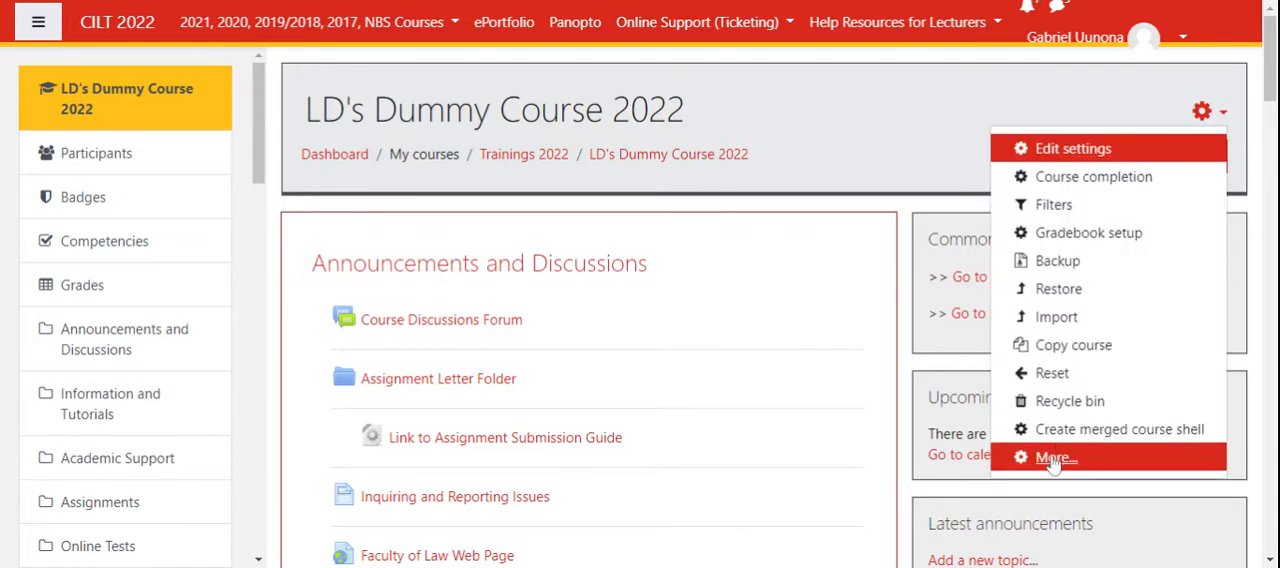
left_click(1054, 457)
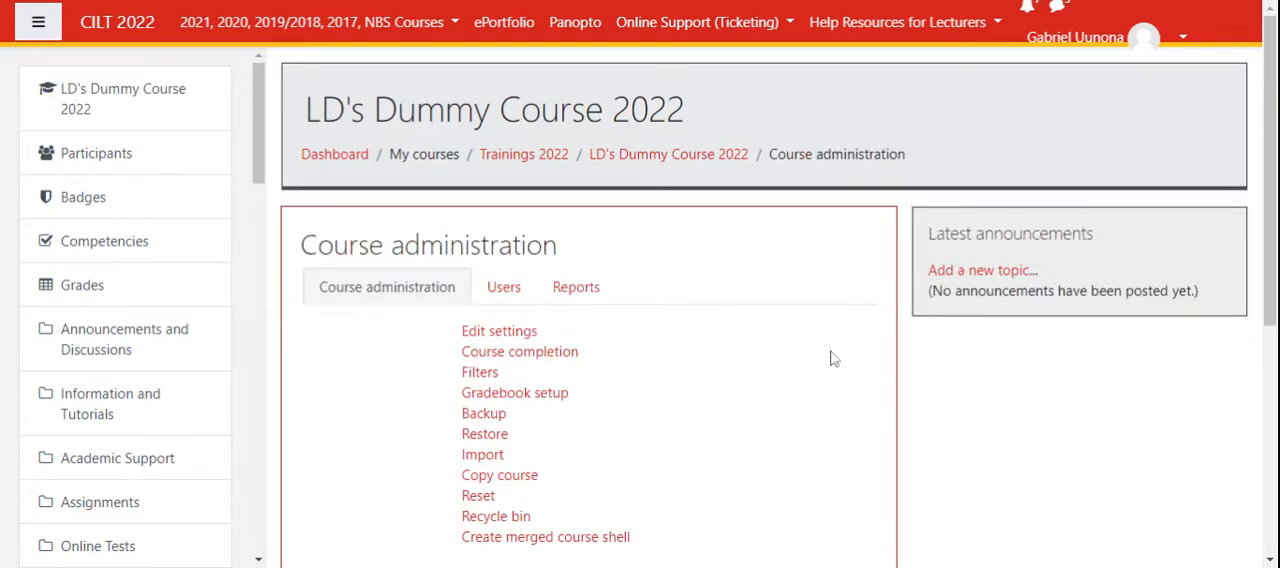
left_click(503, 287)
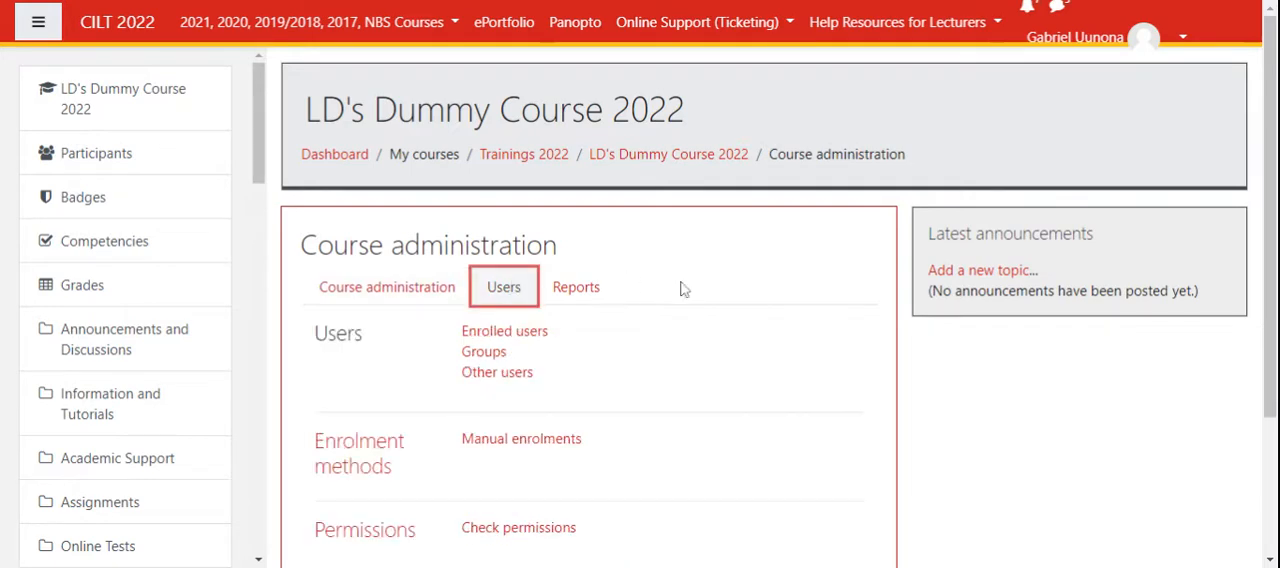
scroll("down", 3)
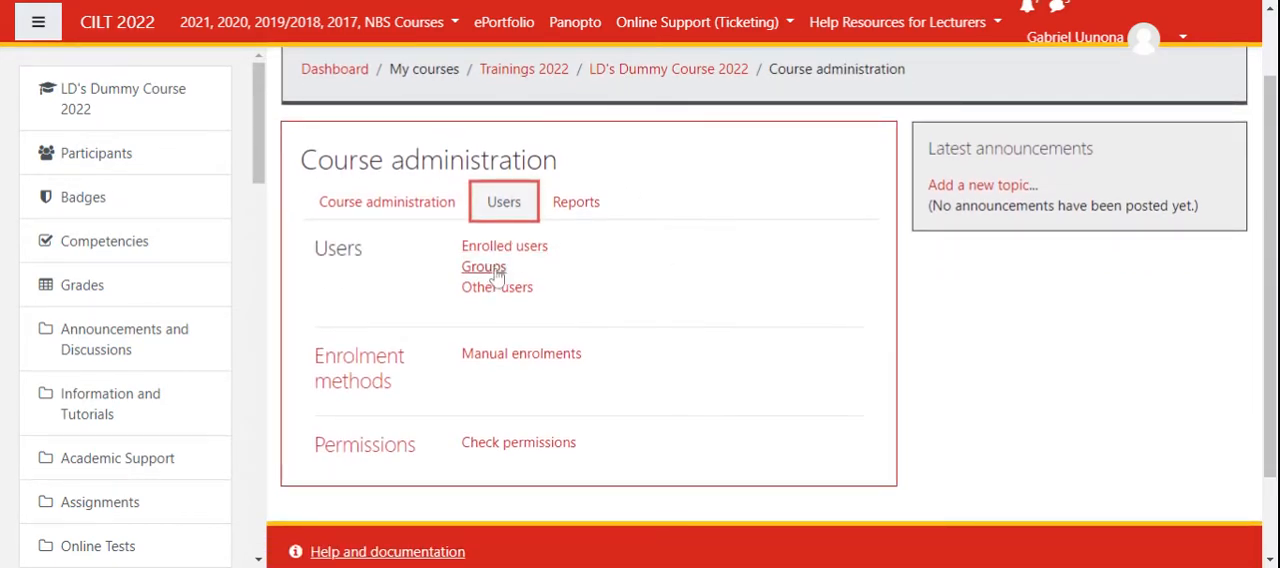
Step: Show the course's Groups page, currently empty, scrolled to the group buttons
left_click(483, 266)
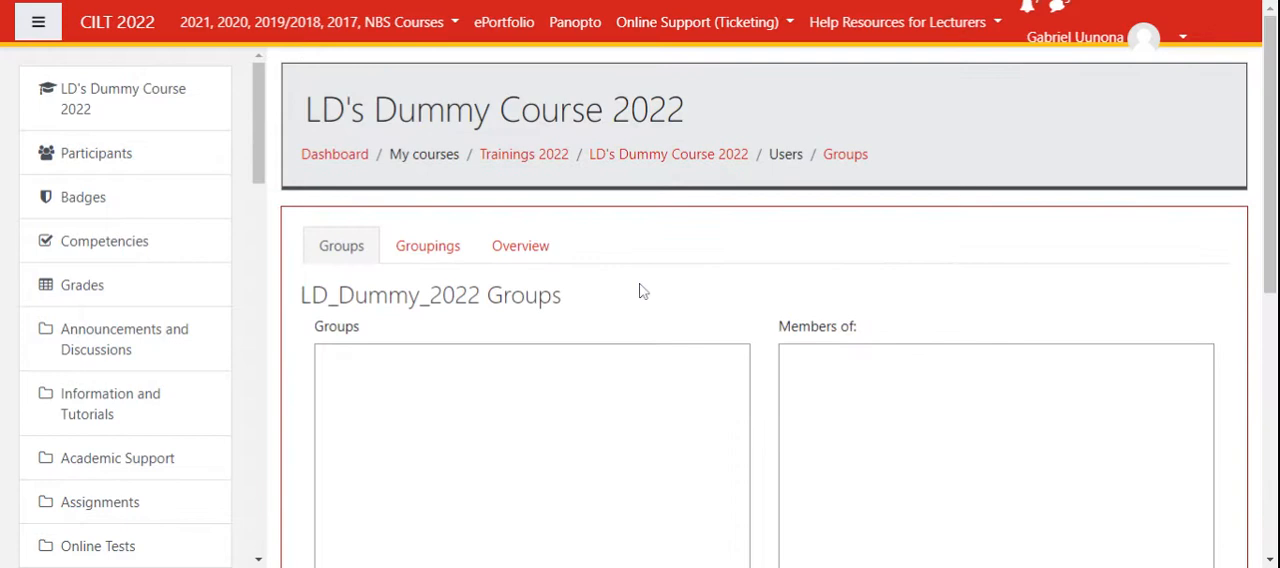
scroll("down", 3)
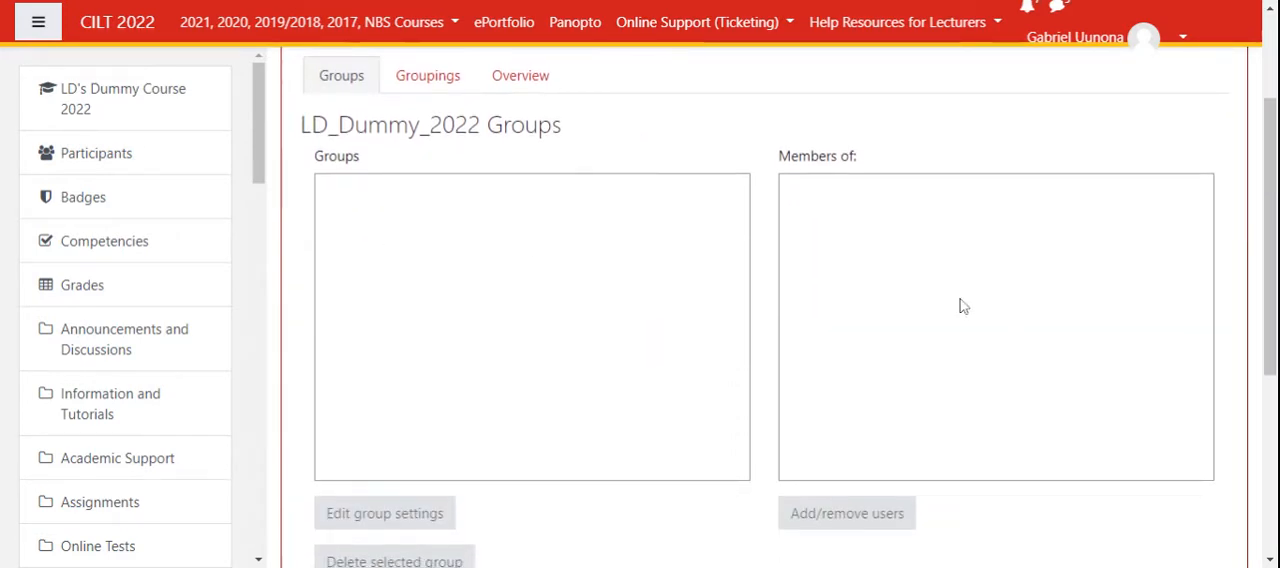
mouse_move(380, 218)
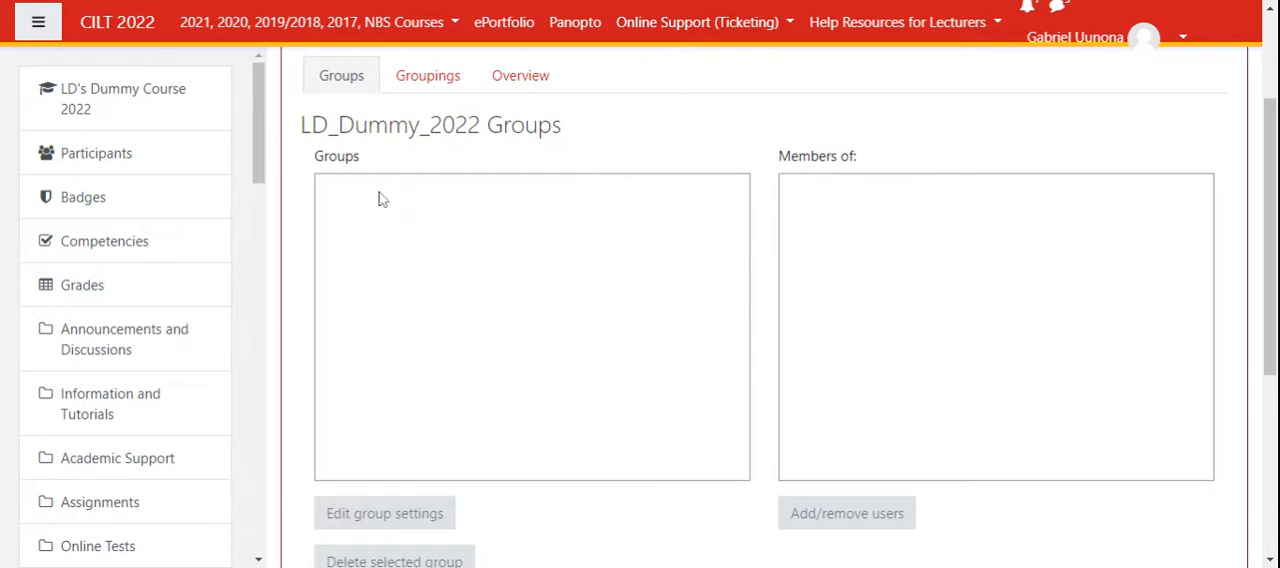
mouse_move(908, 195)
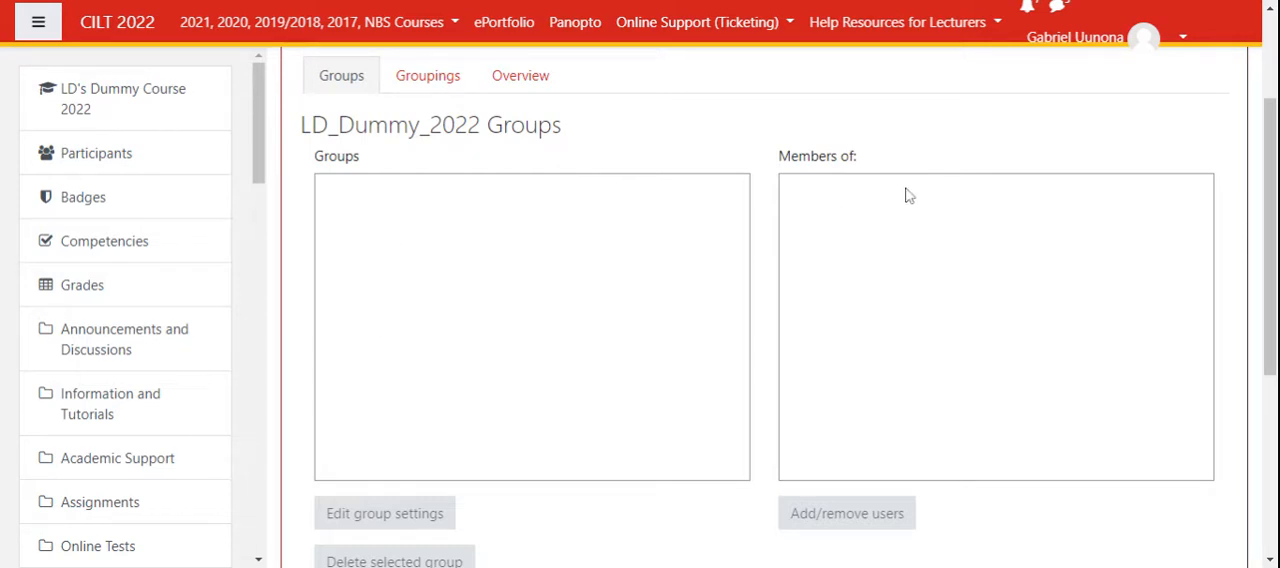
mouse_move(408, 168)
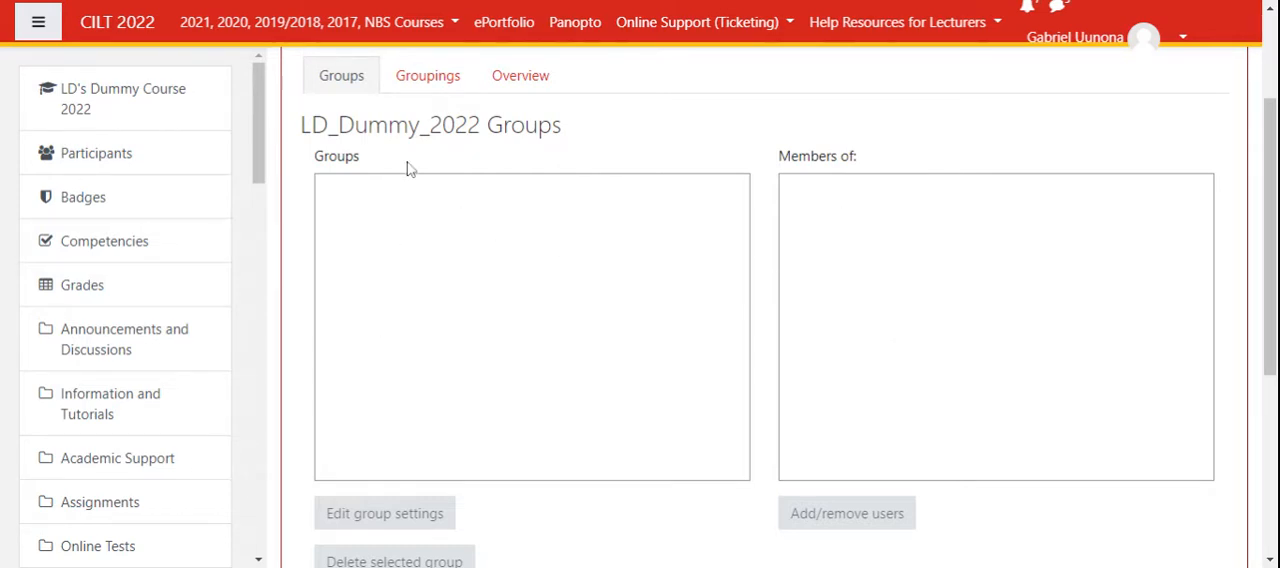
scroll("down", 3)
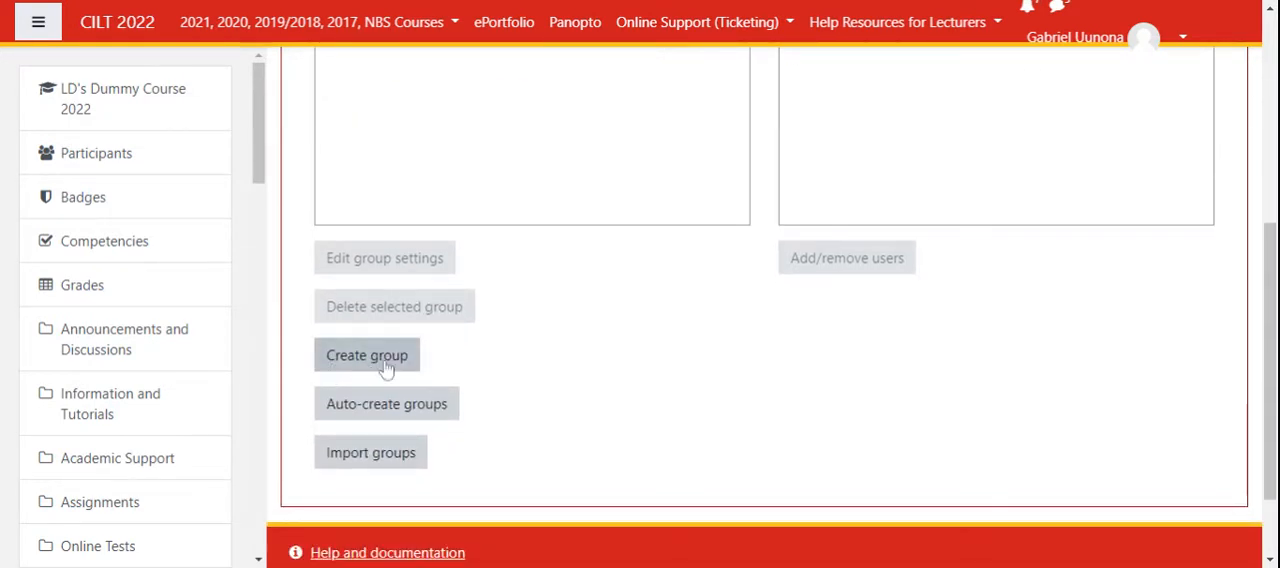
Step: Create a new course group named Group 1 with no members and save it
left_click(367, 355)
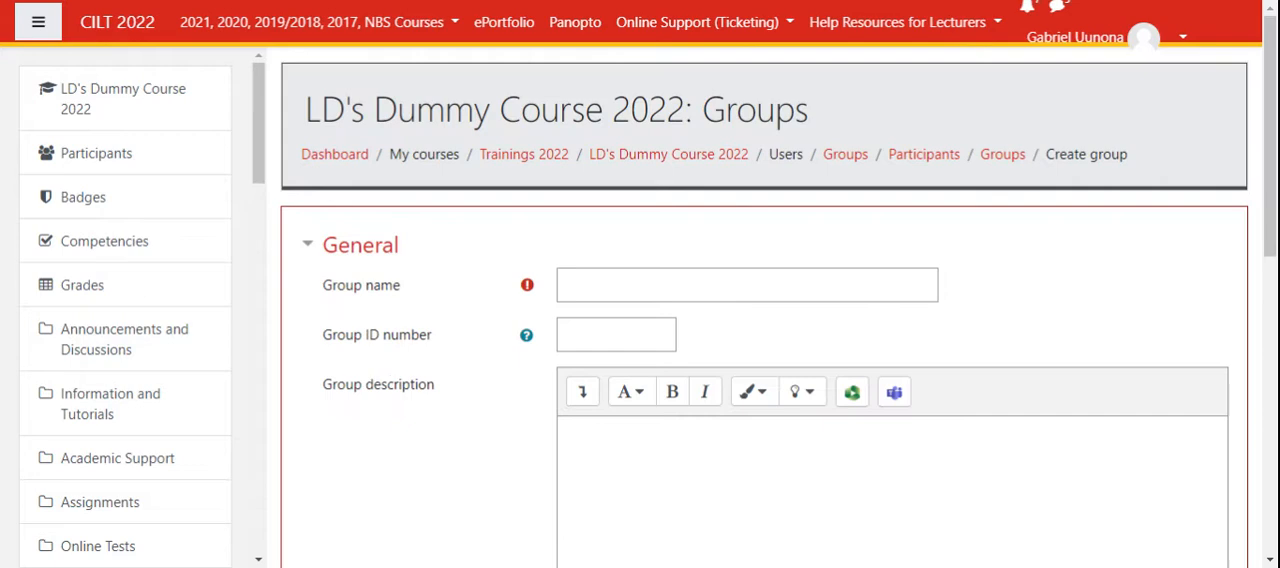
type("Group 1")
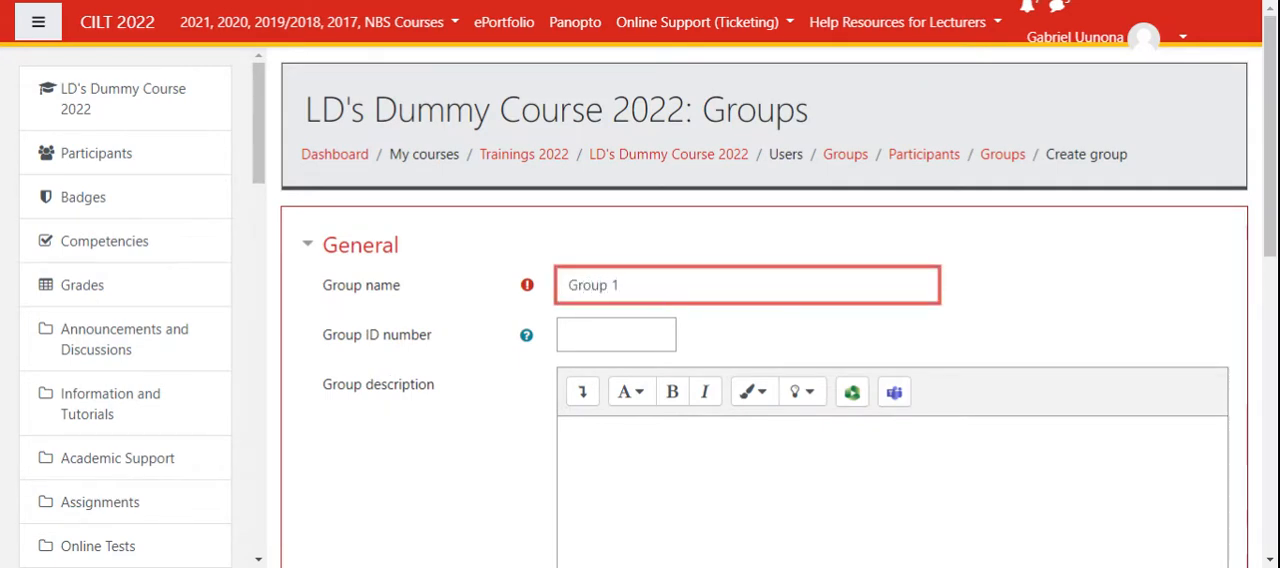
scroll("down", 3)
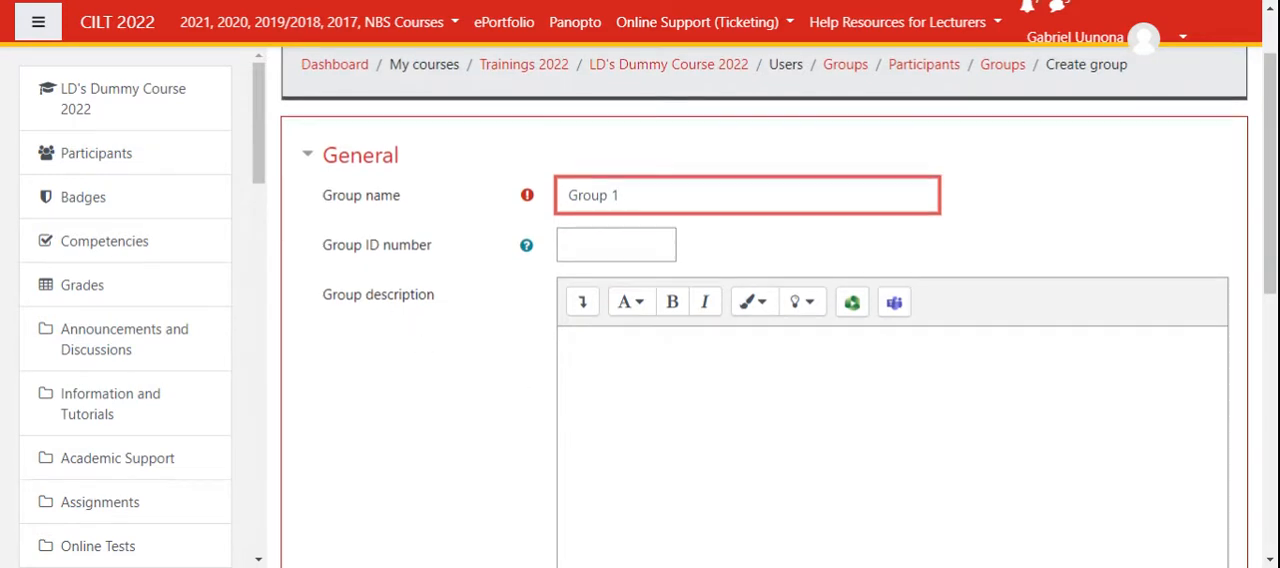
scroll("down", 3)
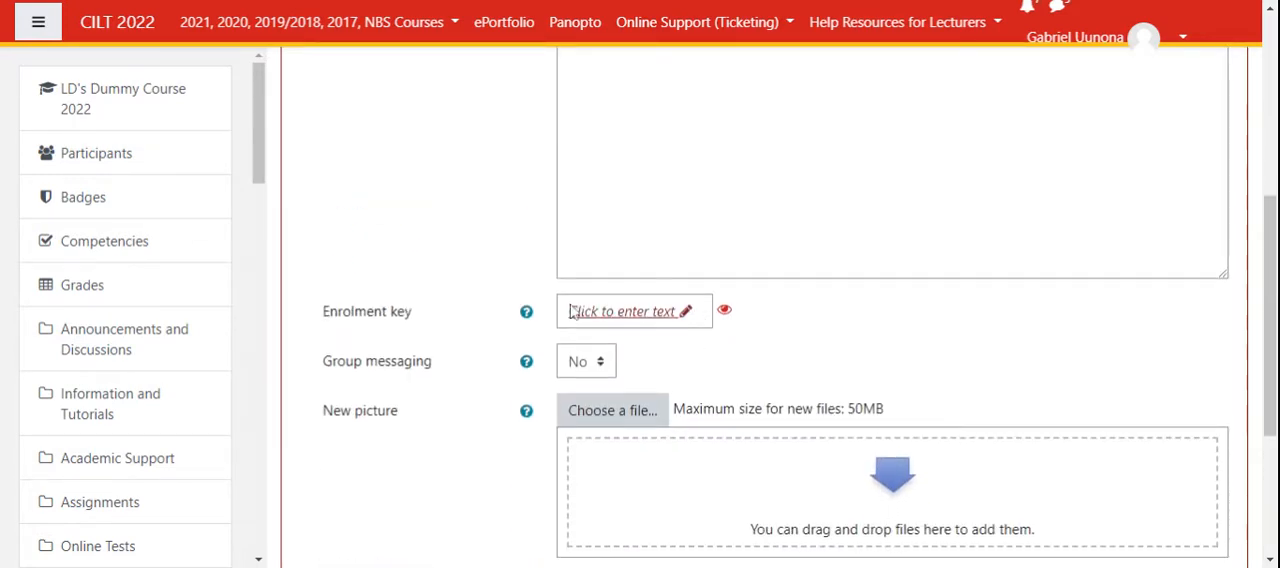
mouse_move(557, 319)
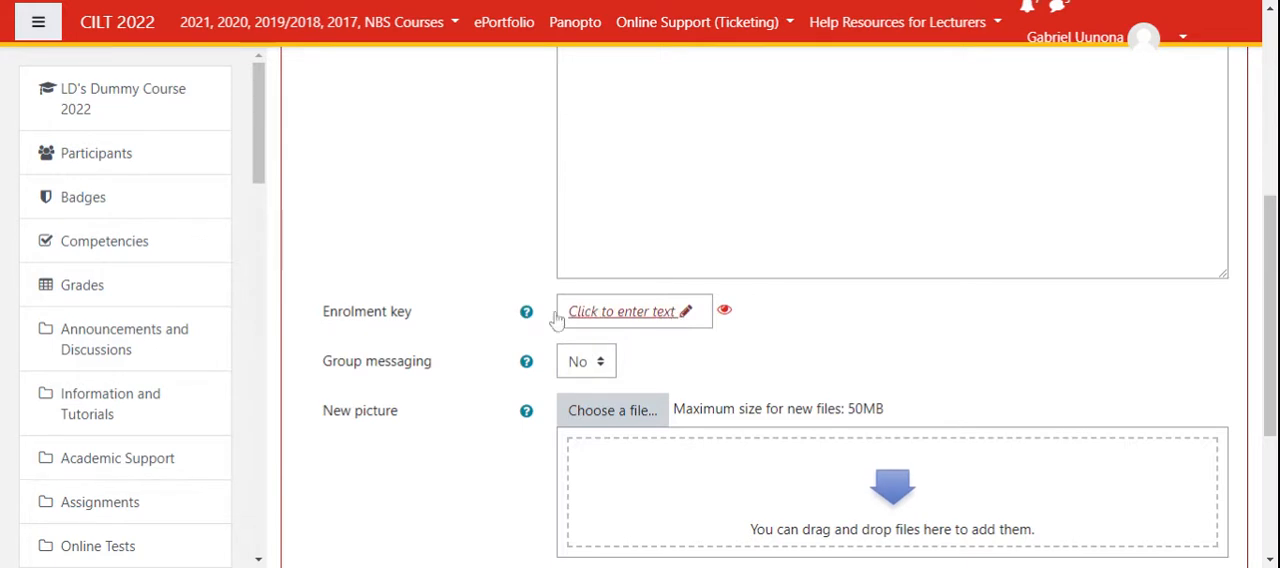
scroll("down", 3)
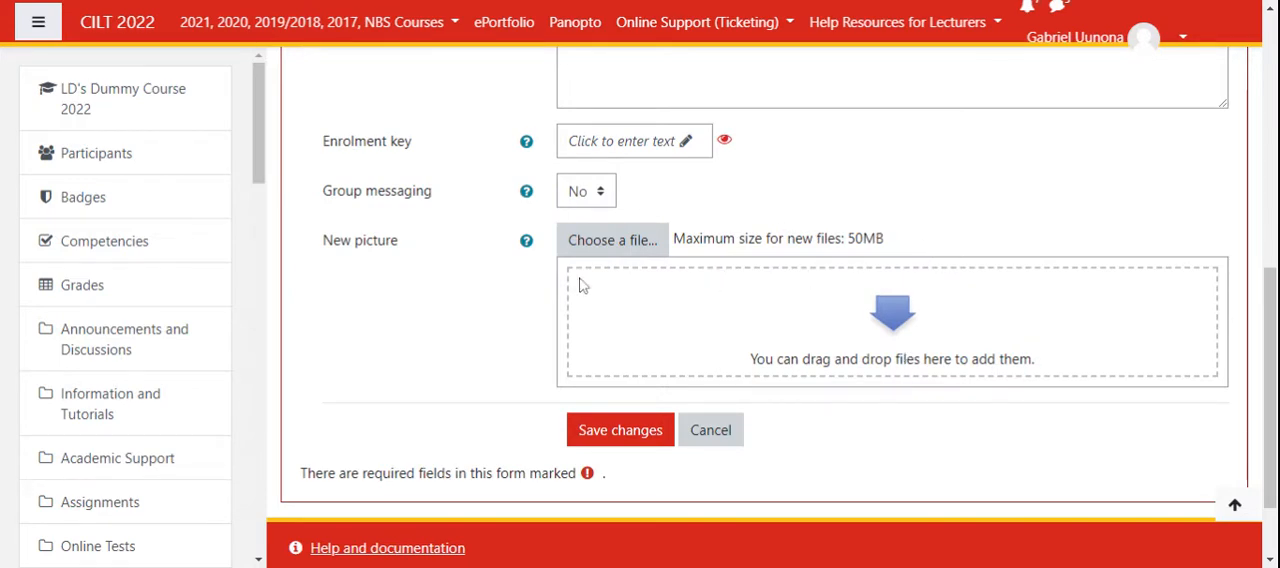
mouse_move(738, 354)
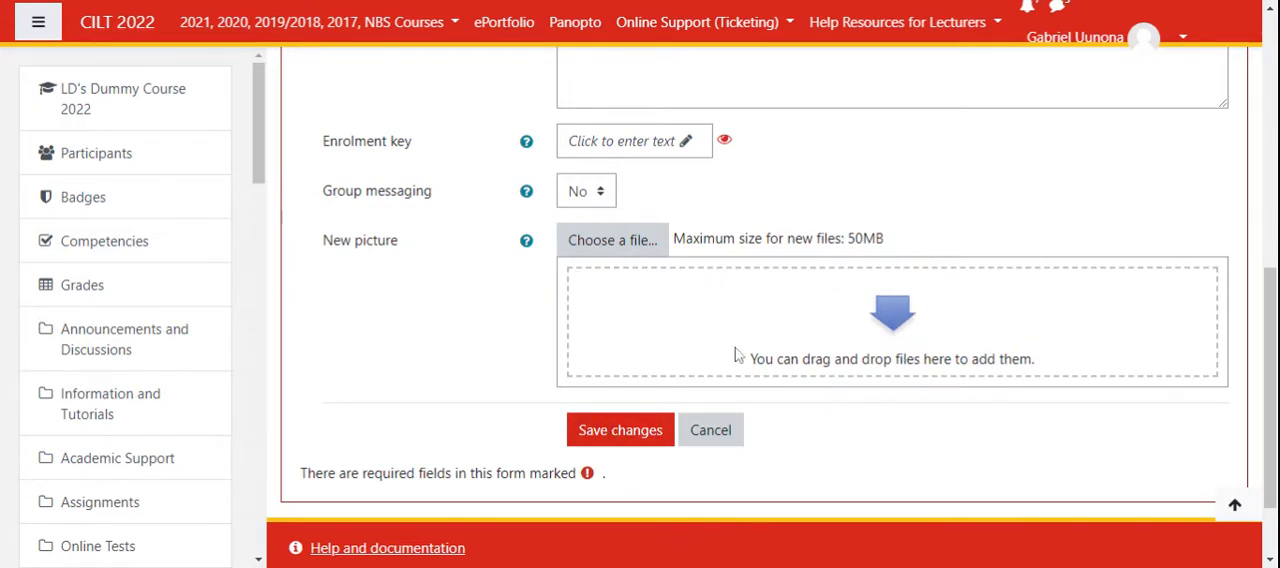
scroll("down", 3)
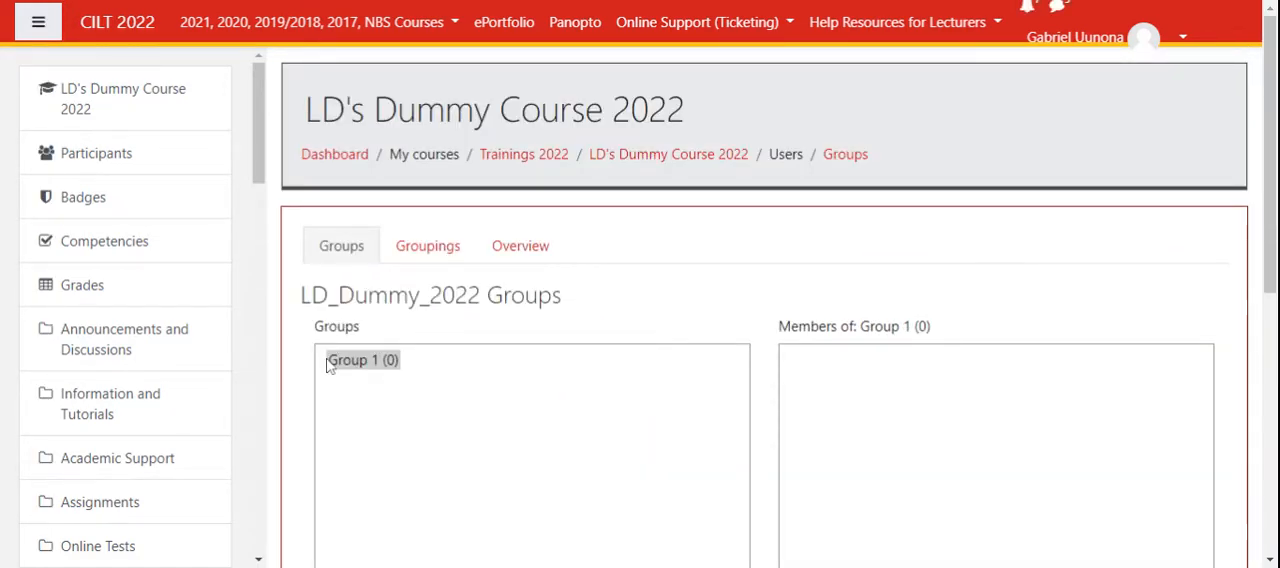
left_click(363, 360)
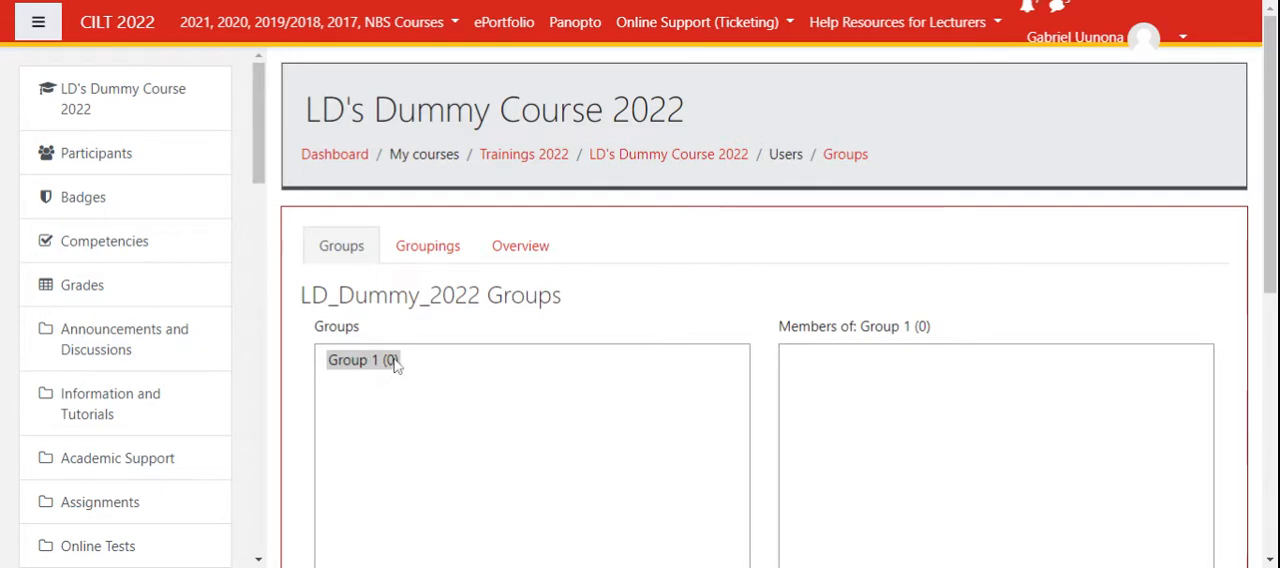
mouse_move(407, 375)
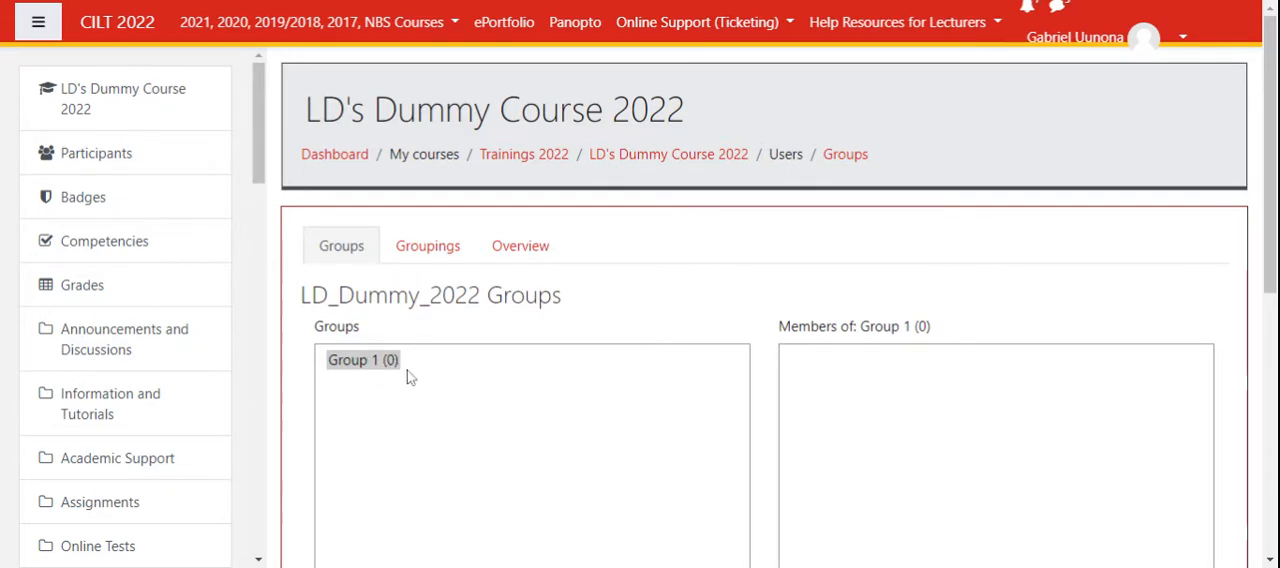
scroll("down", 3)
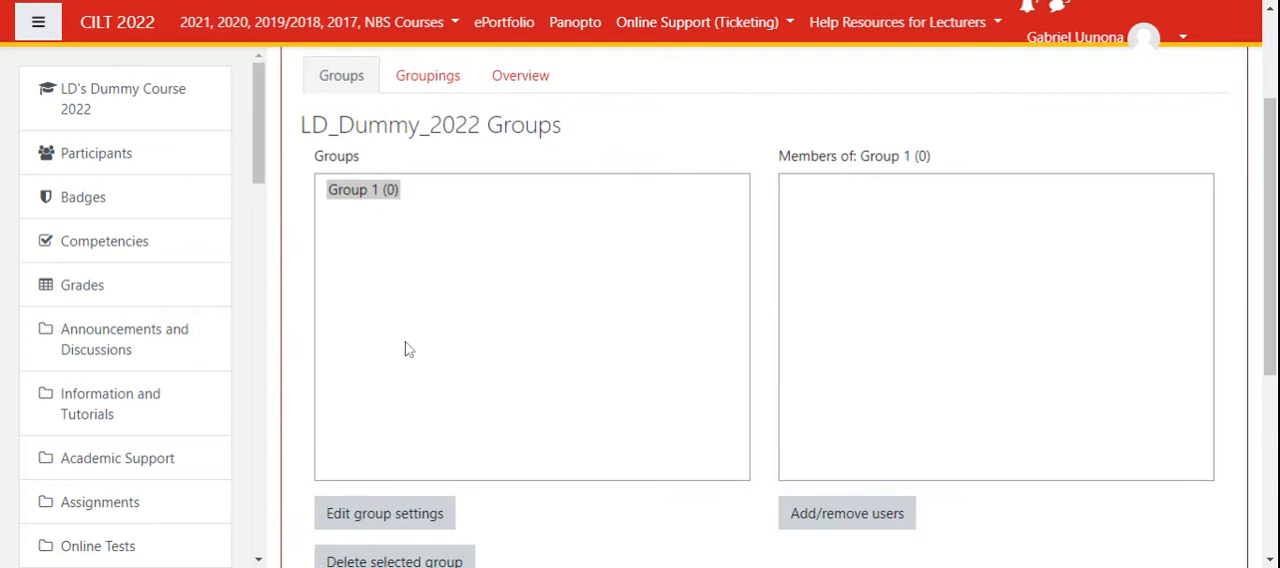
mouse_move(350, 192)
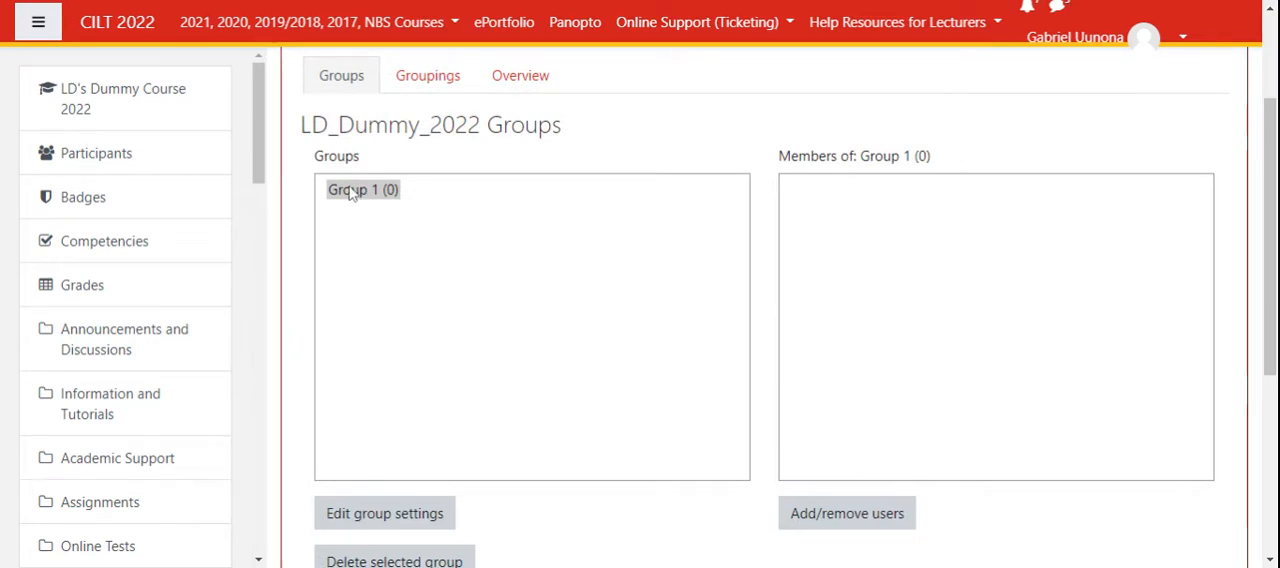
left_click(362, 189)
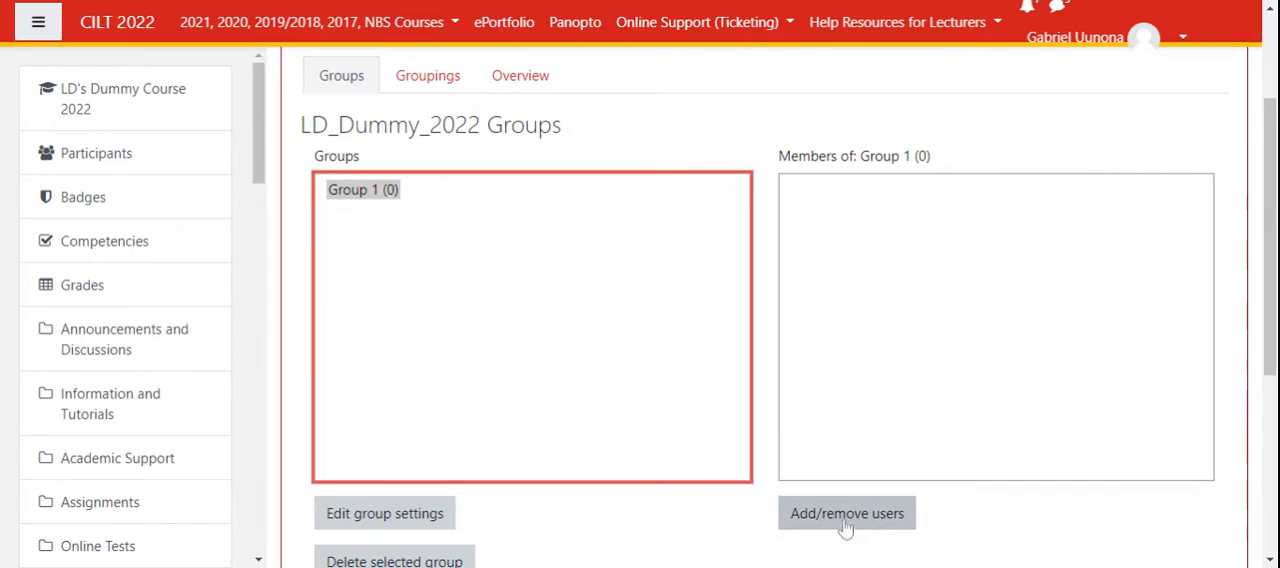
mouse_move(812, 533)
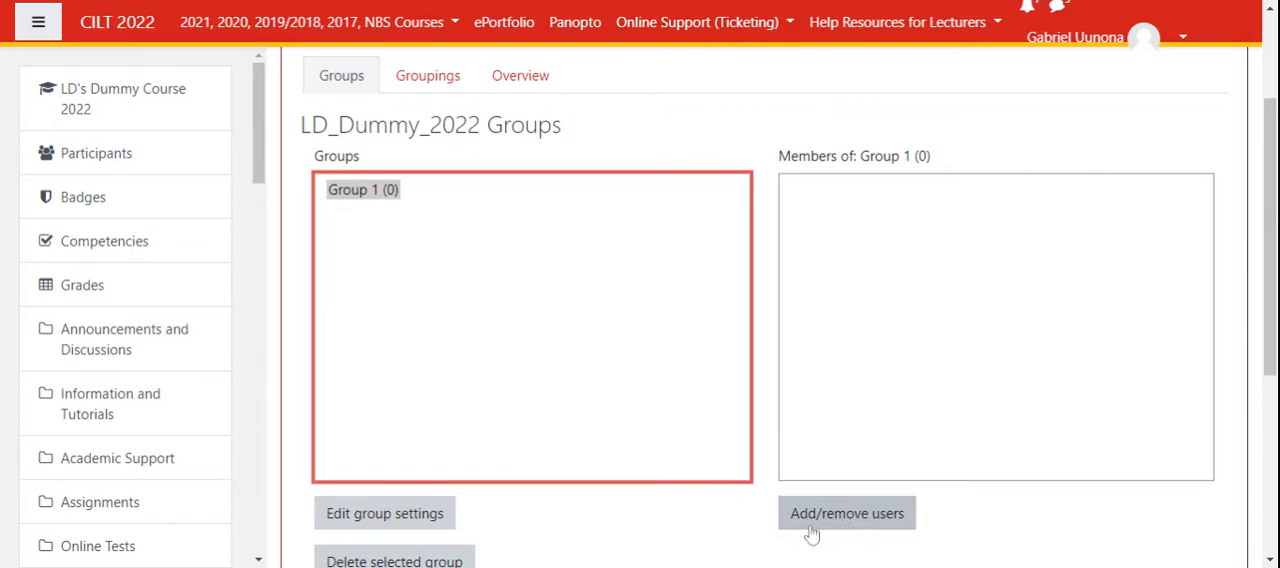
left_click(846, 513)
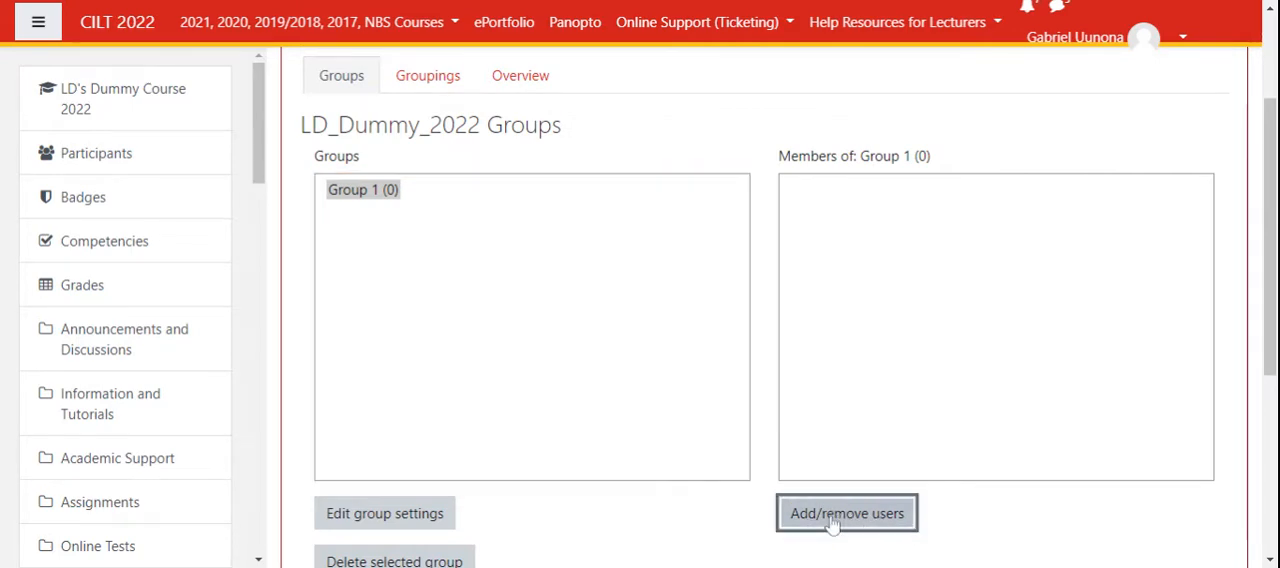
left_click(846, 513)
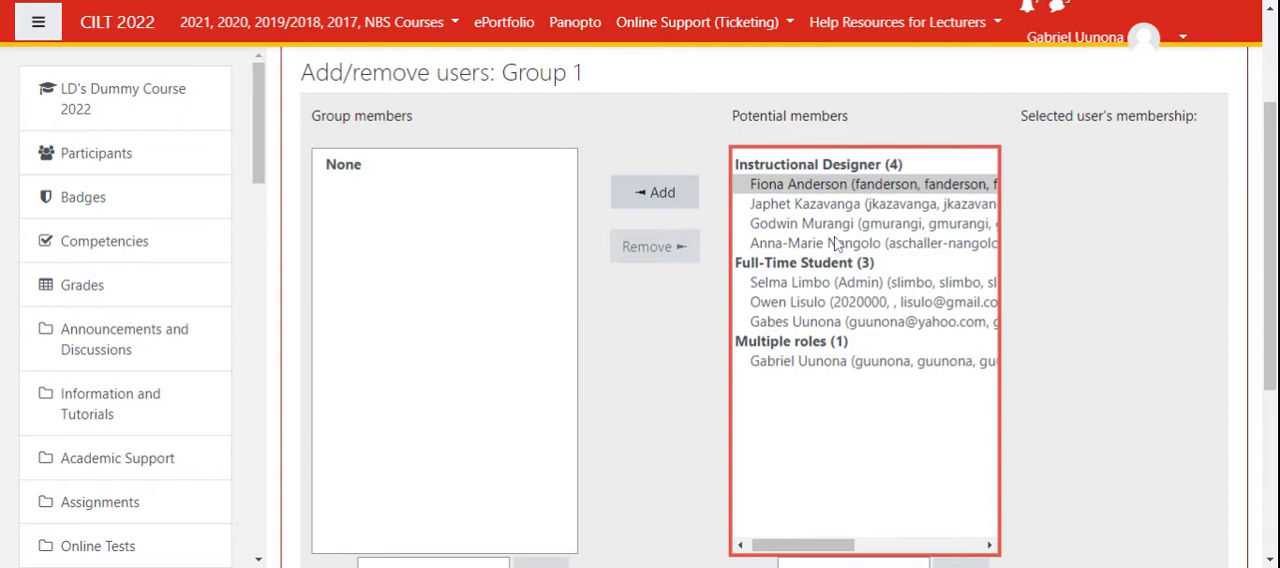
mouse_move(838, 247)
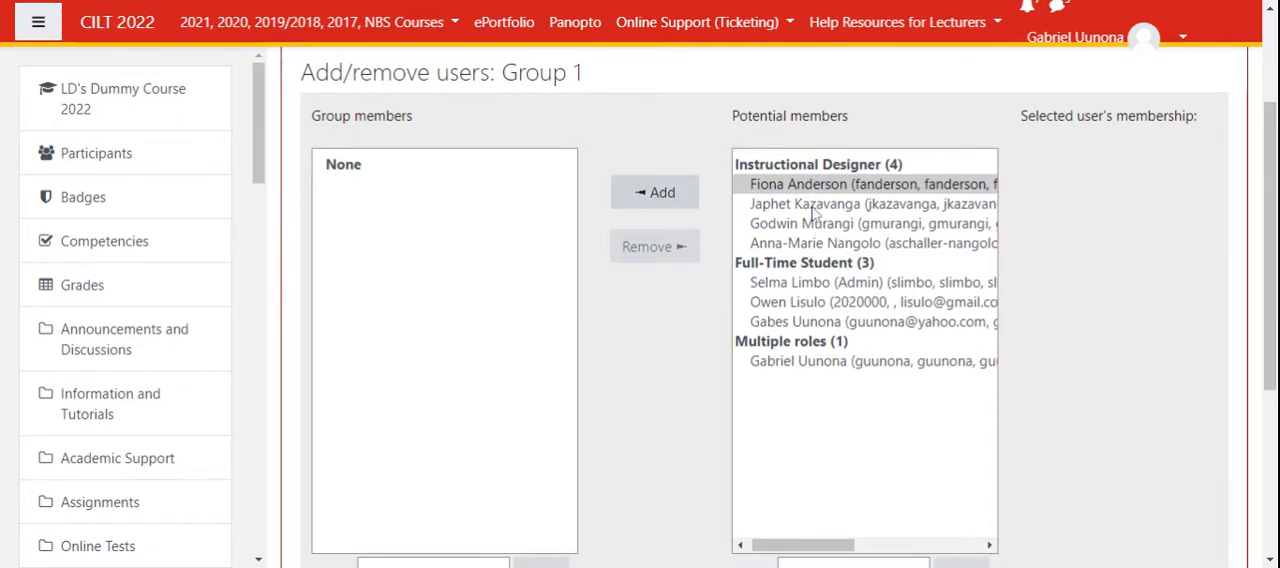
left_click(870, 204)
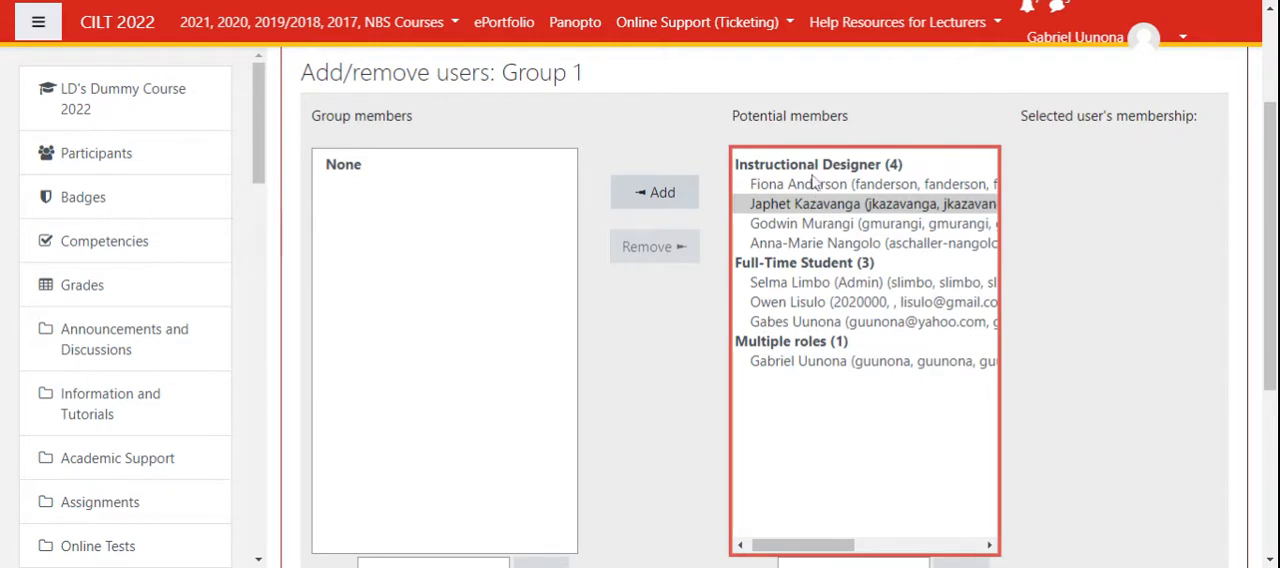
left_click(870, 184)
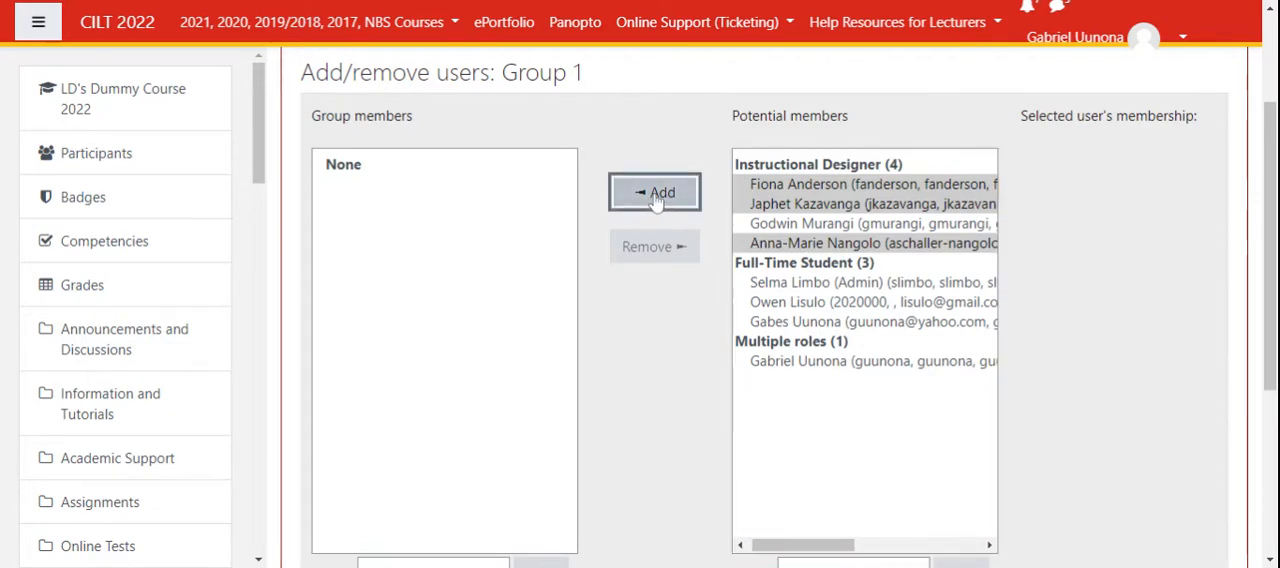
left_click(654, 192)
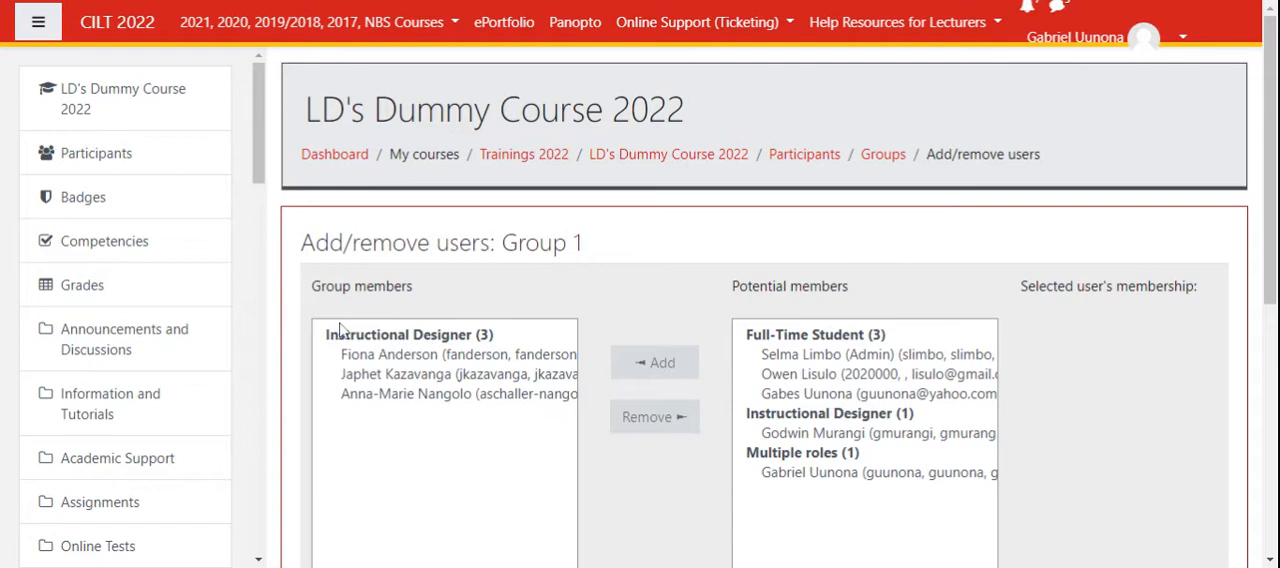
mouse_move(483, 417)
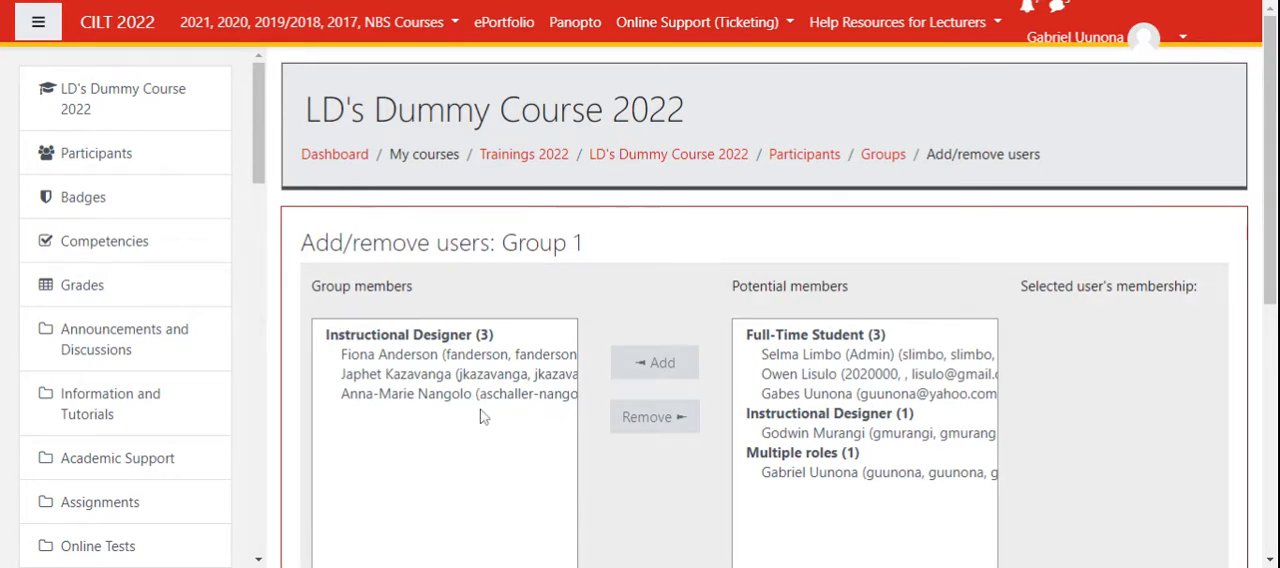
scroll("down", 3)
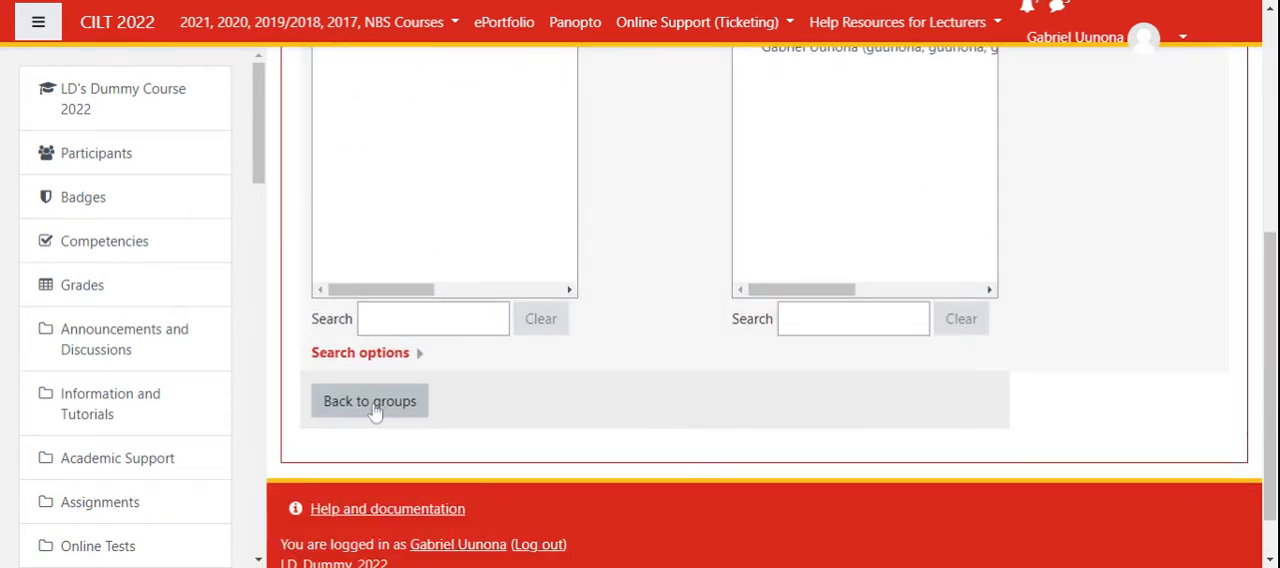
Step: Back on the groups list, start a new group and name it Group 2
left_click(369, 401)
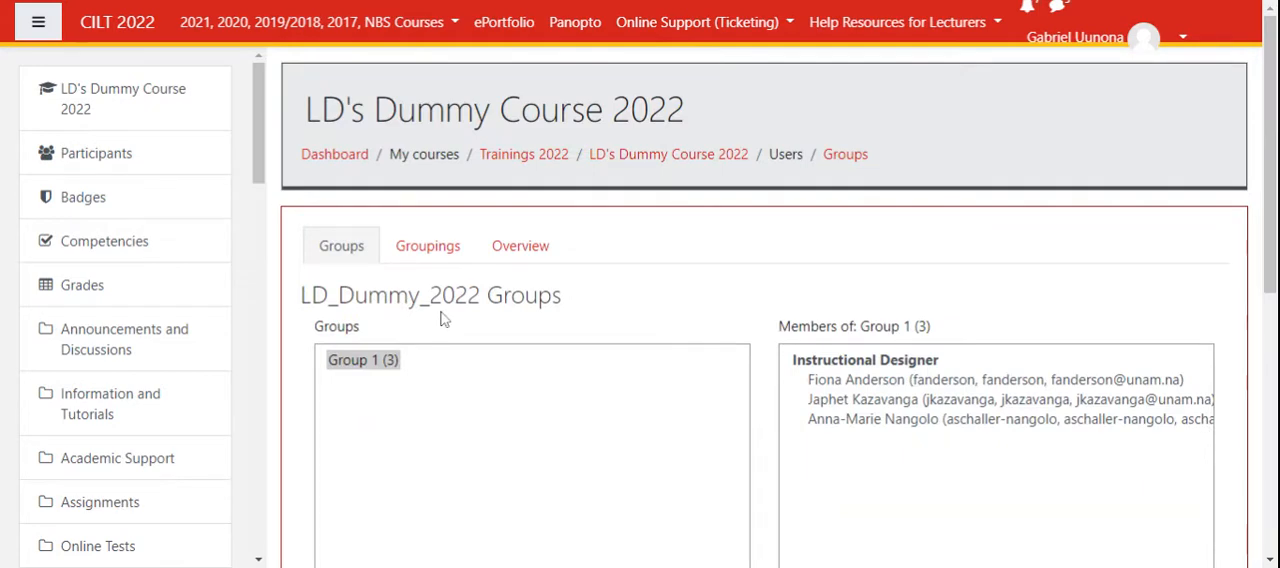
scroll("down", 3)
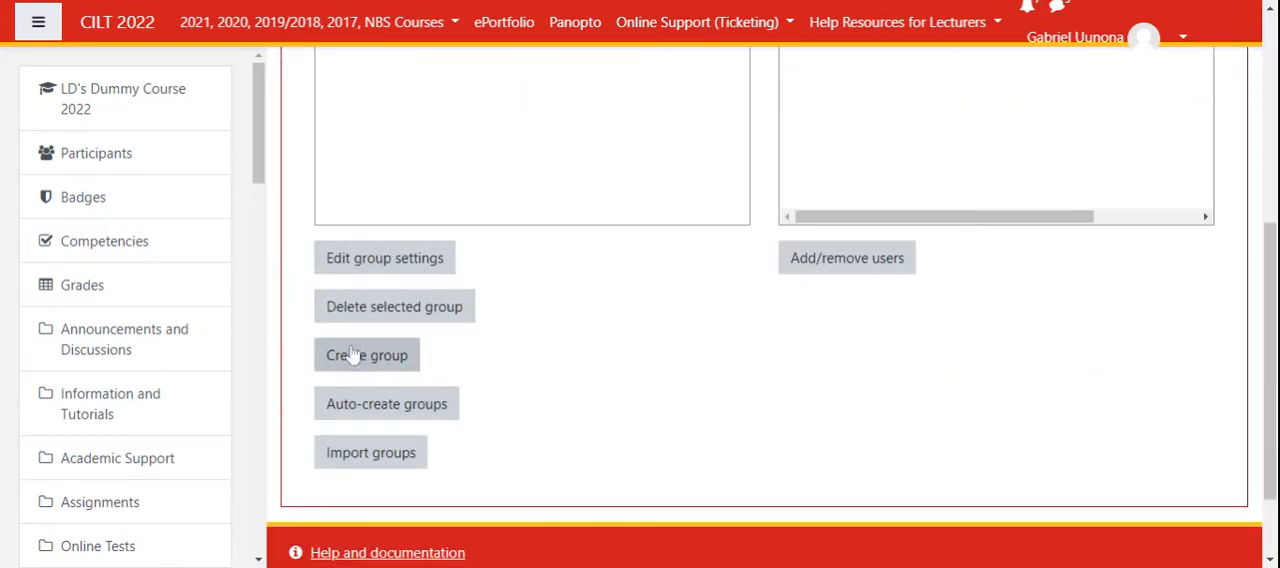
left_click(366, 355)
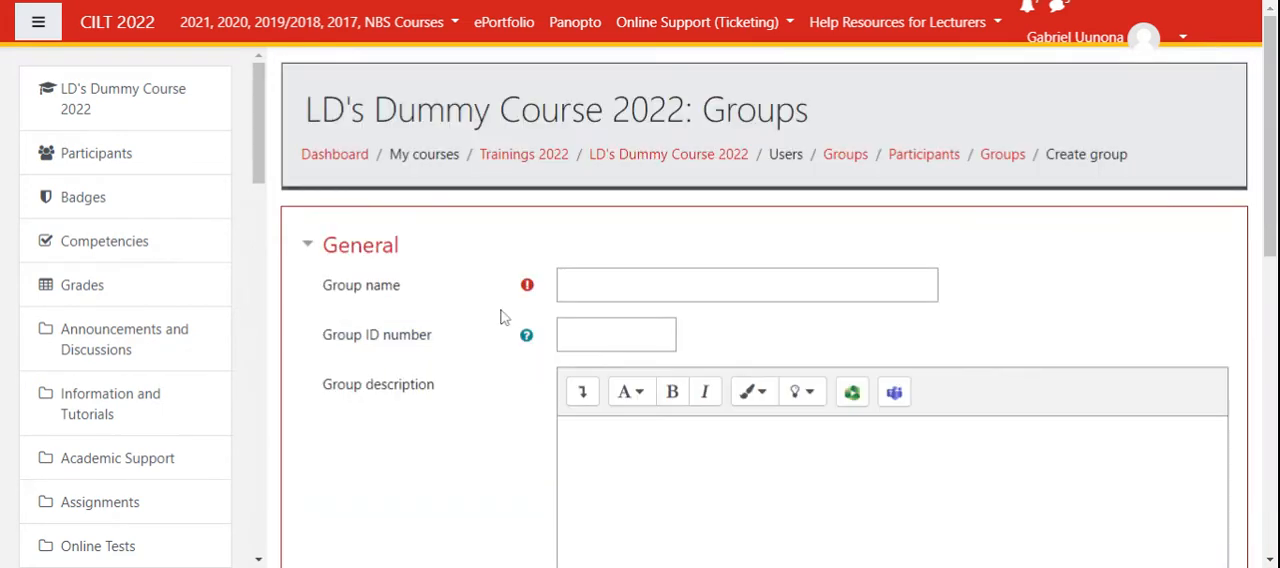
type("G")
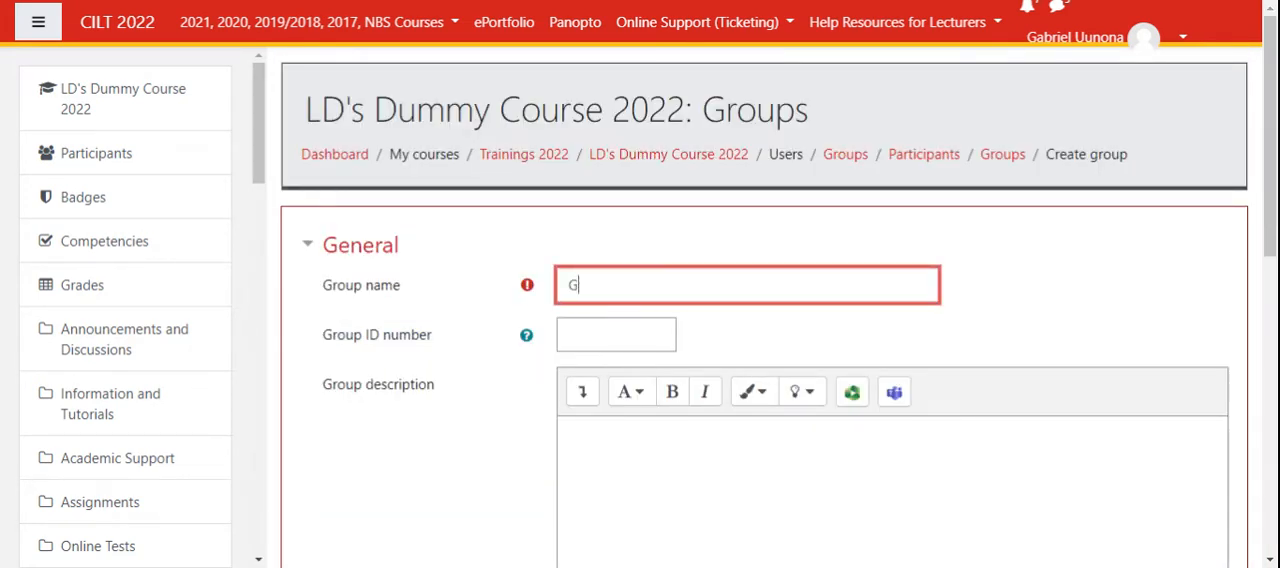
type("roup 2")
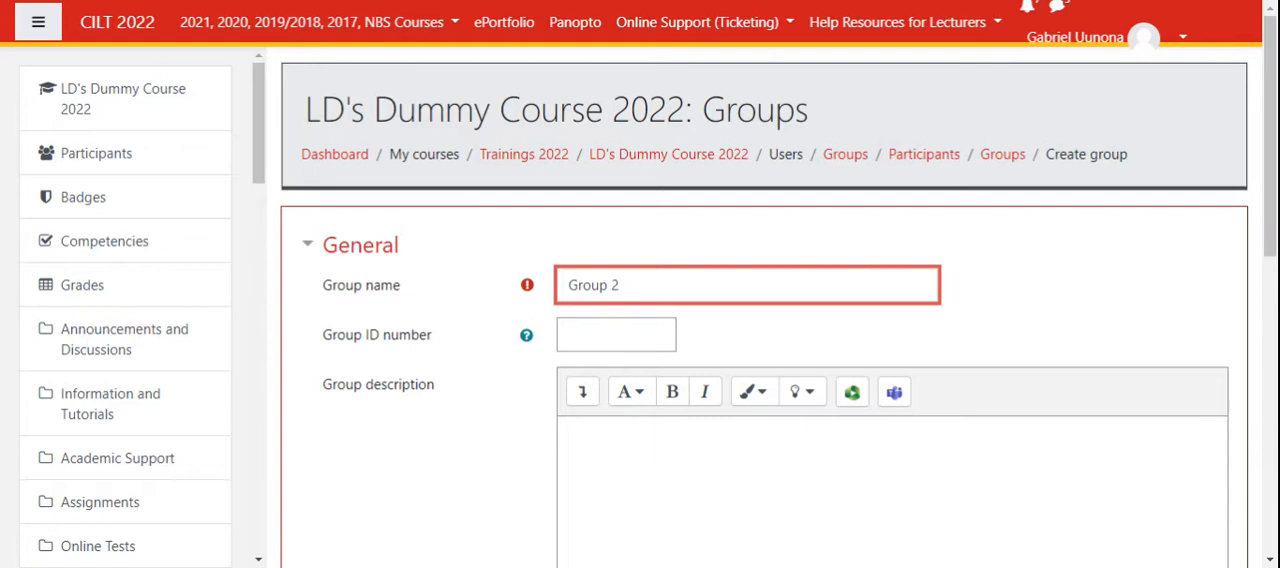
Step: Save Group 2 as a new empty group in the course
scroll("down", 3)
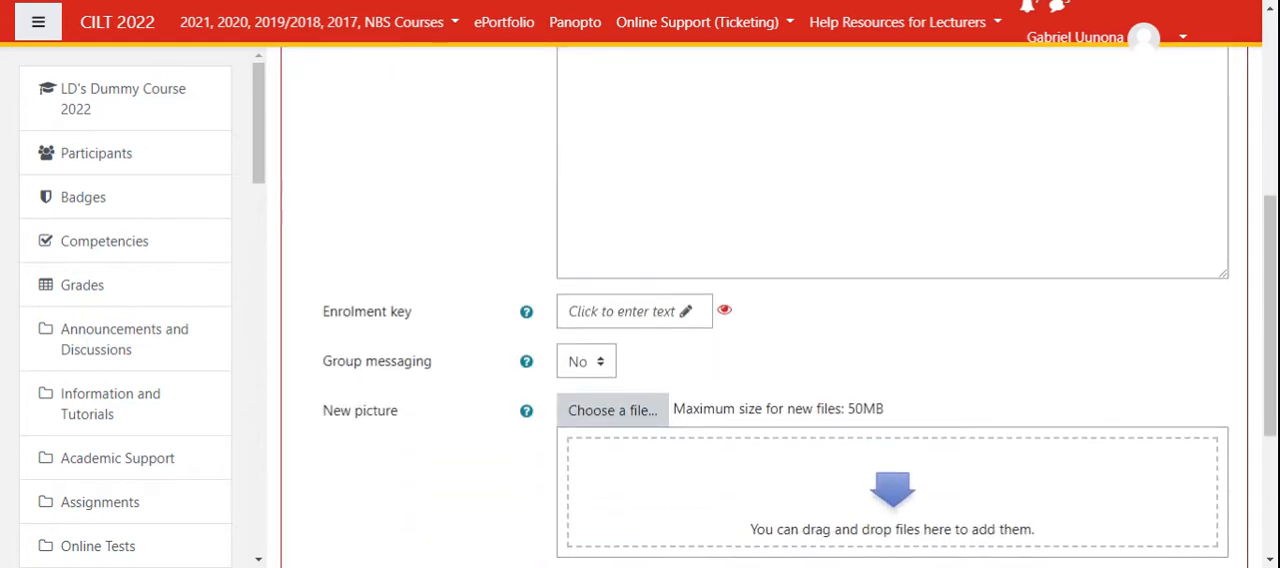
scroll("down", 3)
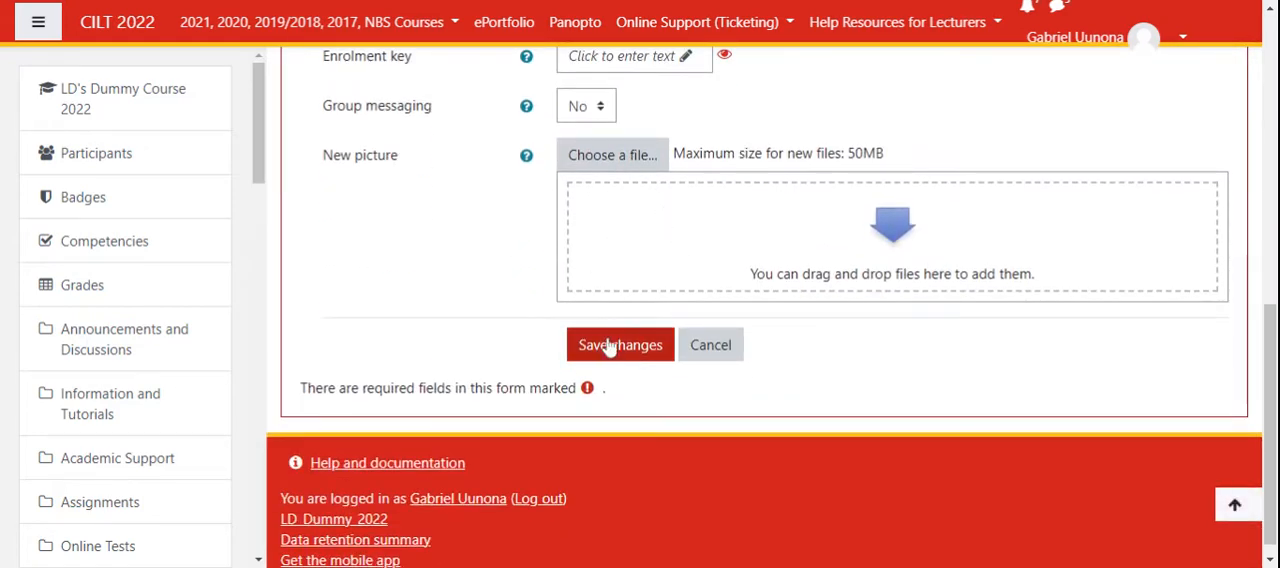
left_click(619, 344)
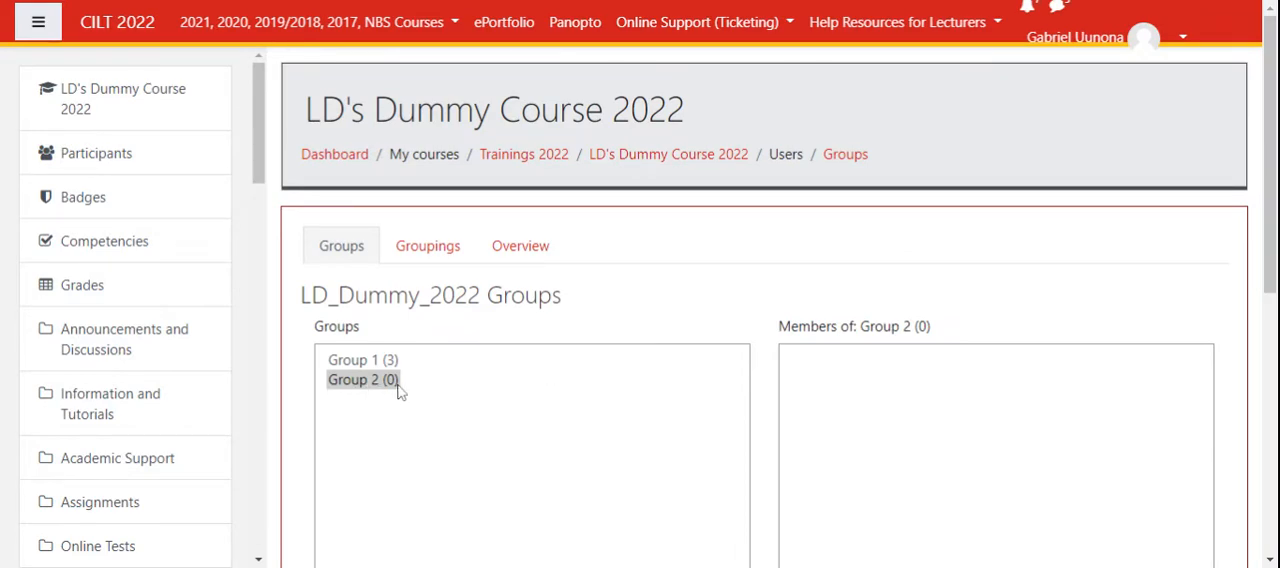
scroll("down", 3)
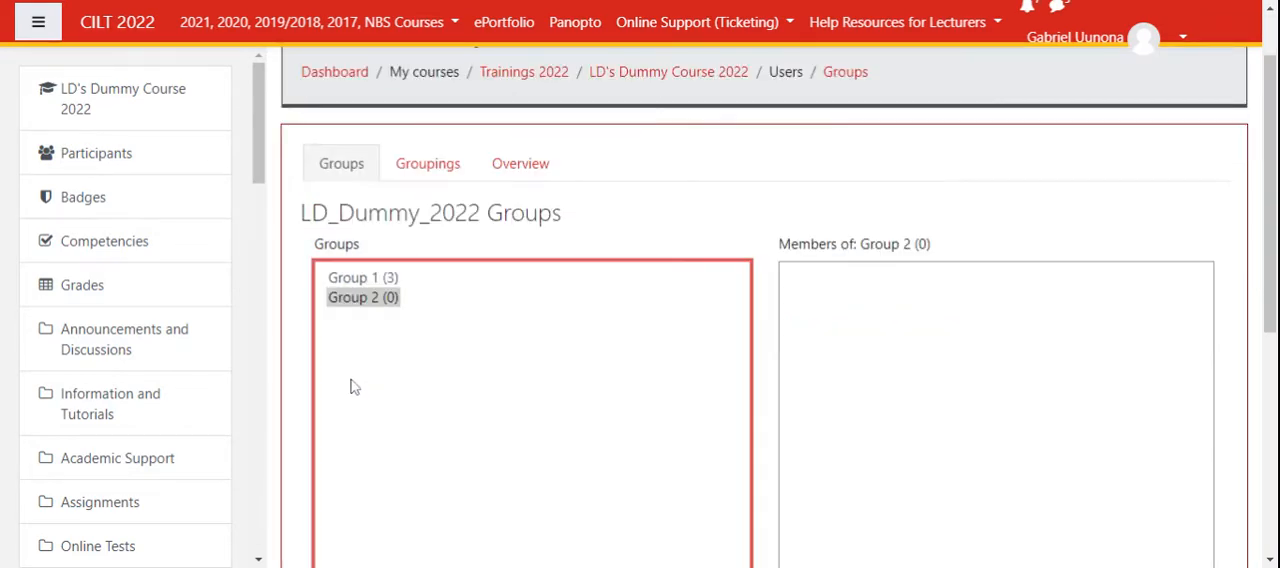
scroll("down", 3)
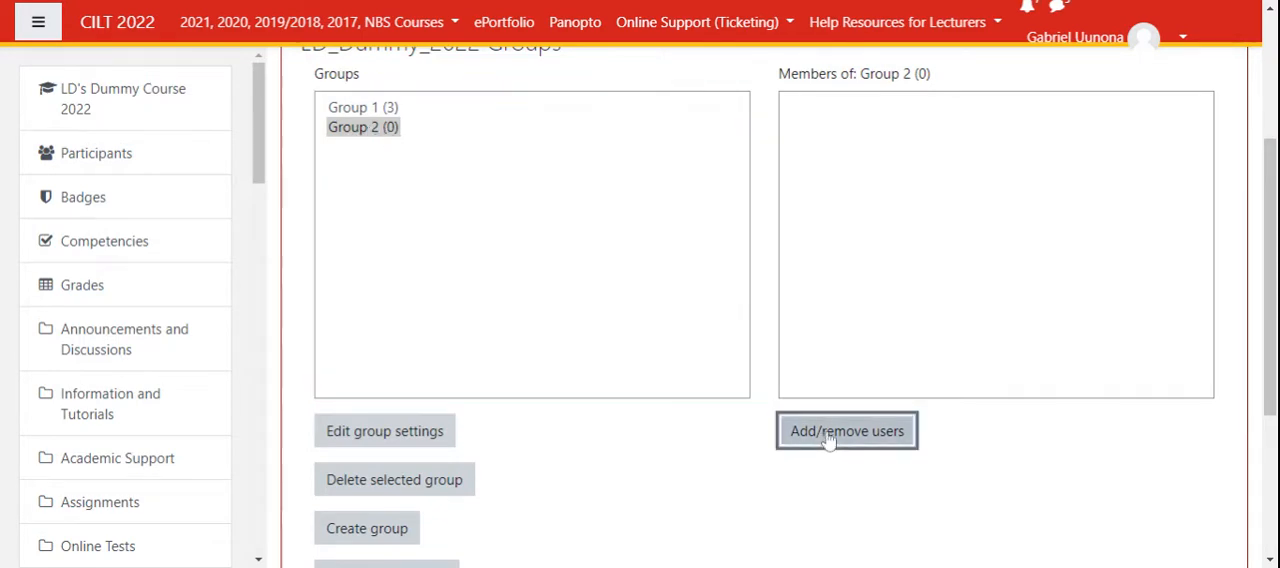
left_click(846, 431)
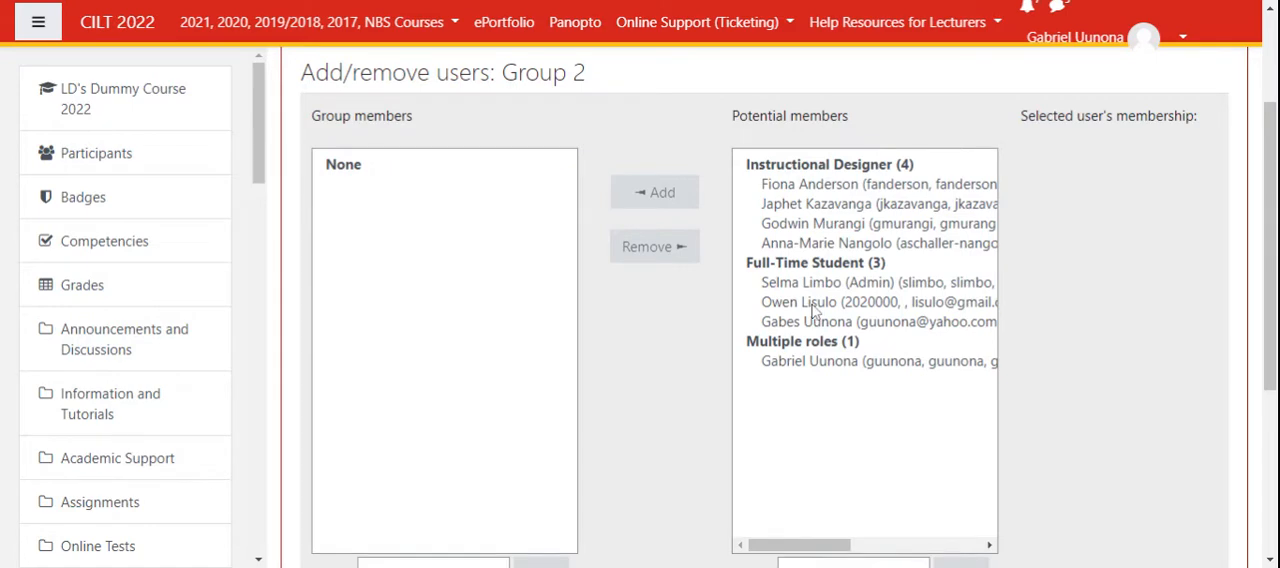
left_click(850, 302)
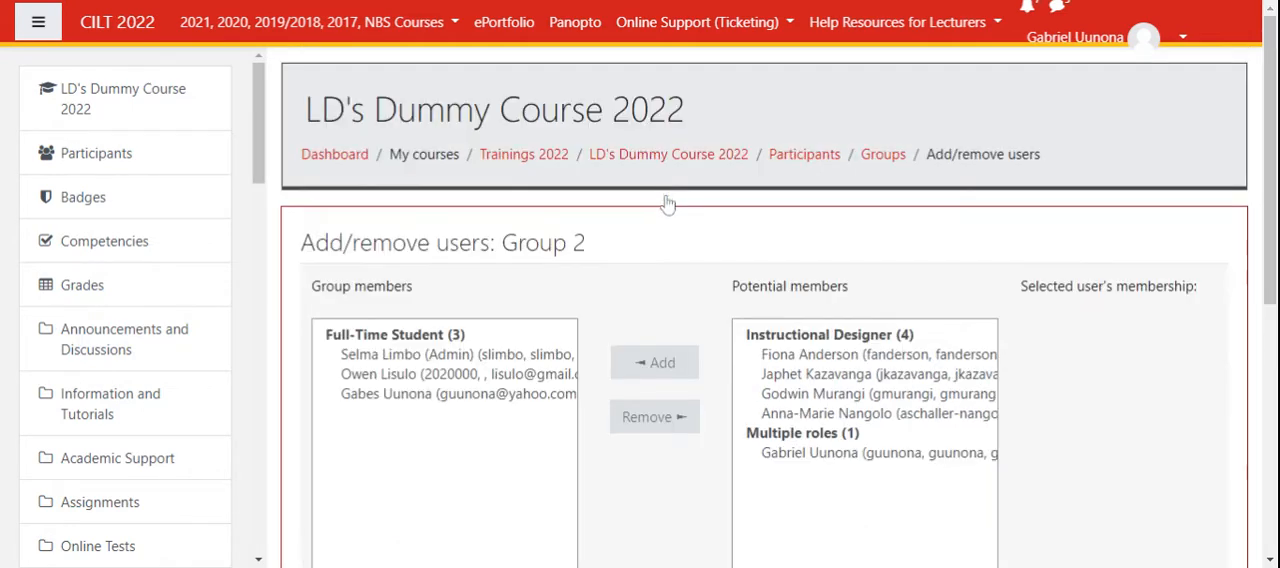
scroll("down", 3)
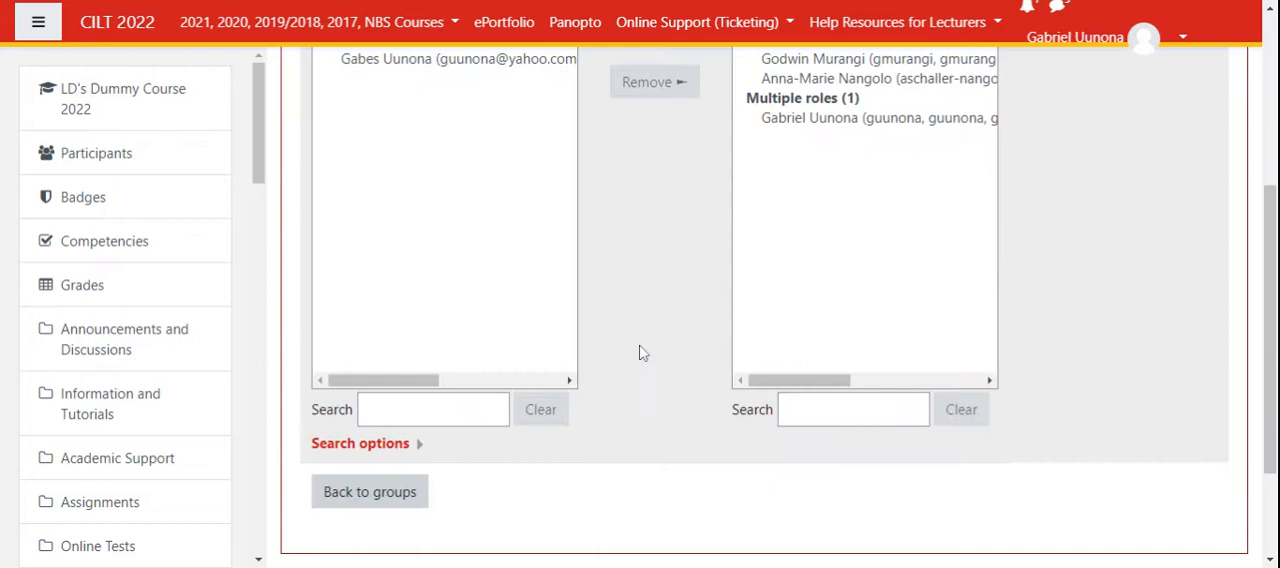
left_click(369, 491)
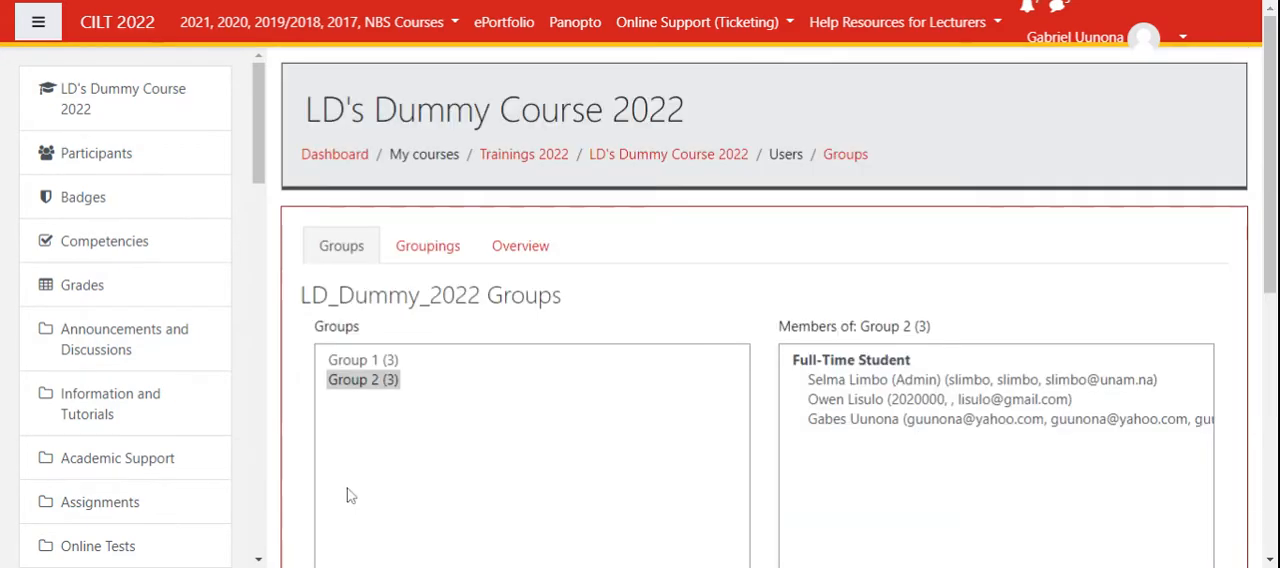
mouse_move(513, 364)
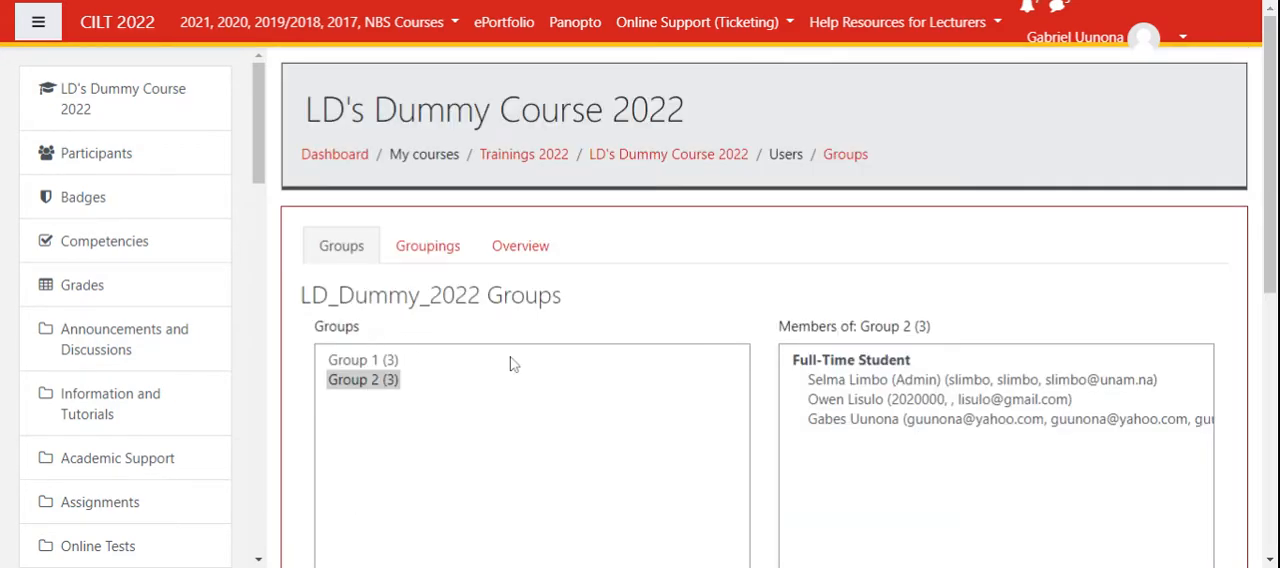
scroll("down", 3)
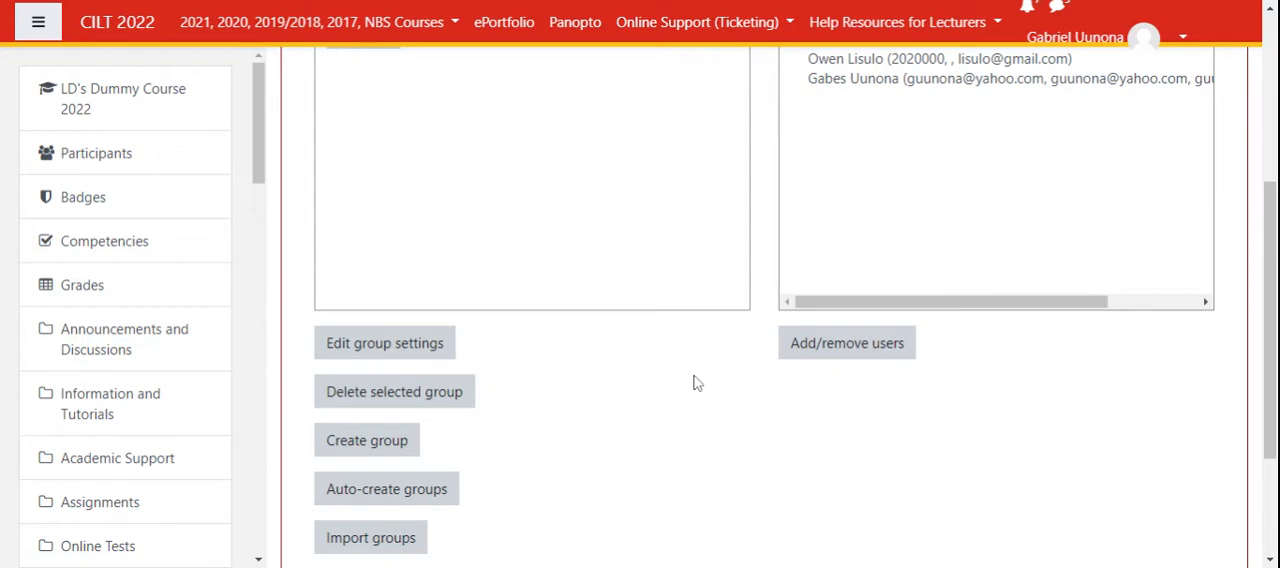
scroll("up", 3)
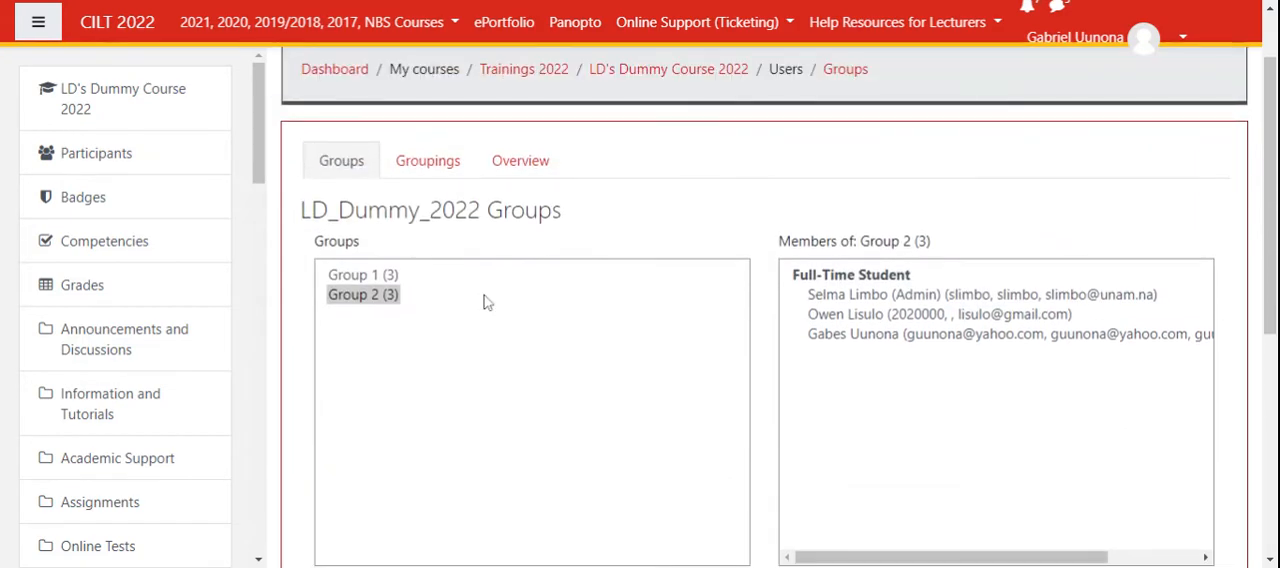
scroll("down", 3)
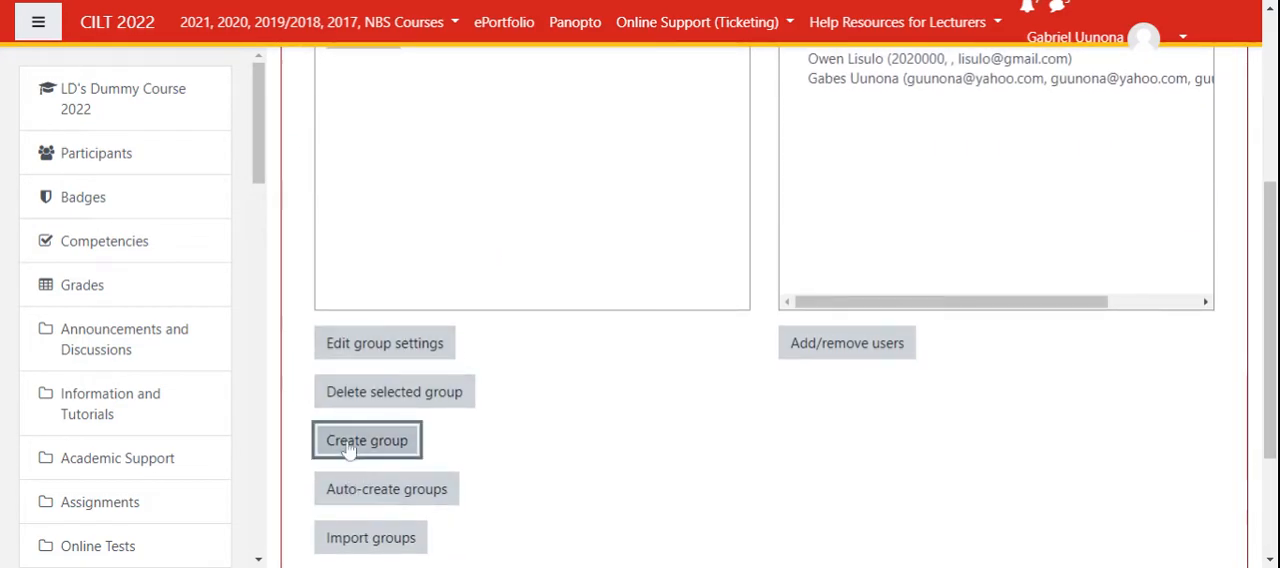
Step: Create a new empty course group named Group 3
left_click(367, 440)
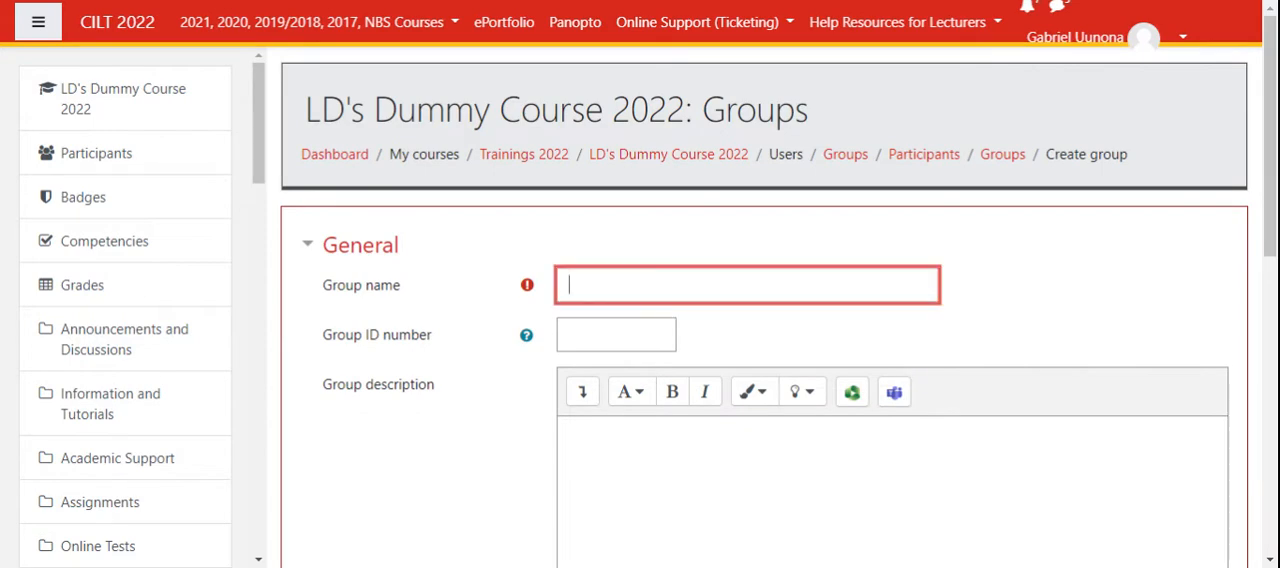
type("Group")
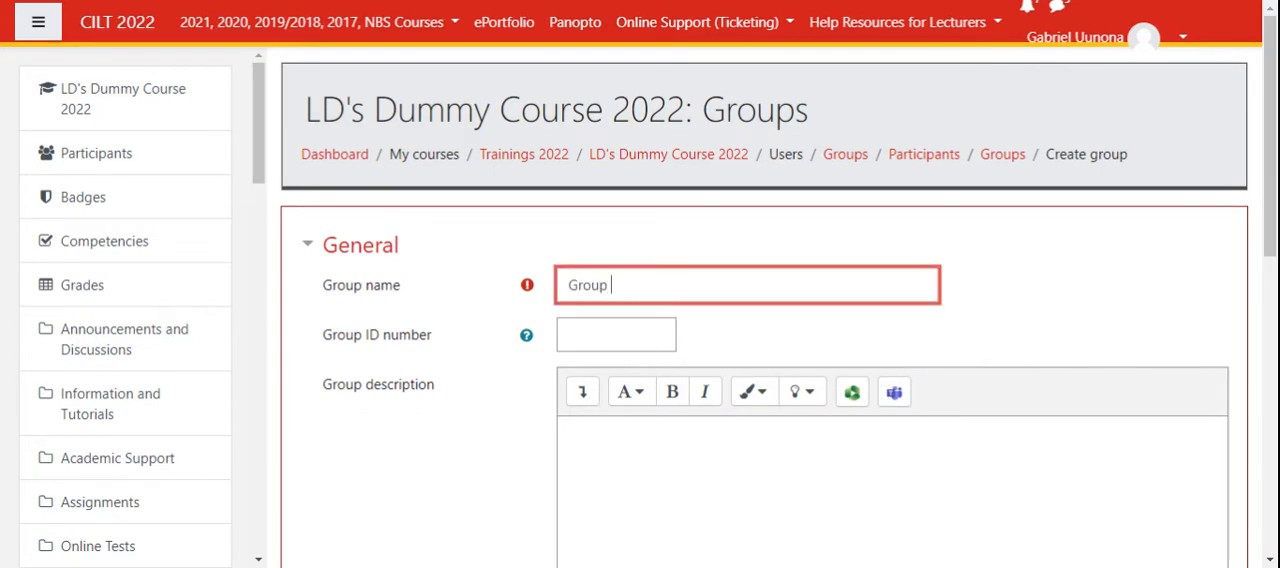
scroll("down", 3)
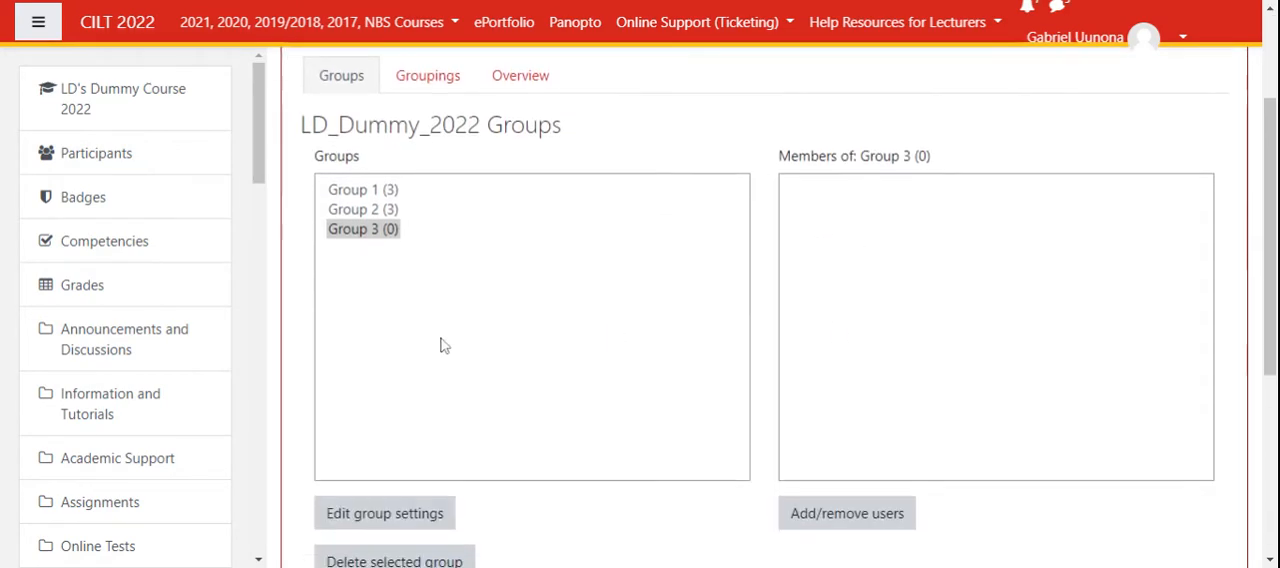
mouse_move(637, 319)
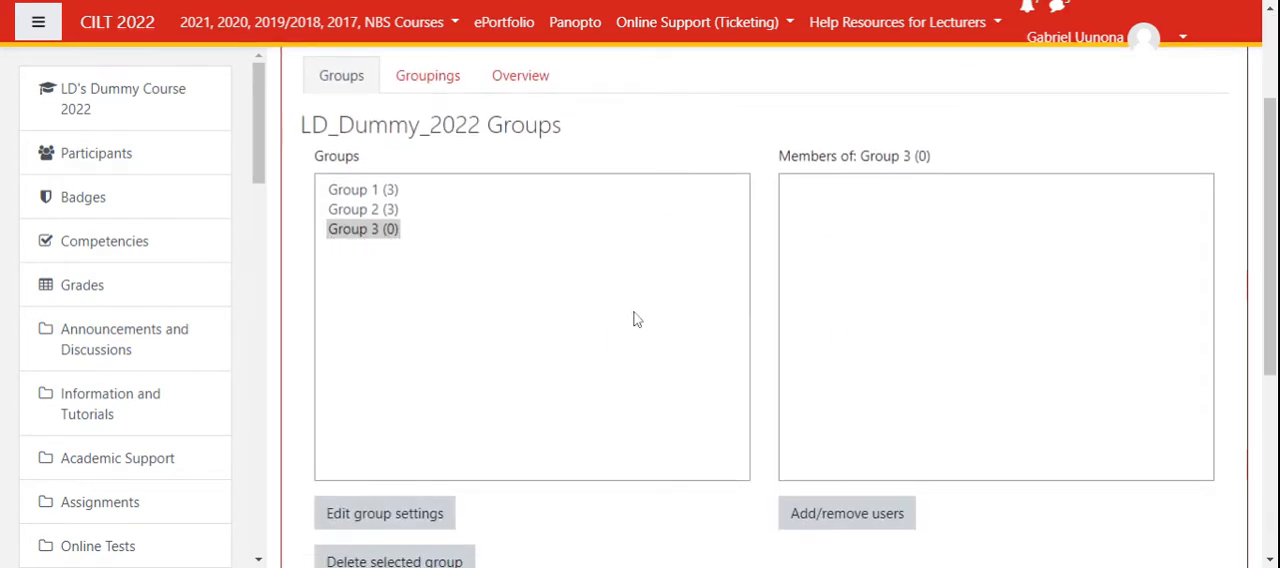
mouse_move(925, 350)
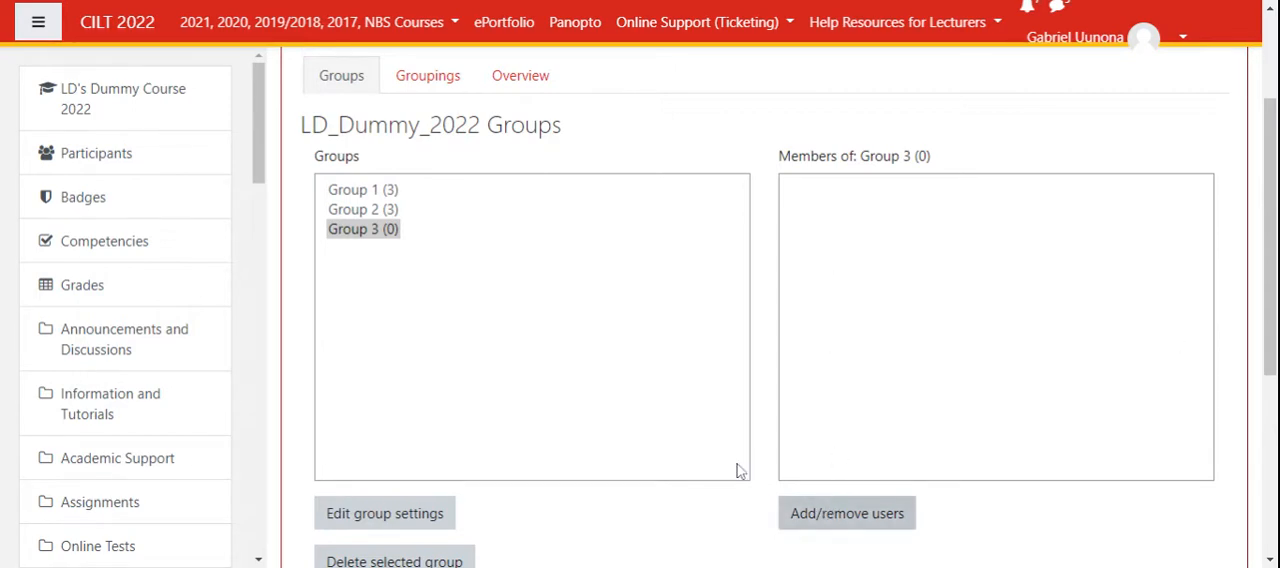
left_click(846, 513)
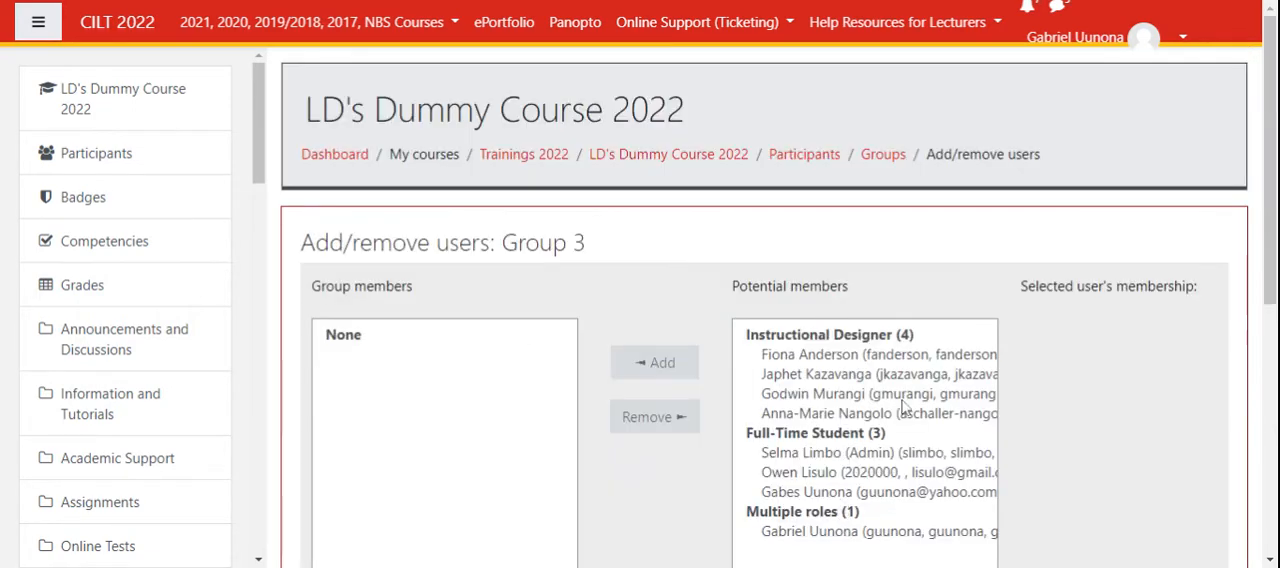
scroll("down", 3)
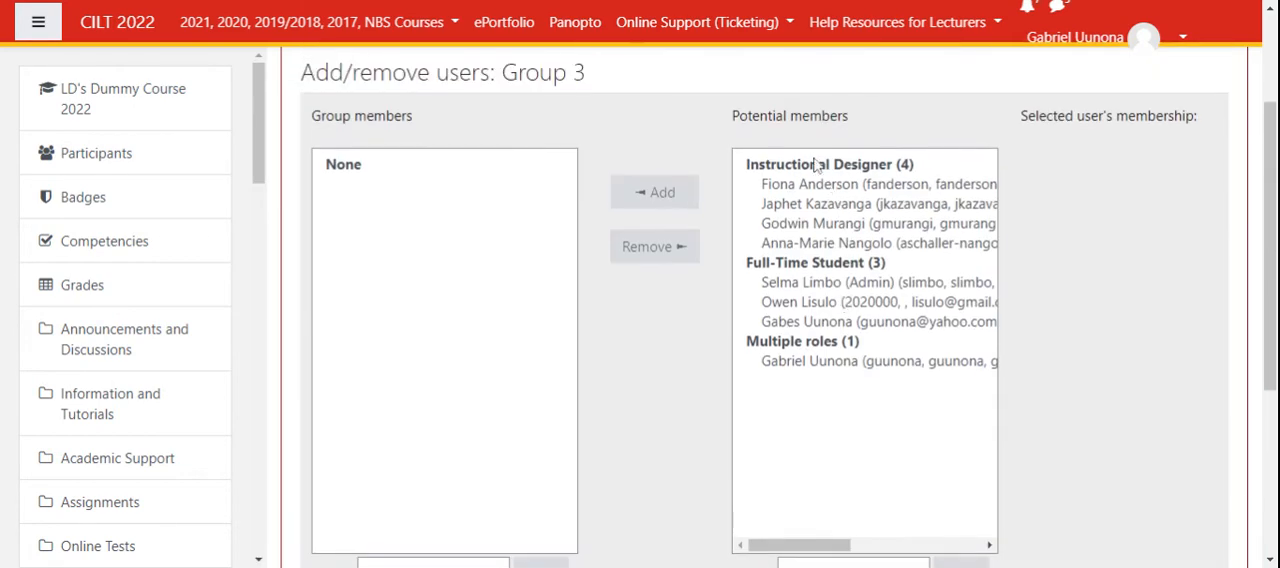
mouse_move(820, 287)
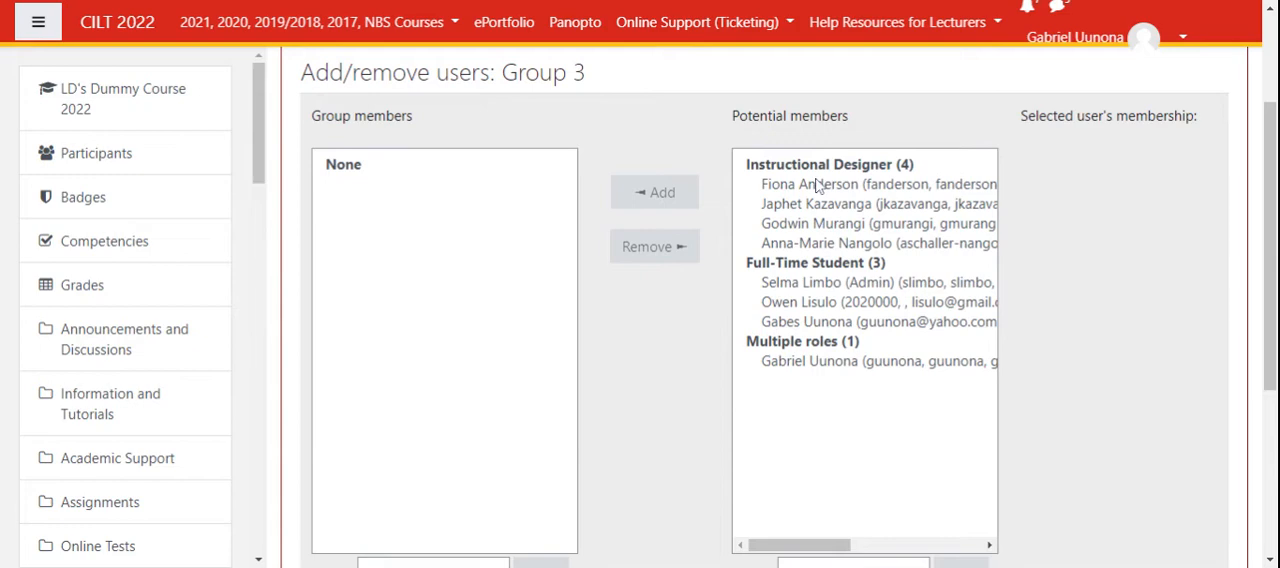
scroll("down", 3)
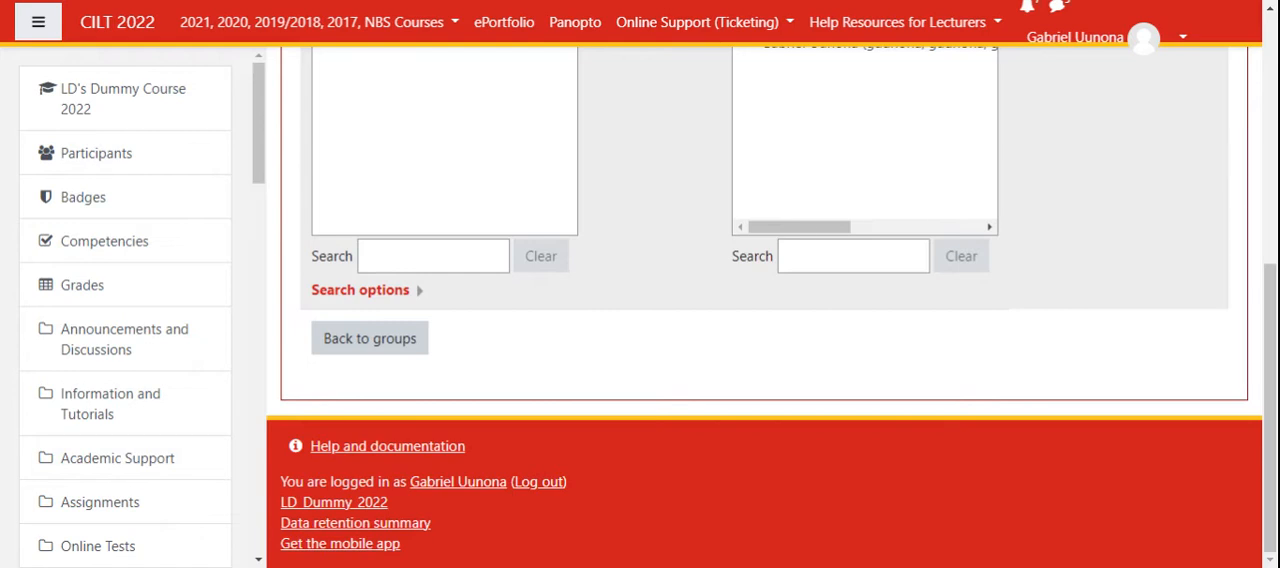
left_click(853, 256)
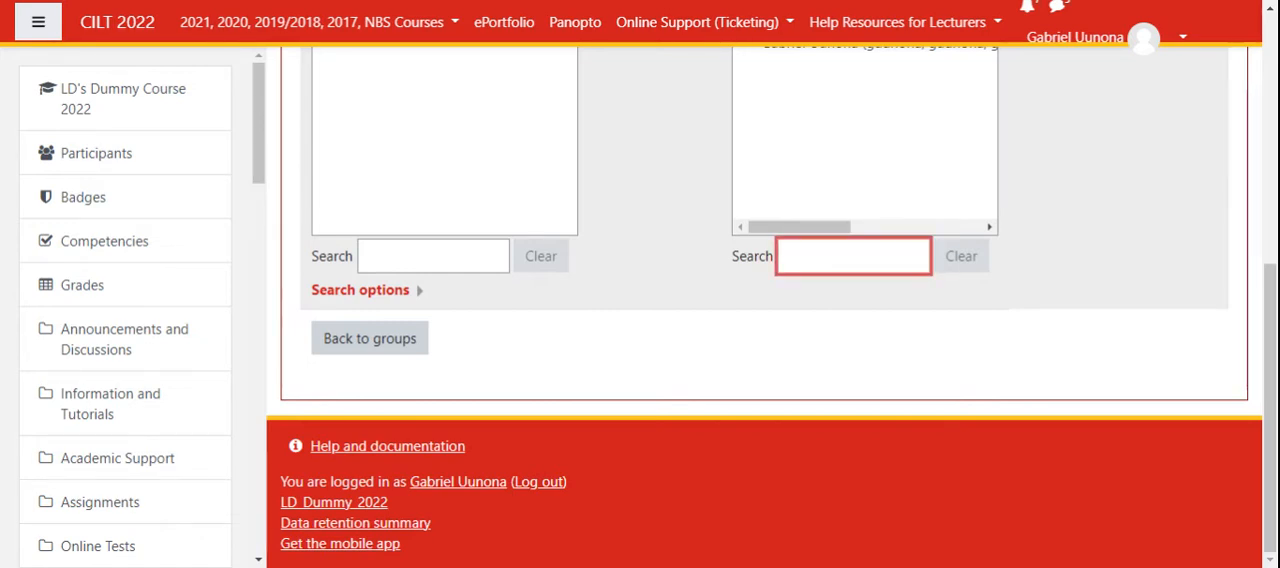
type("fiona")
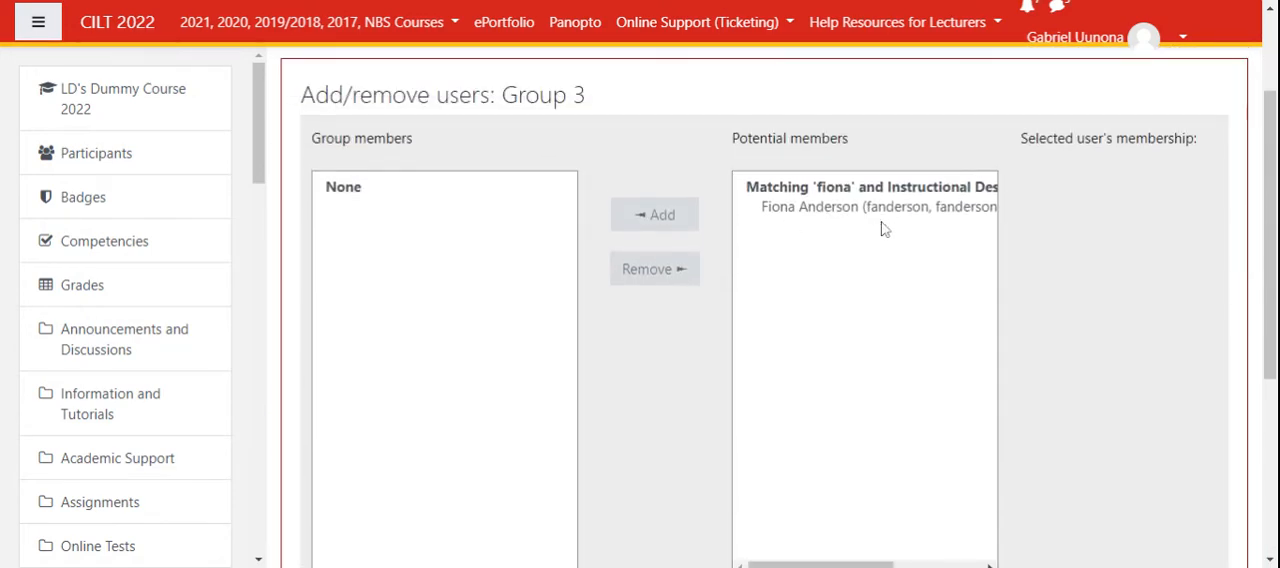
scroll("down", 3)
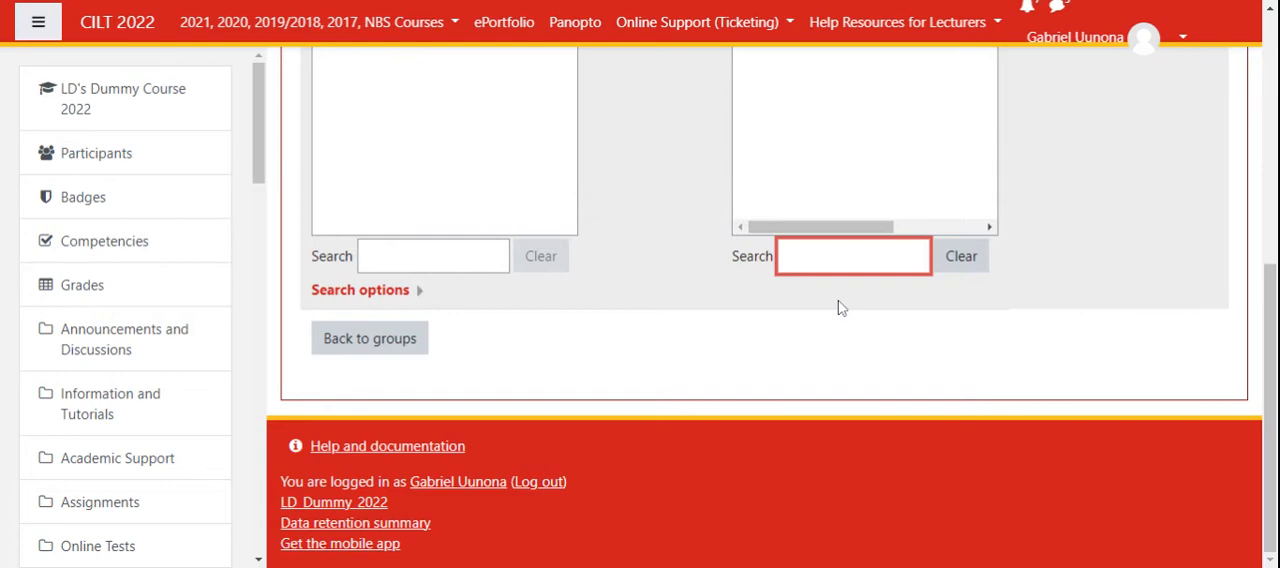
type("Gabriel")
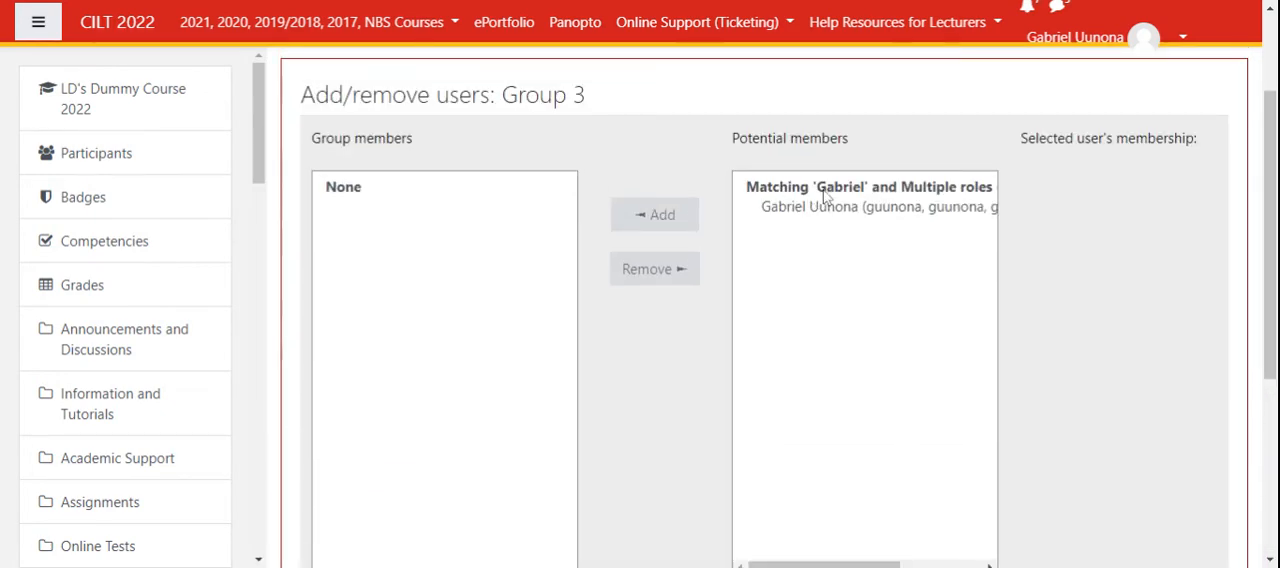
left_click(877, 207)
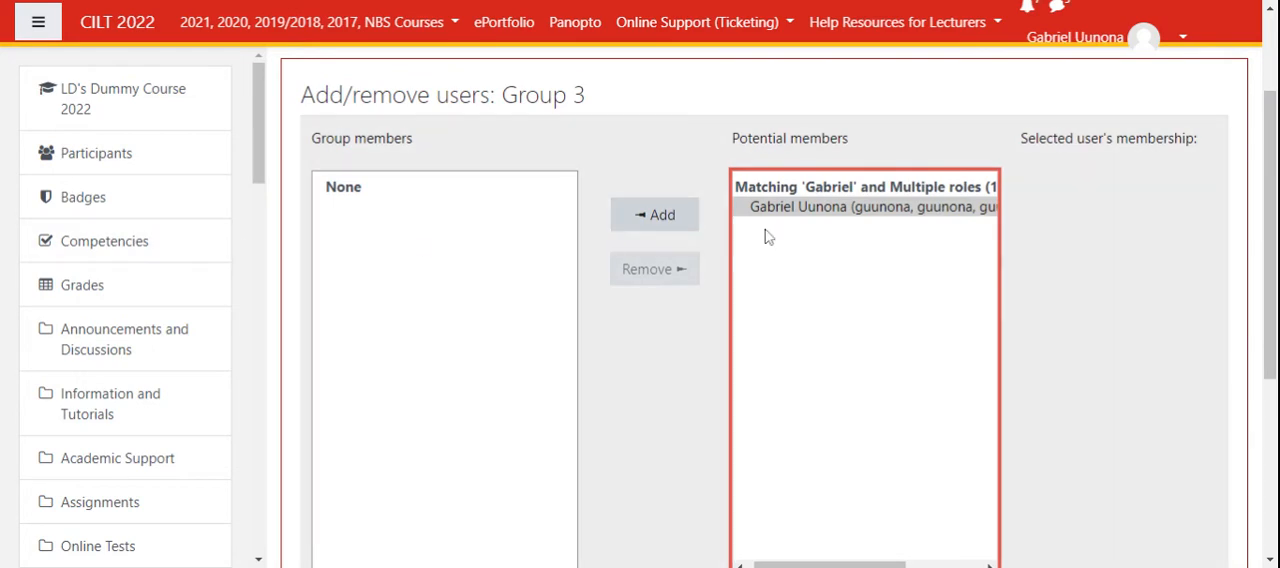
scroll("down", 3)
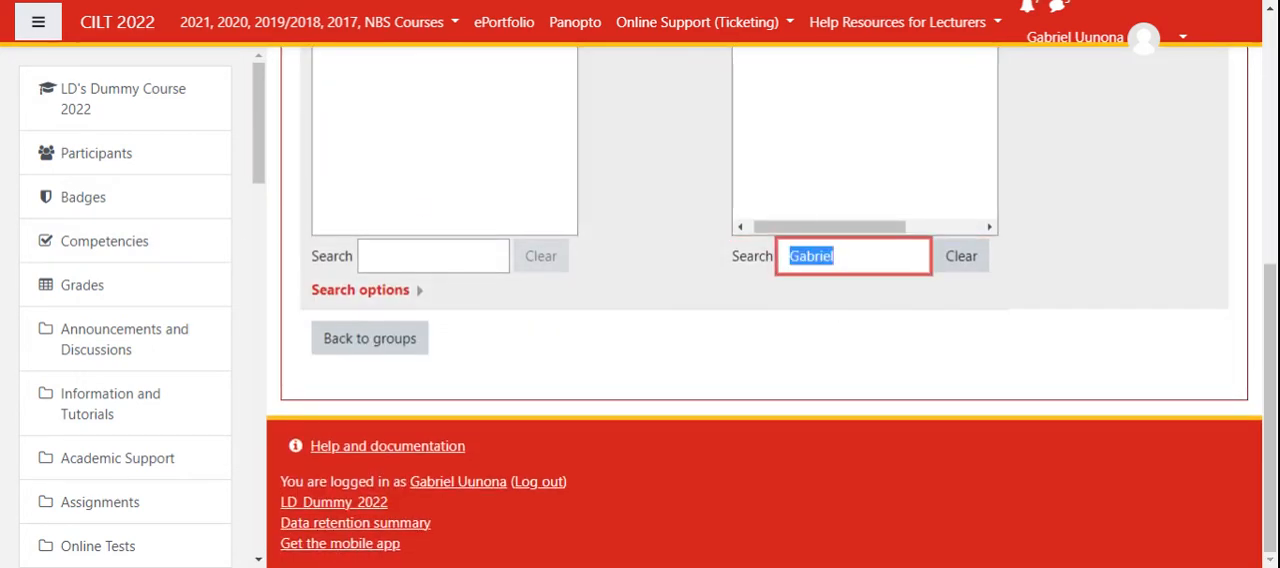
left_click(961, 256)
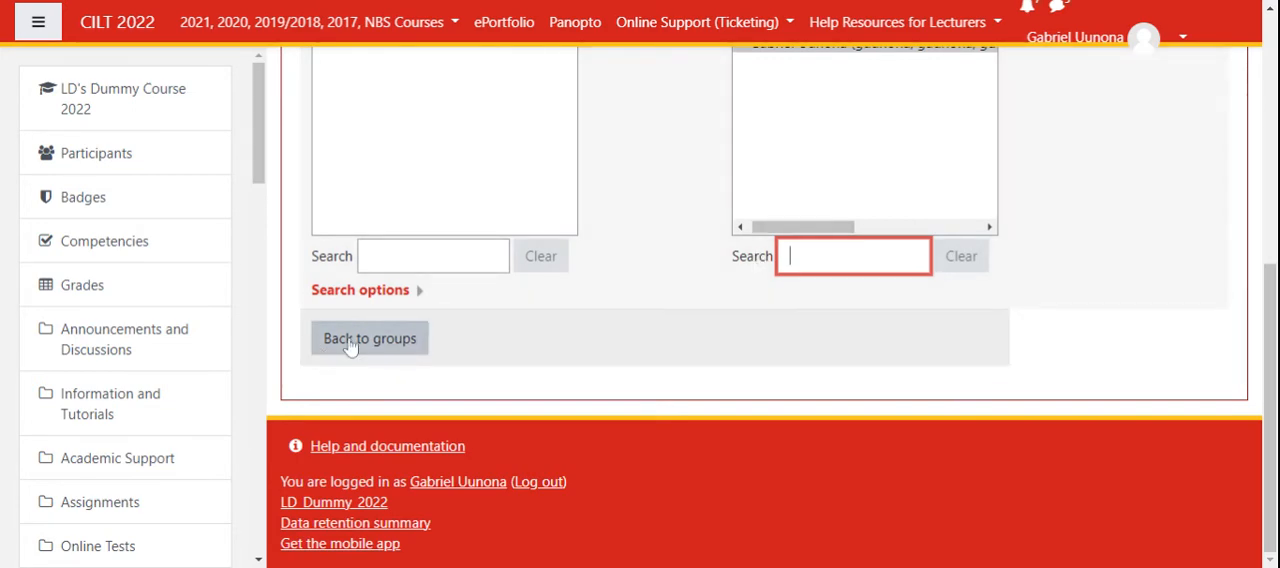
left_click(369, 338)
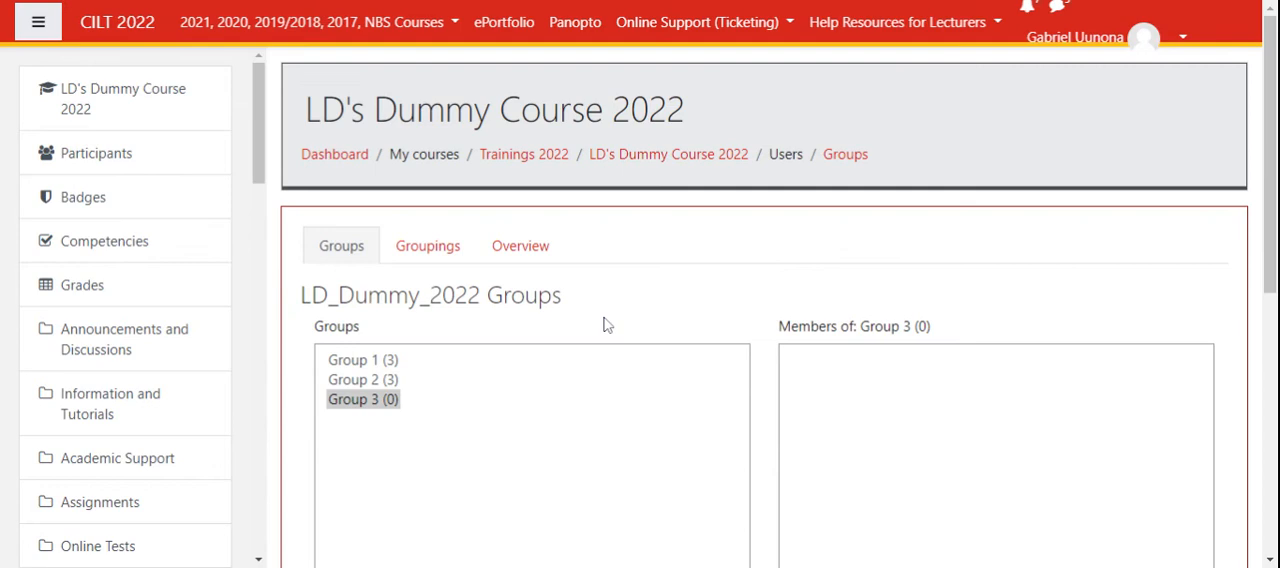
scroll("down", 3)
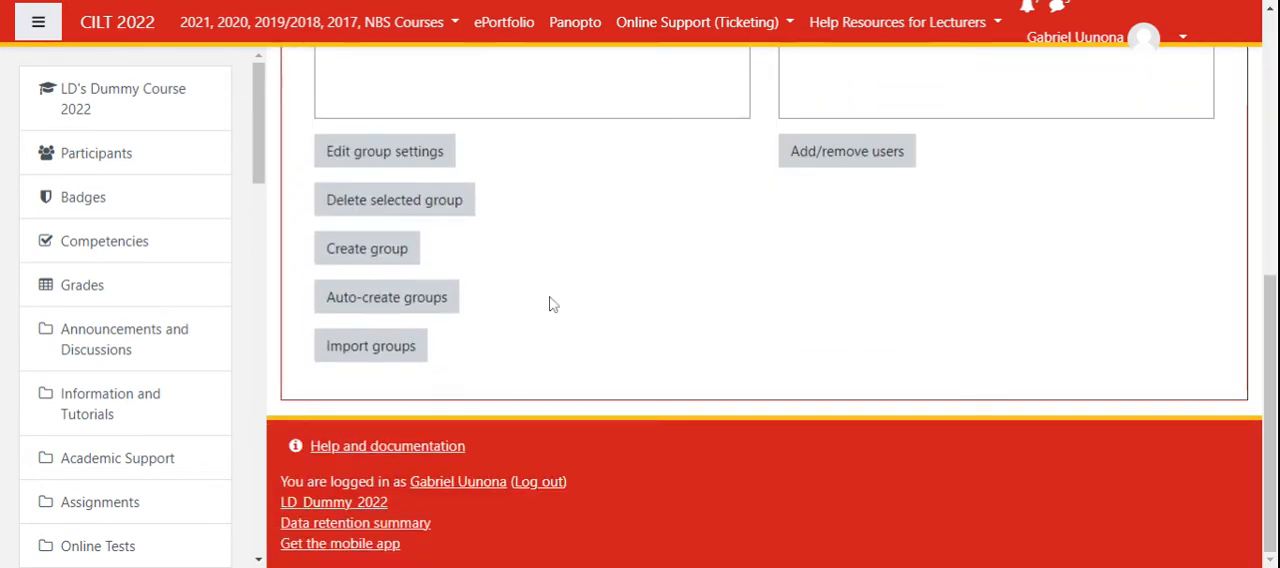
mouse_move(370, 345)
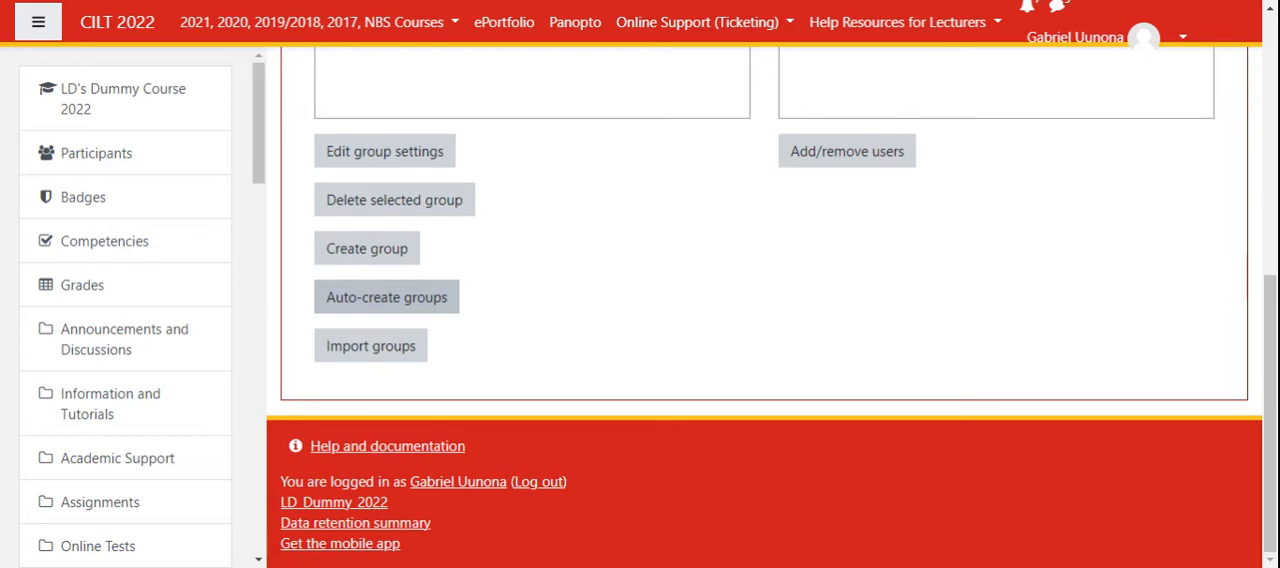
left_click(386, 297)
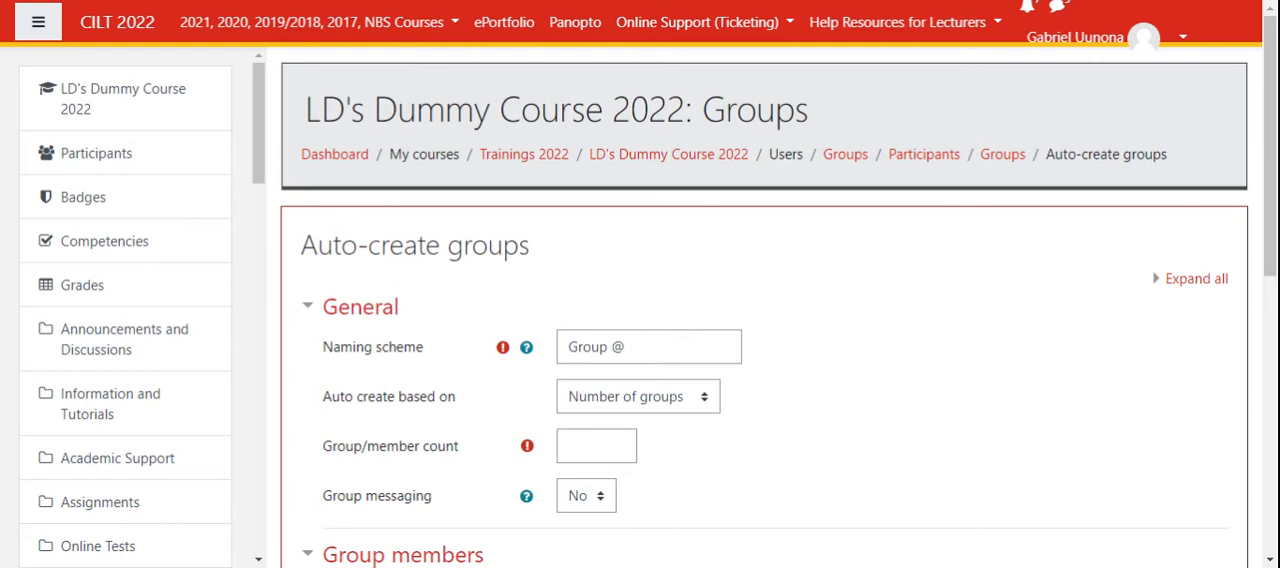
Step: Review the naming scheme and set 'Auto create based on' to Members per group
left_click(648, 346)
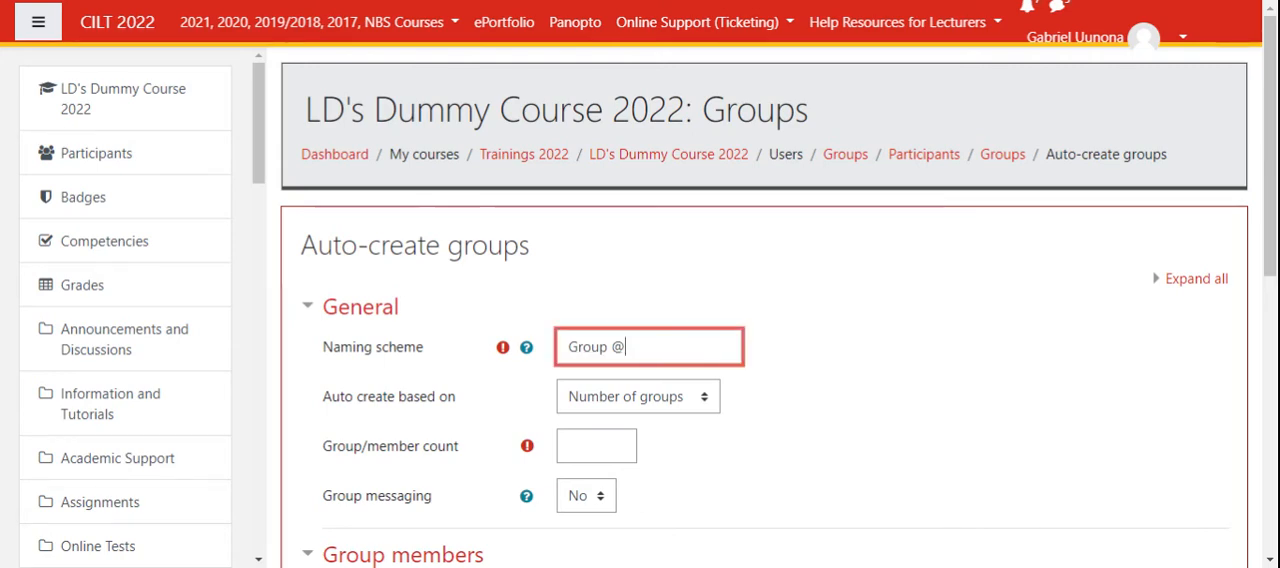
mouse_move(443, 428)
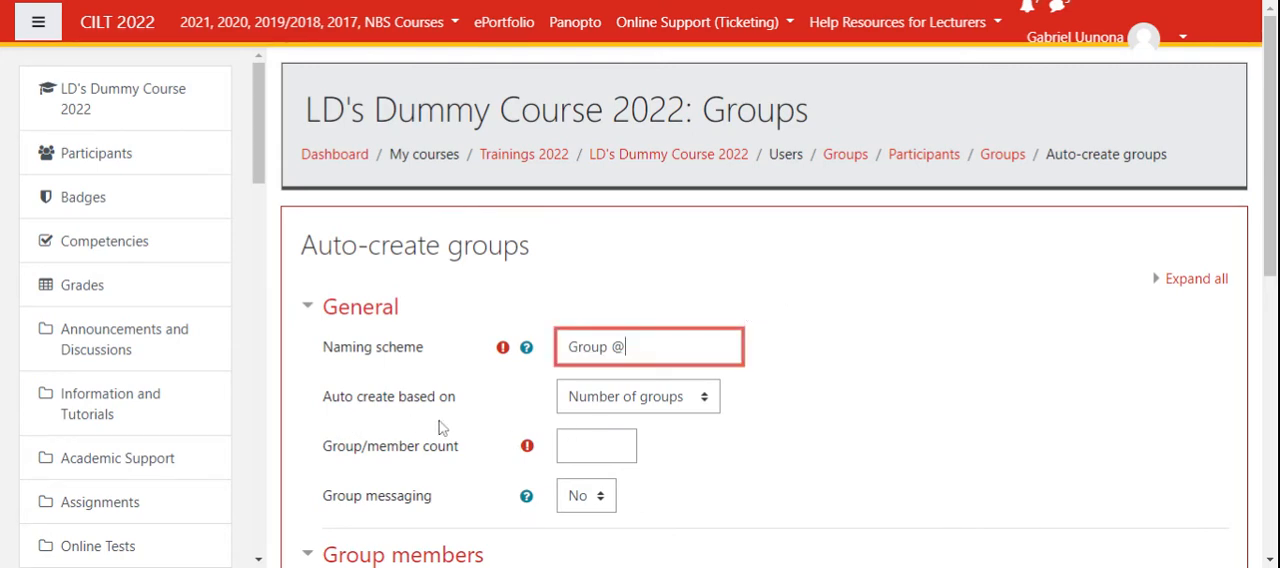
left_click(638, 396)
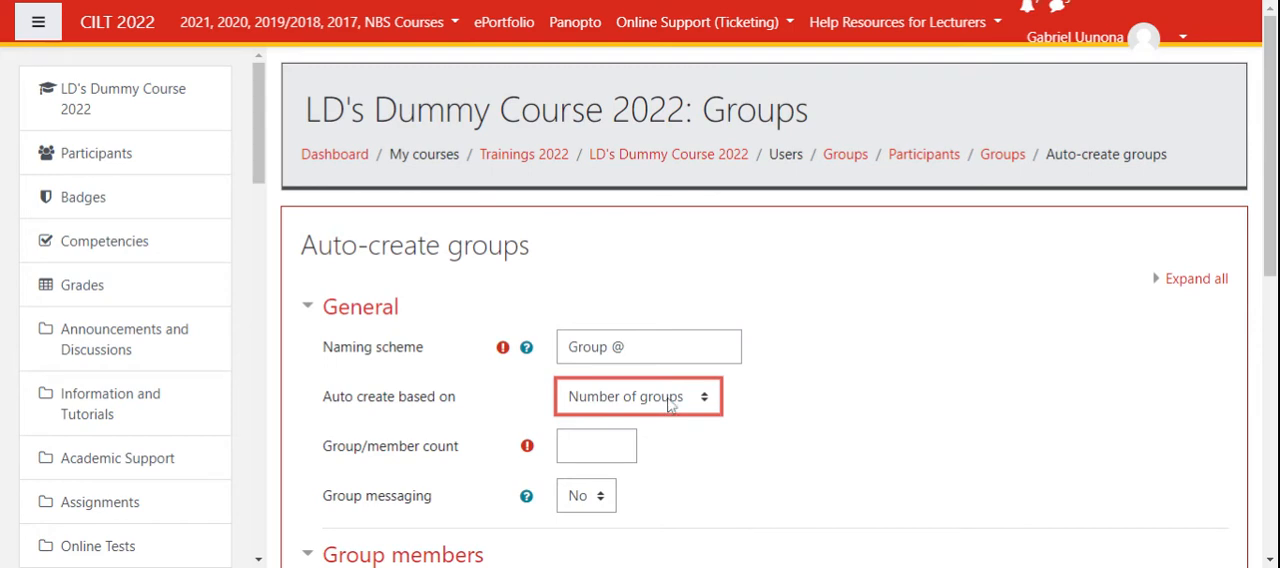
scroll("down", 3)
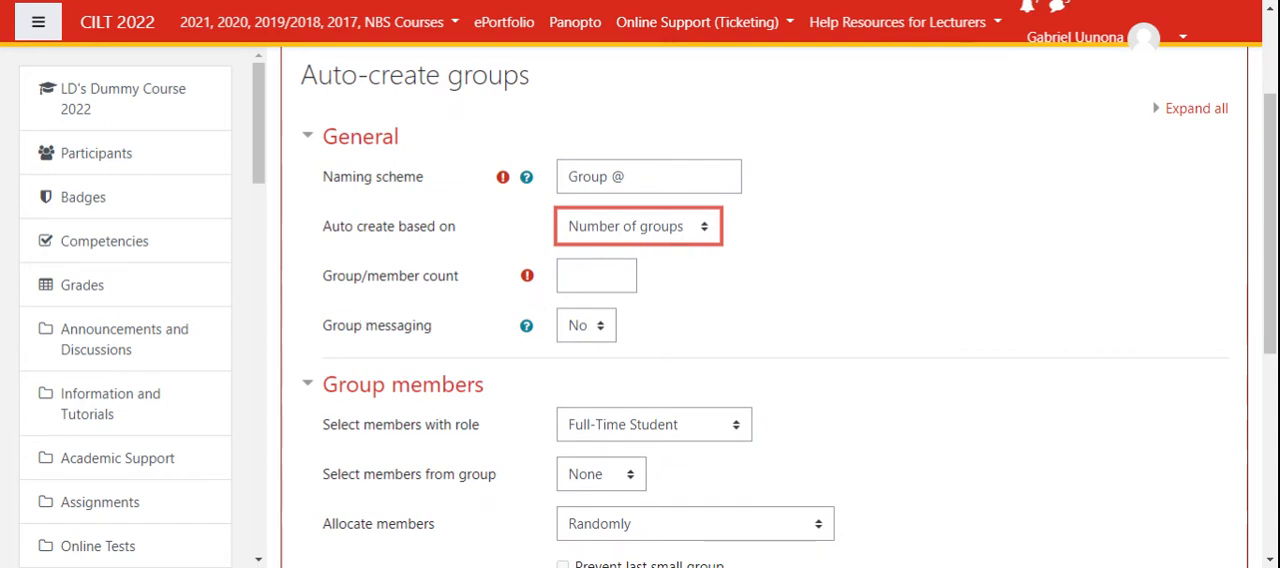
left_click(595, 275)
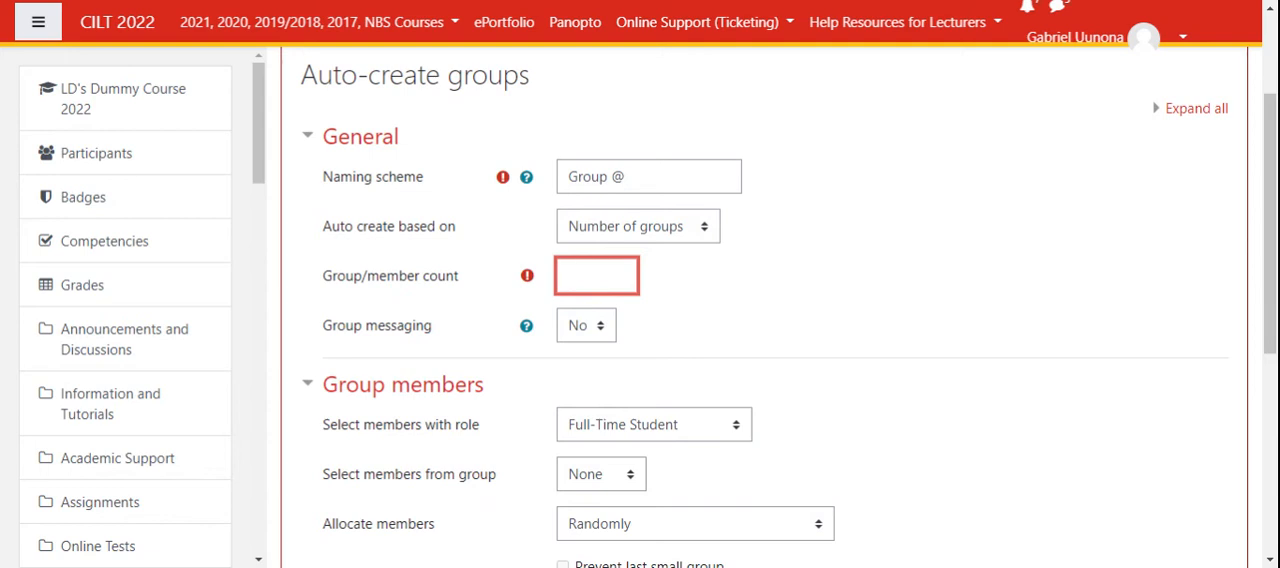
left_click(637, 226)
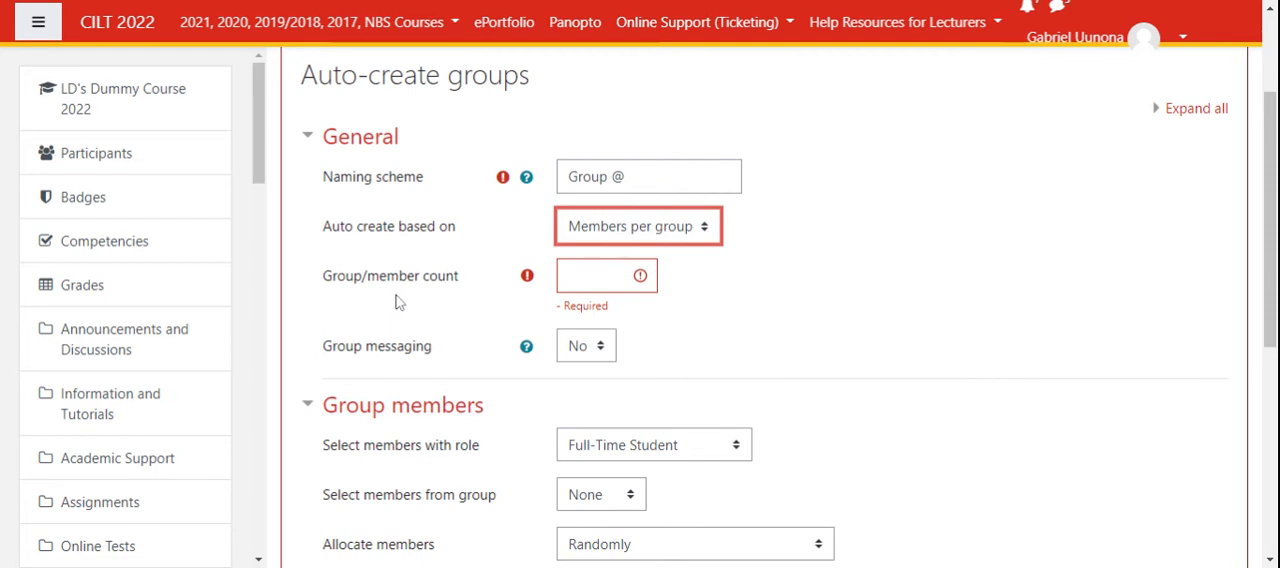
mouse_move(687, 274)
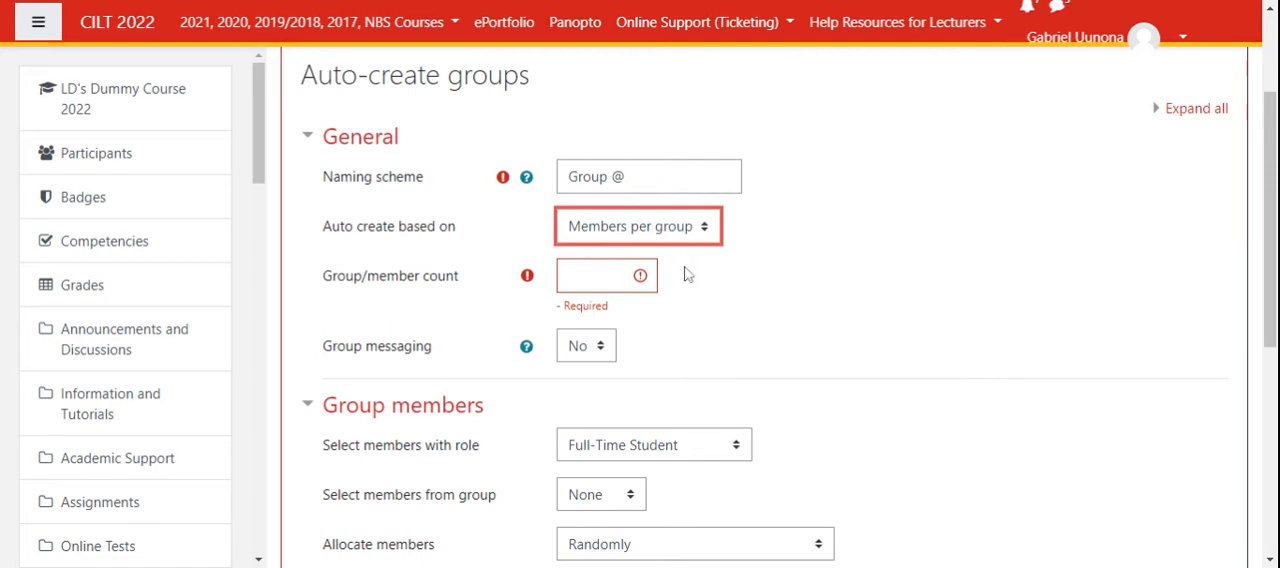
mouse_move(1249, 348)
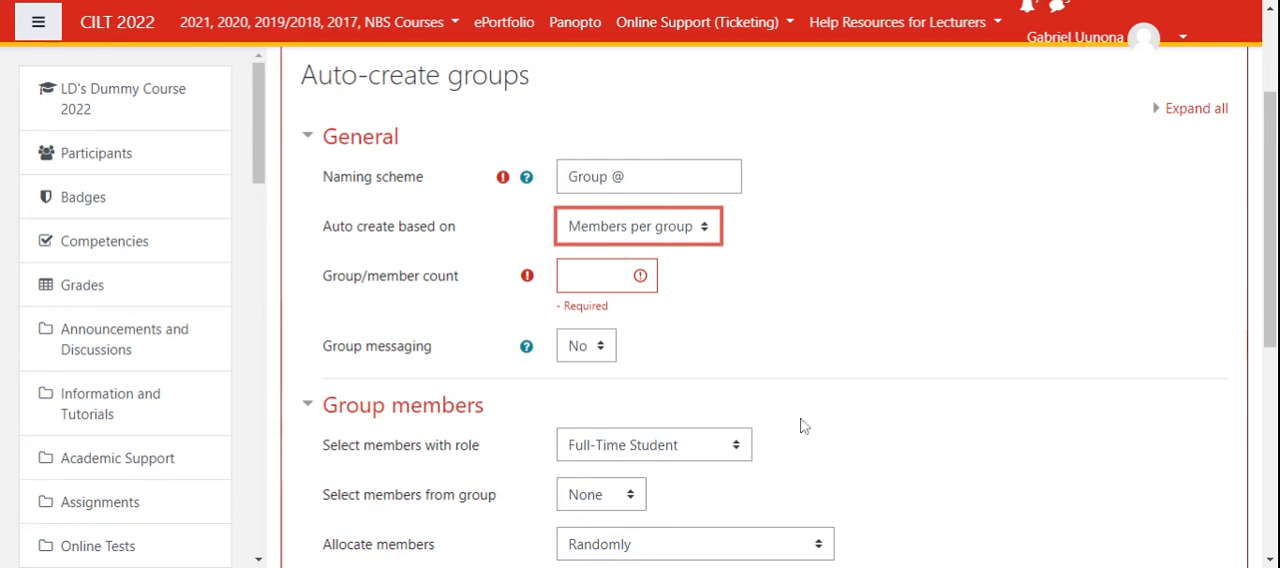
scroll("down", 3)
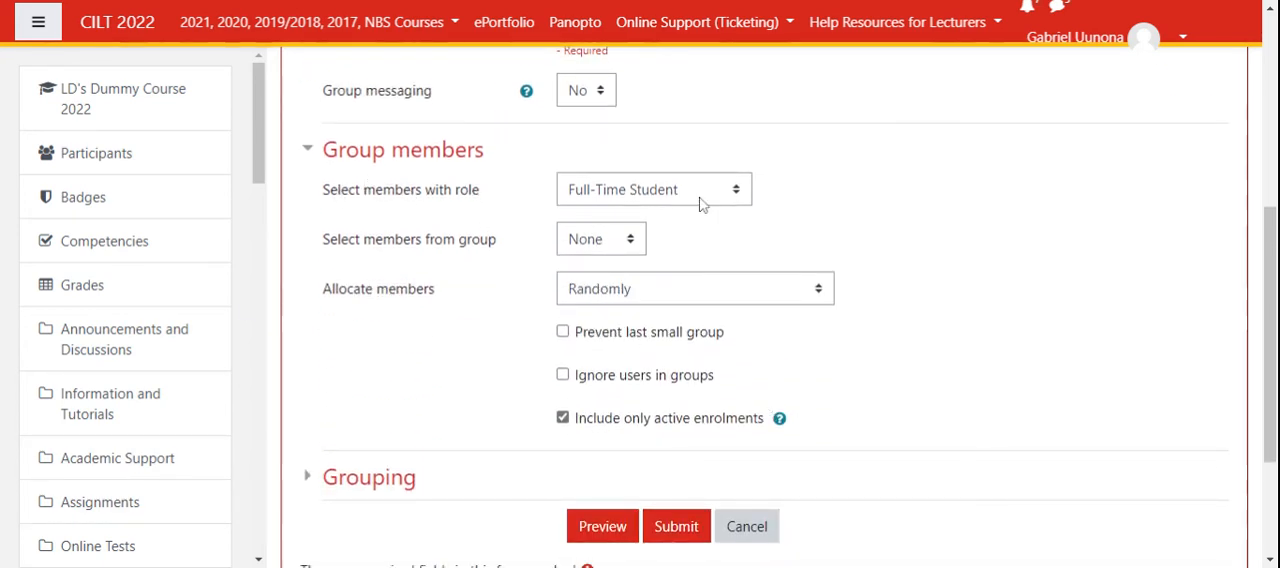
mouse_move(673, 200)
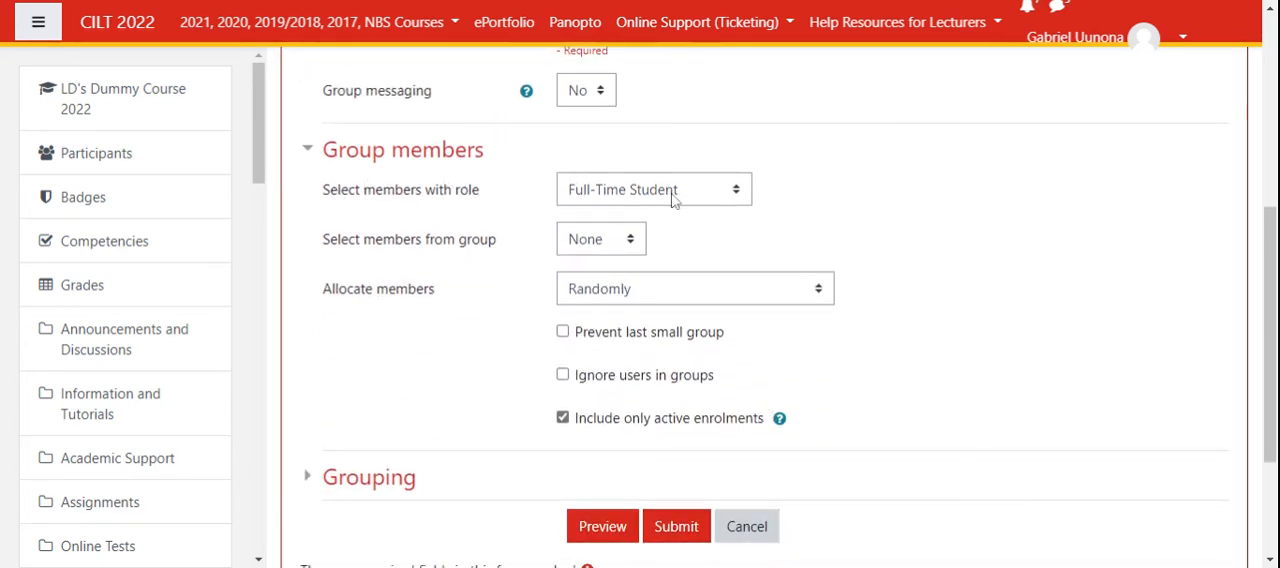
mouse_move(410, 220)
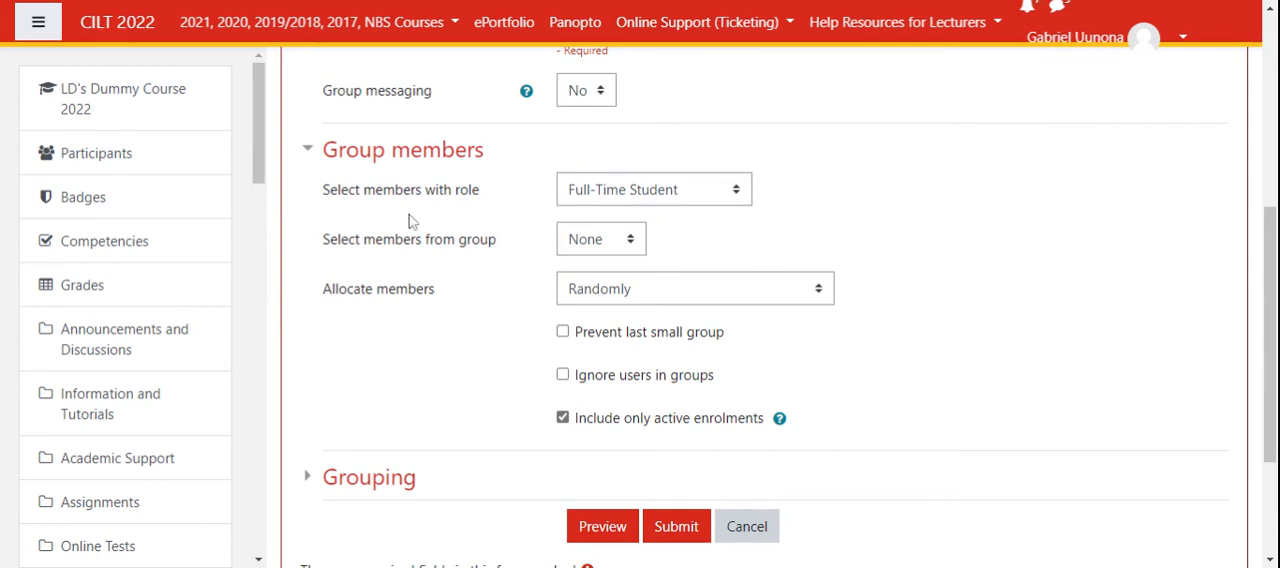
left_click(653, 189)
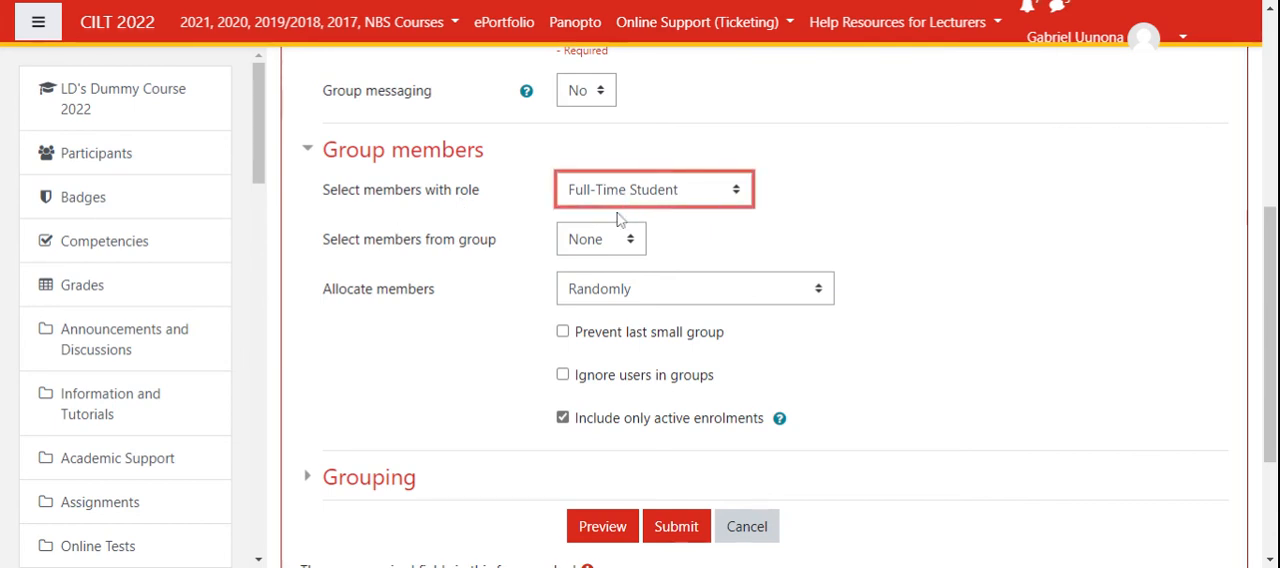
mouse_move(467, 288)
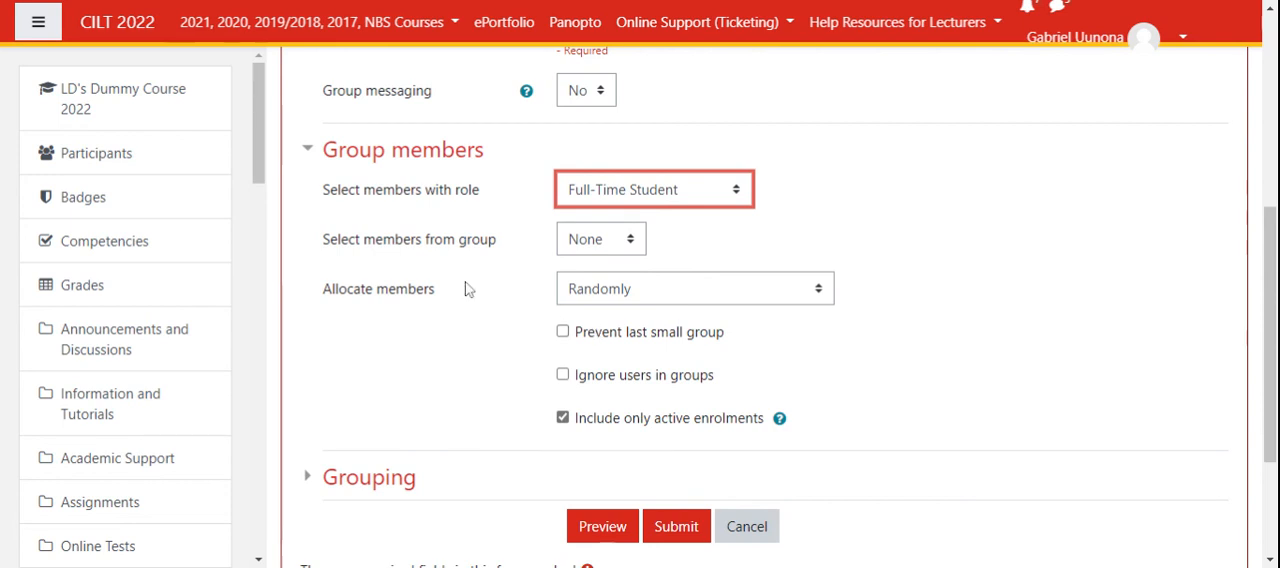
mouse_move(660, 370)
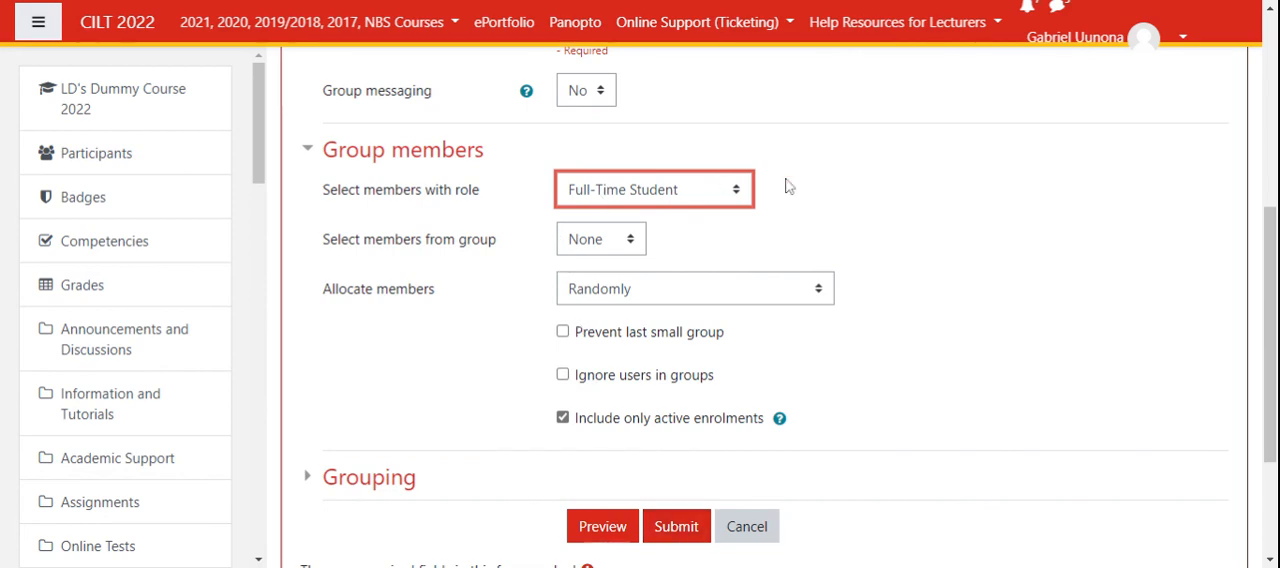
mouse_move(863, 250)
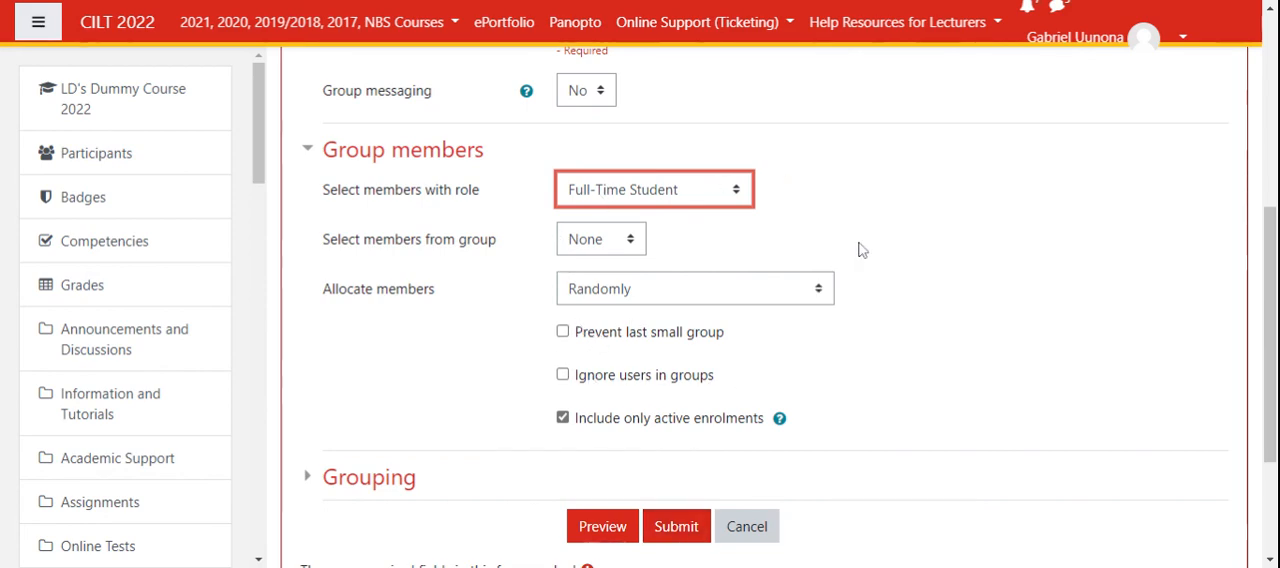
scroll("down", 3)
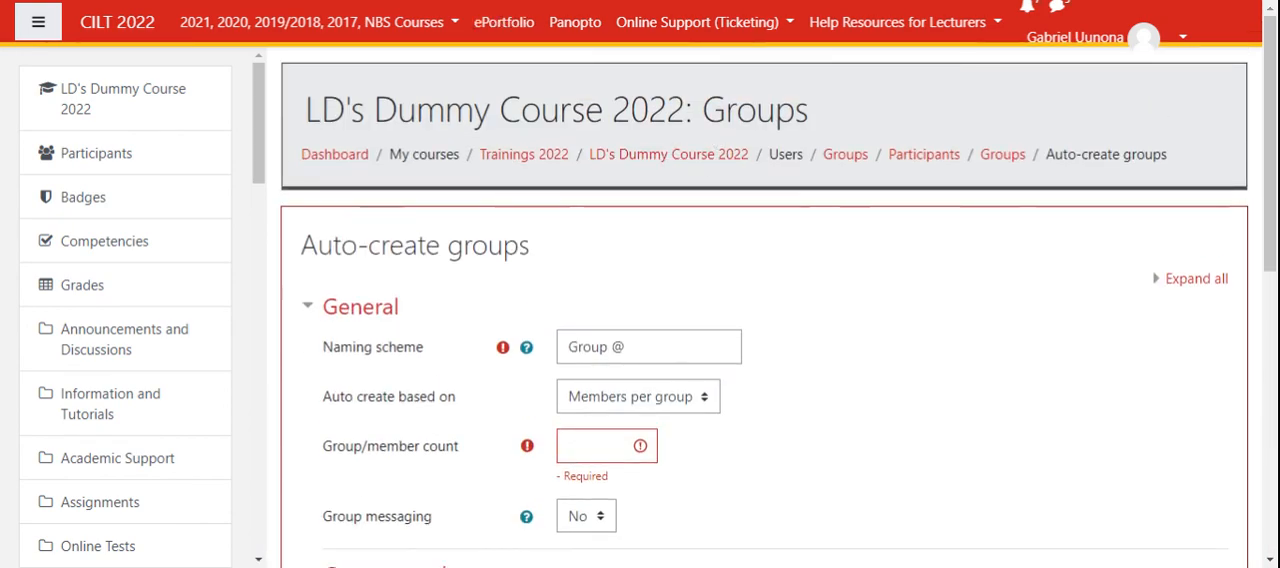
scroll("down", 3)
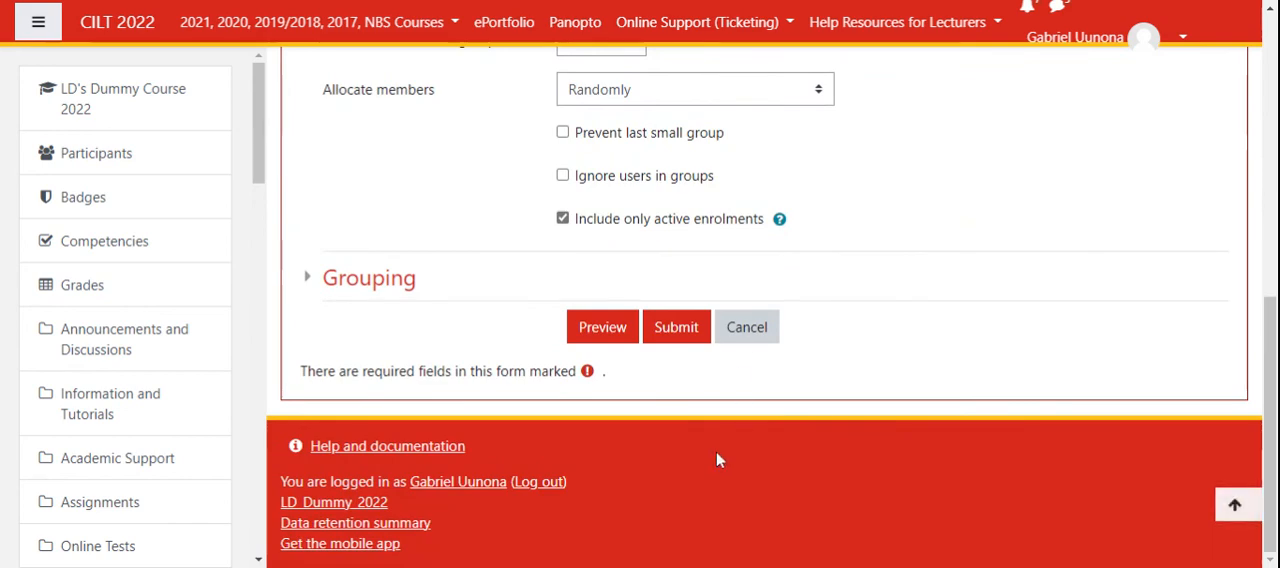
mouse_move(675, 387)
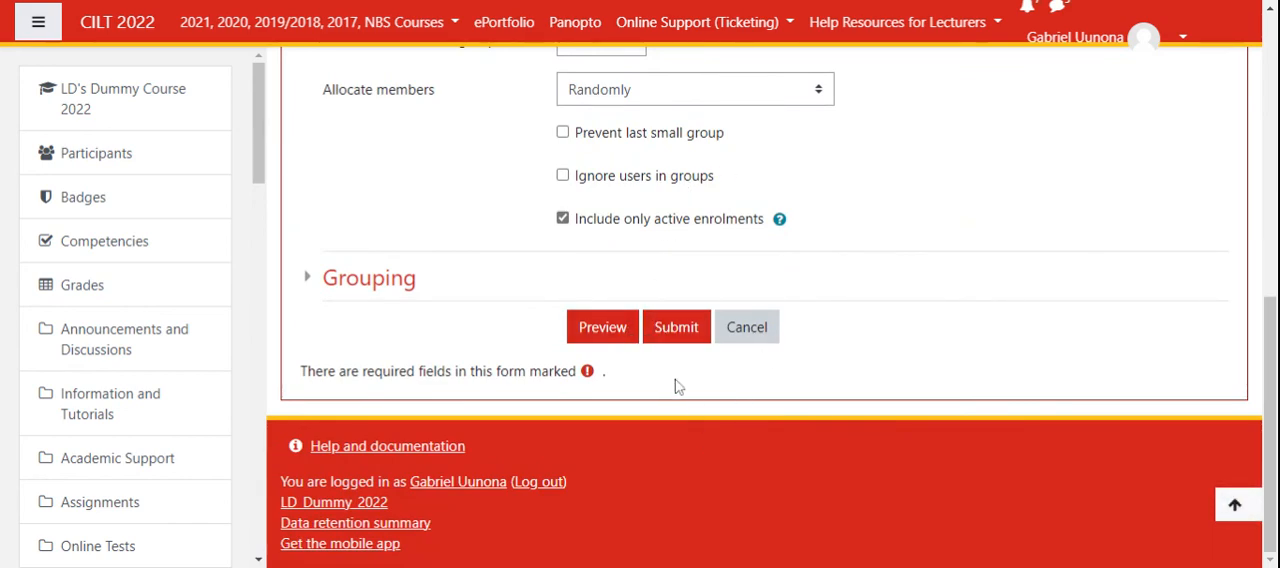
mouse_move(747, 327)
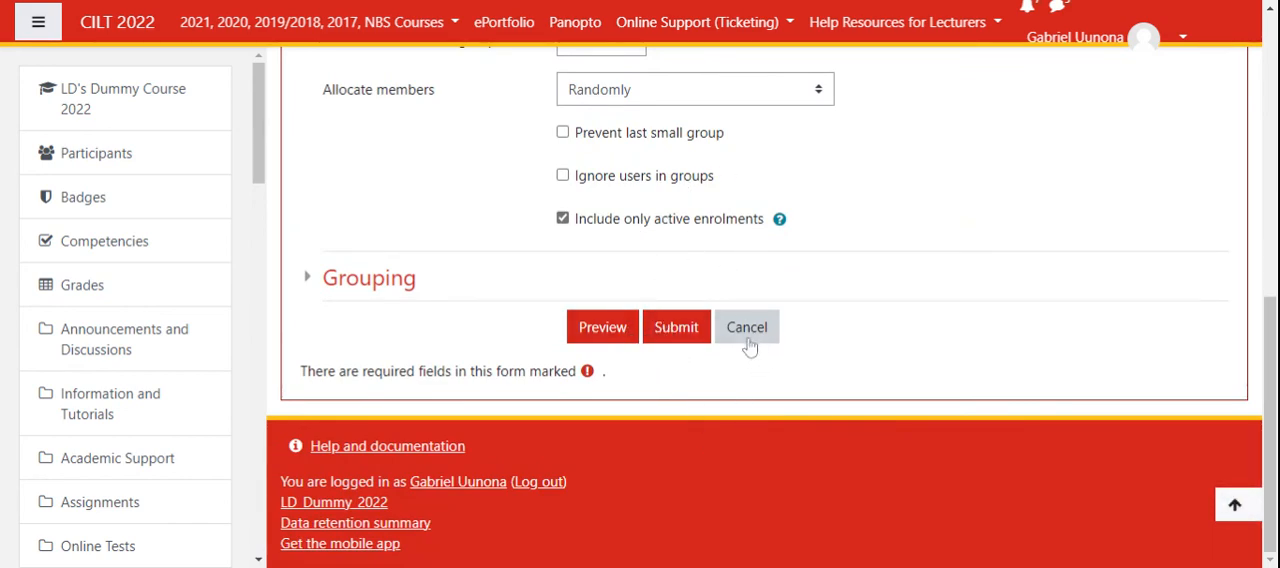
Step: Cancel the Auto-create groups form, returning to the list of Groups 1, 2 and 3
left_click(746, 327)
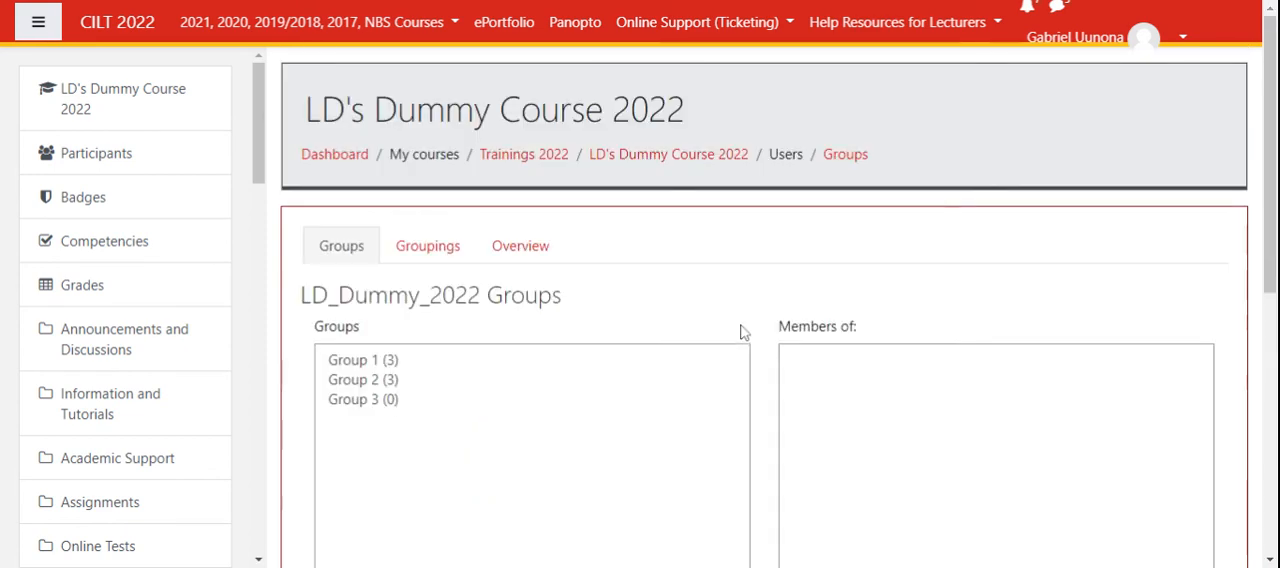
mouse_move(504, 378)
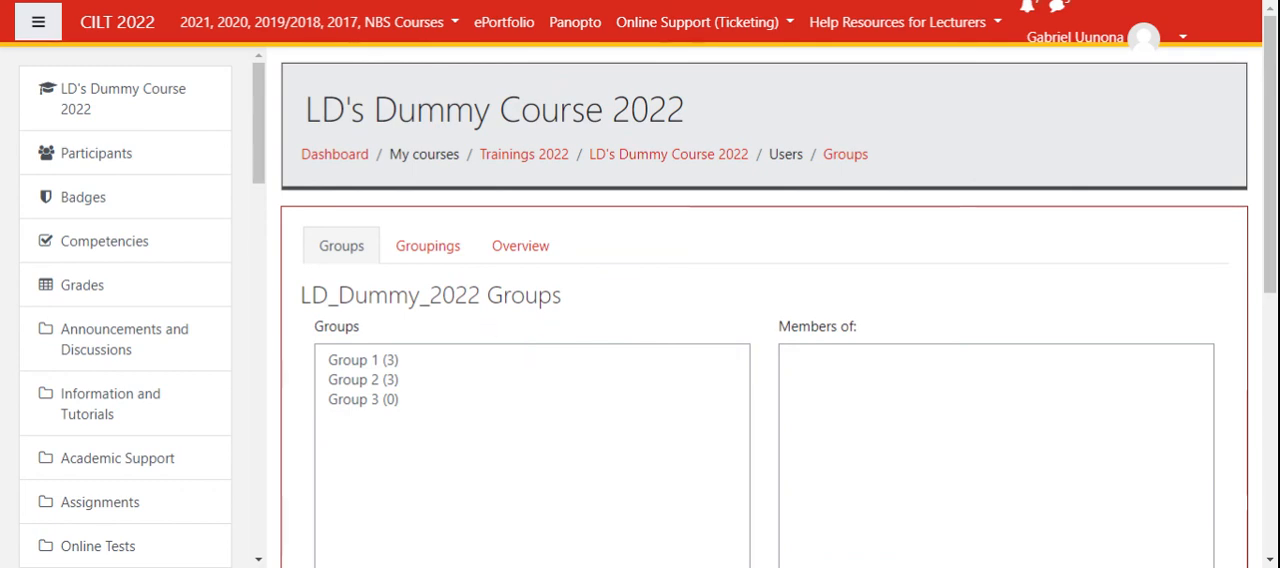
scroll("down", 3)
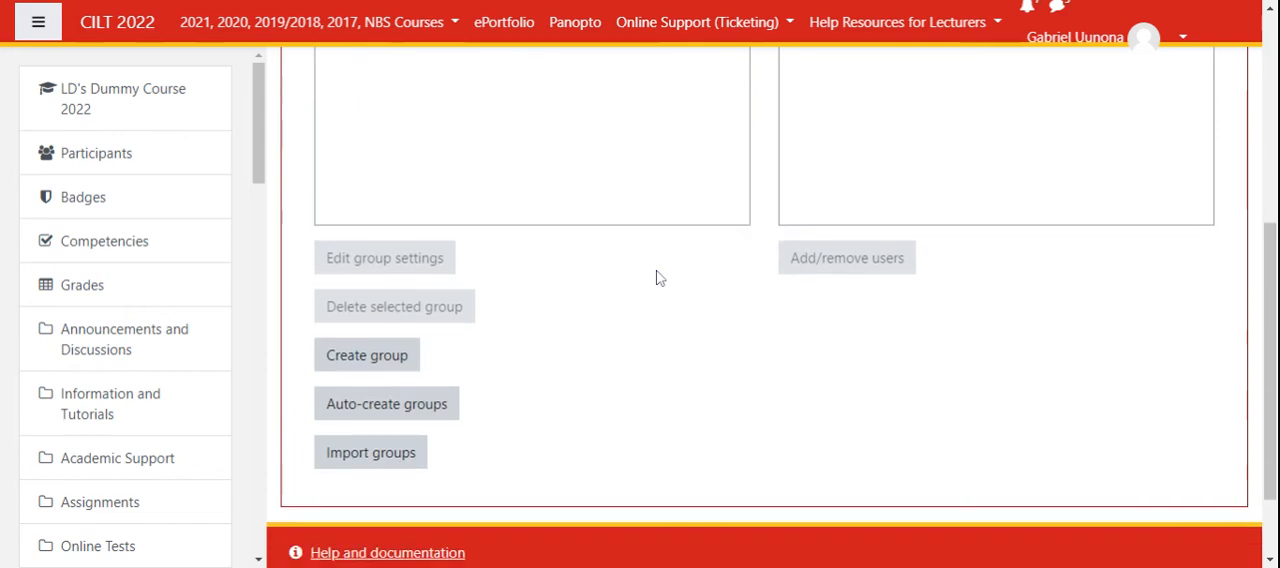